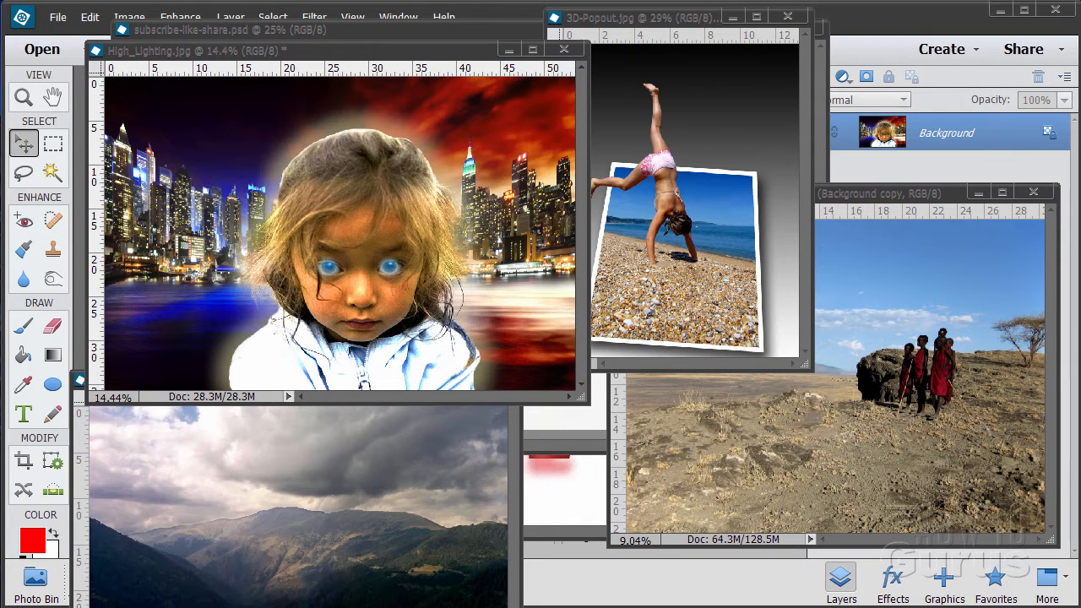
pyautogui.moveTo(574, 224)
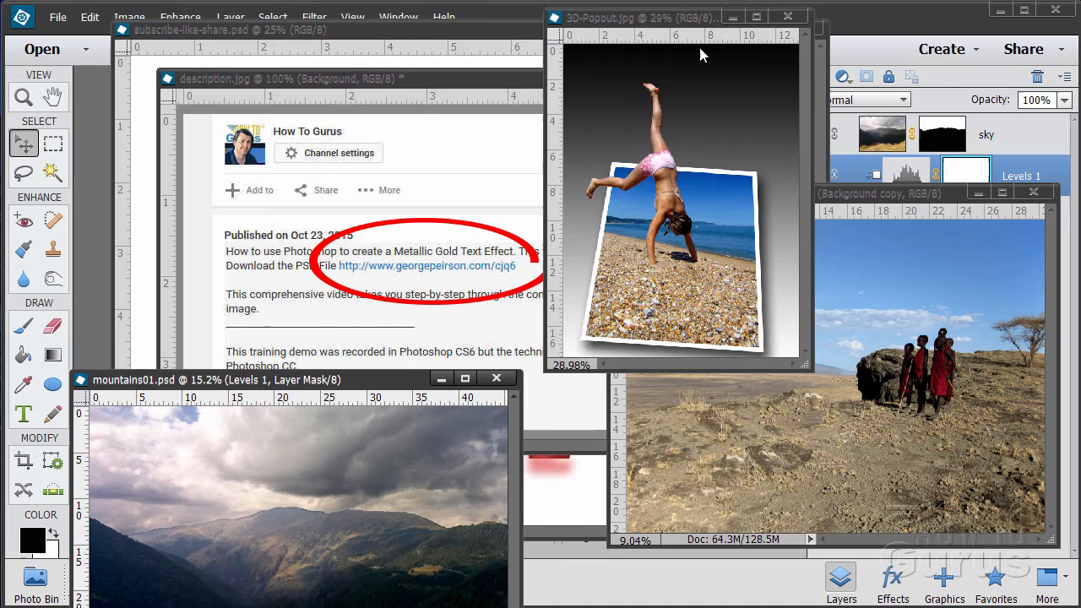
# - Move from the description.jpg window to the subscribe-like-share.psd window, bringing it to the front
pyautogui.click(807, 15)
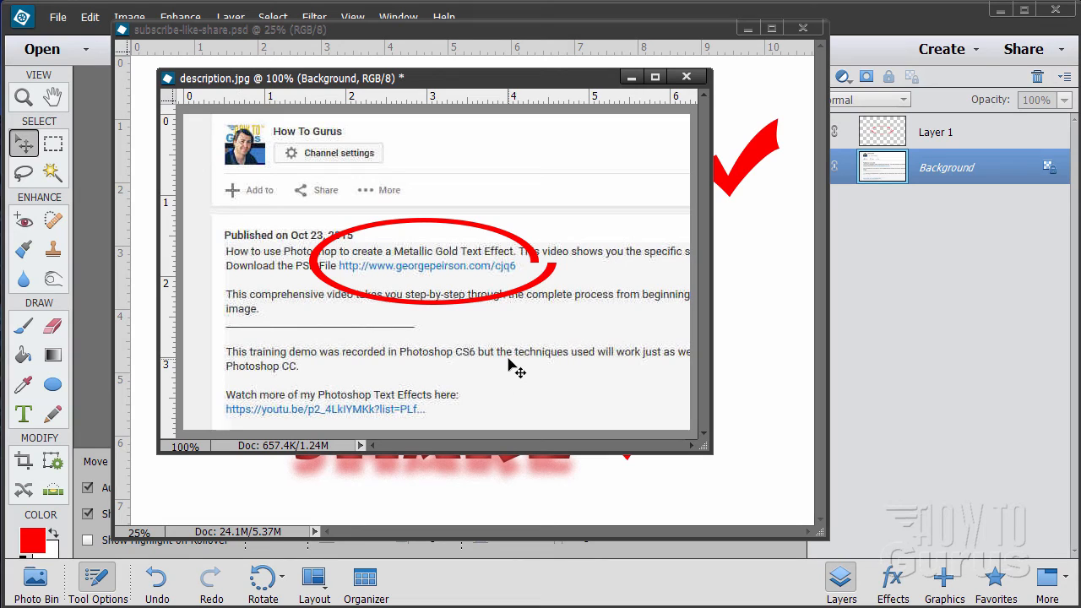
pyautogui.moveTo(508, 288)
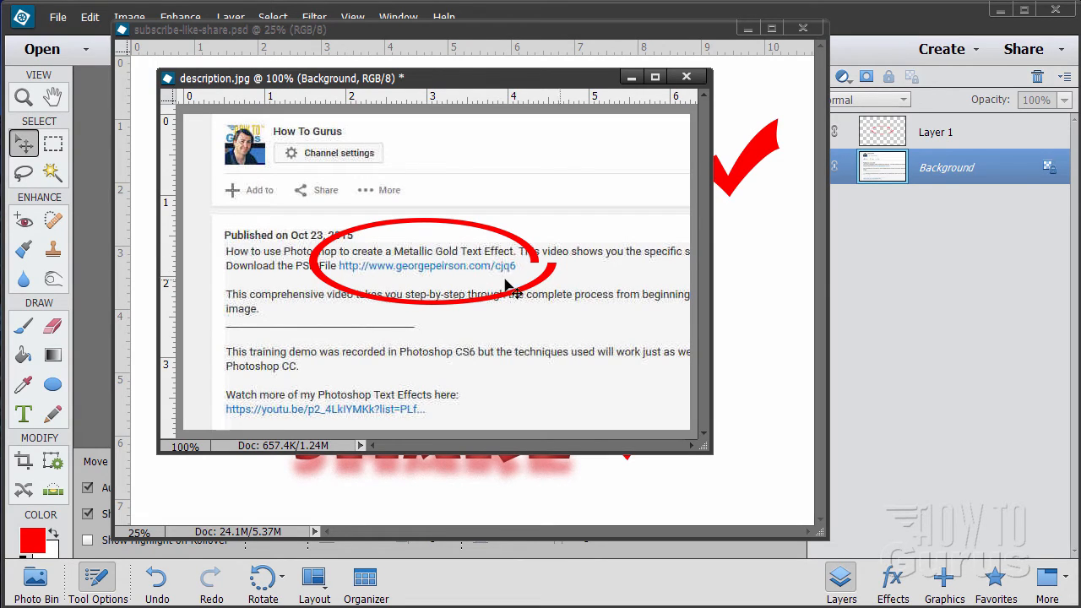
pyautogui.moveTo(358, 287)
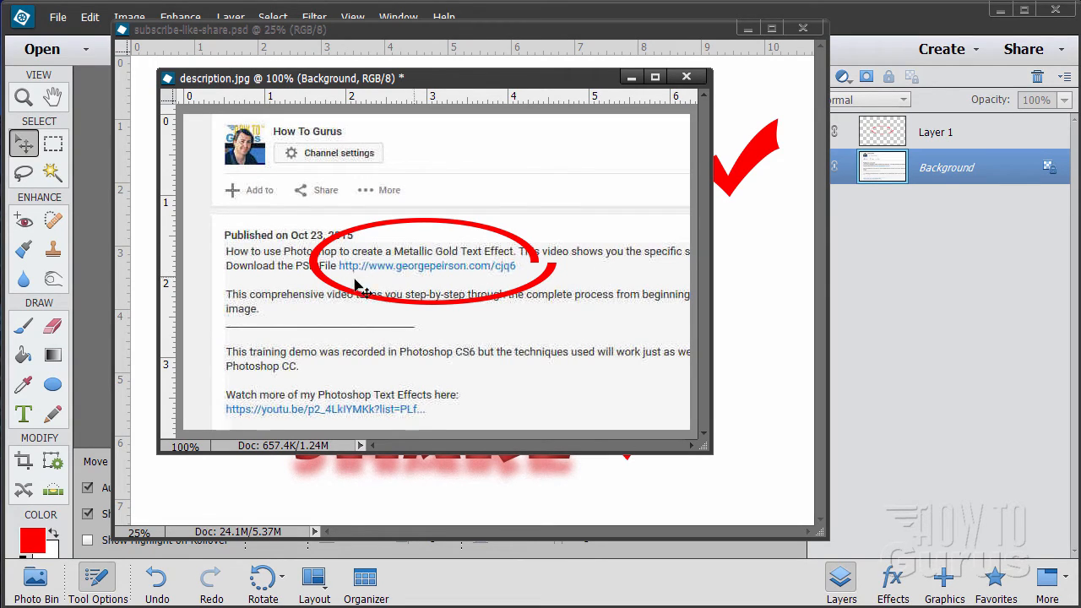
pyautogui.moveTo(456, 287)
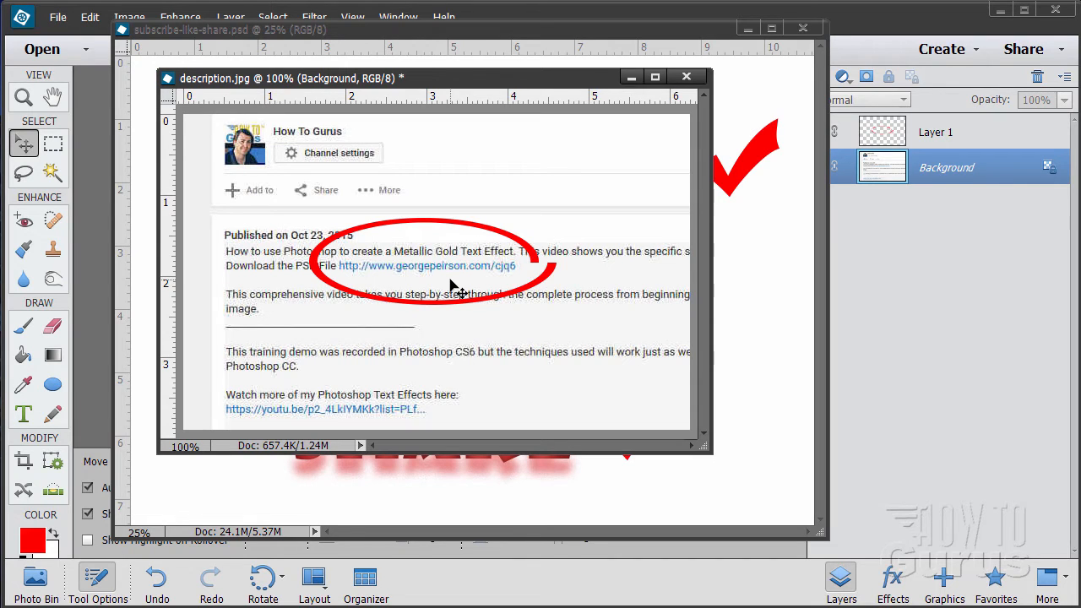
pyautogui.click(687, 75)
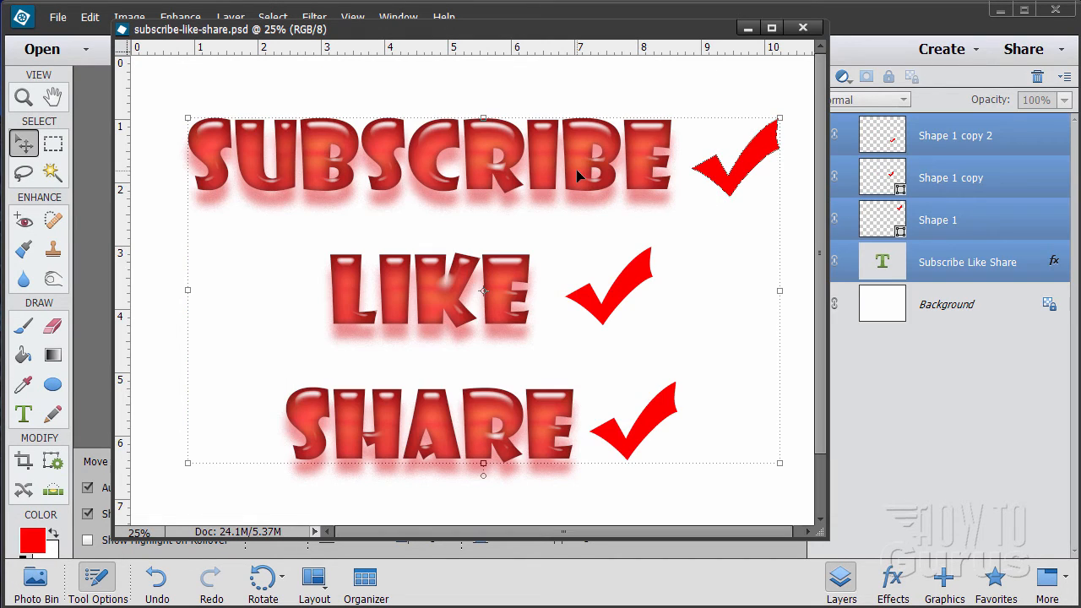
pyautogui.moveTo(316, 359)
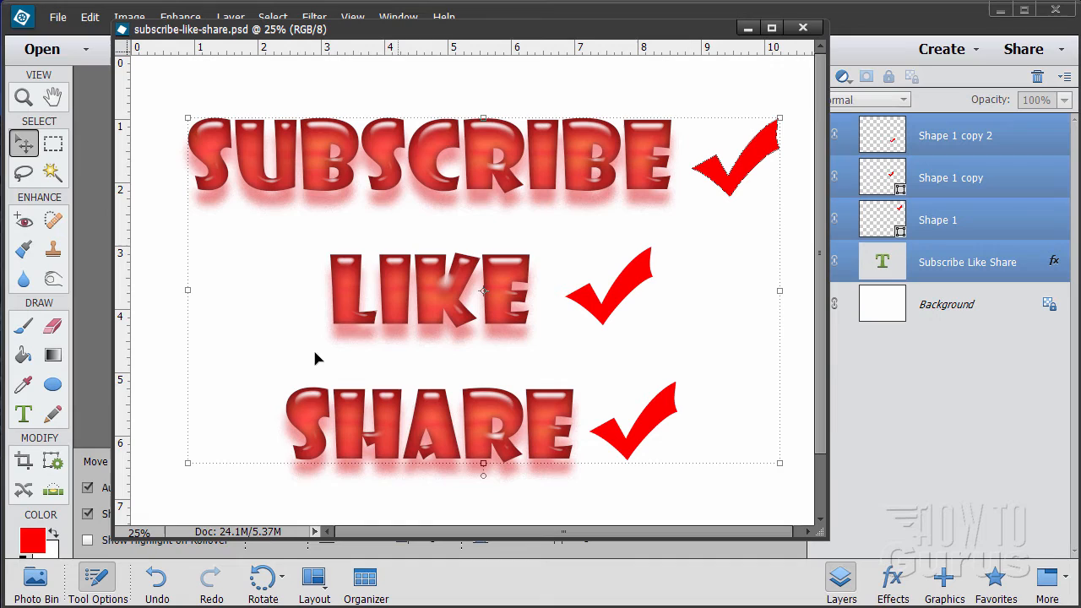
pyautogui.moveTo(445, 496)
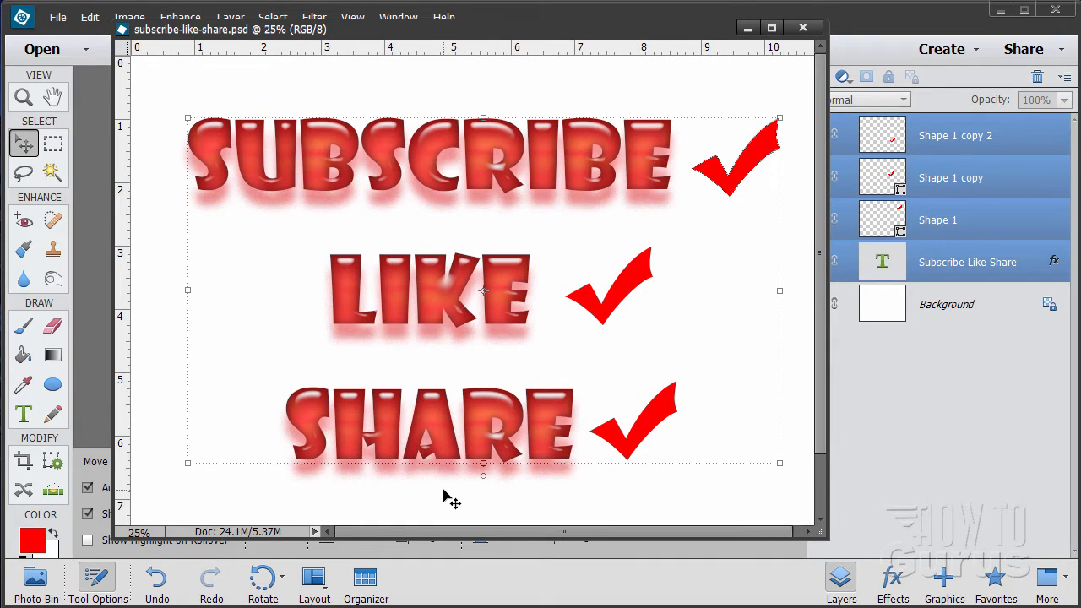
pyautogui.moveTo(475, 399)
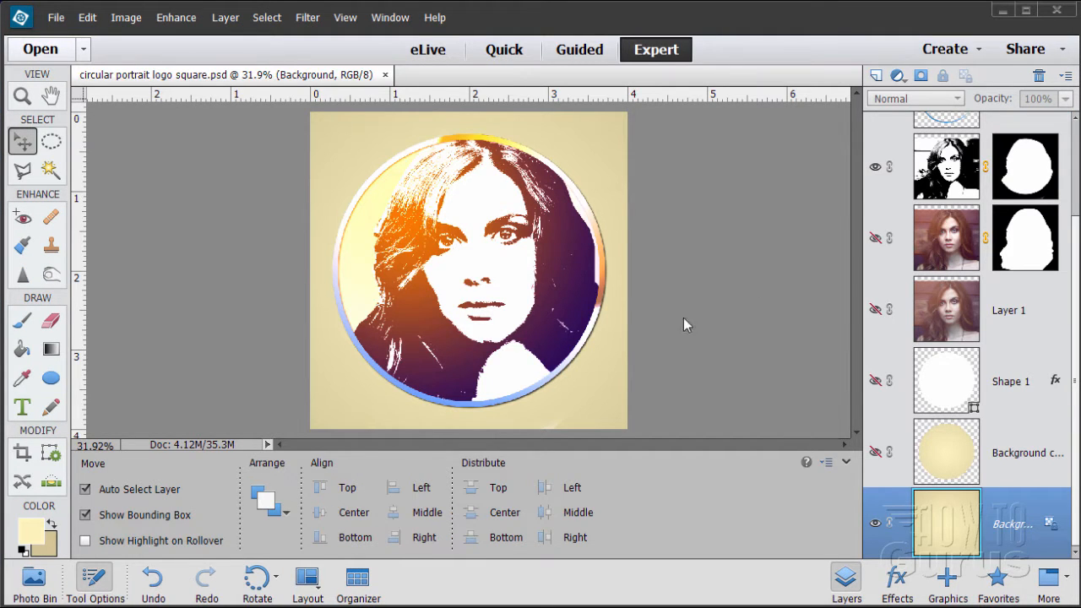
pyautogui.moveTo(333, 320)
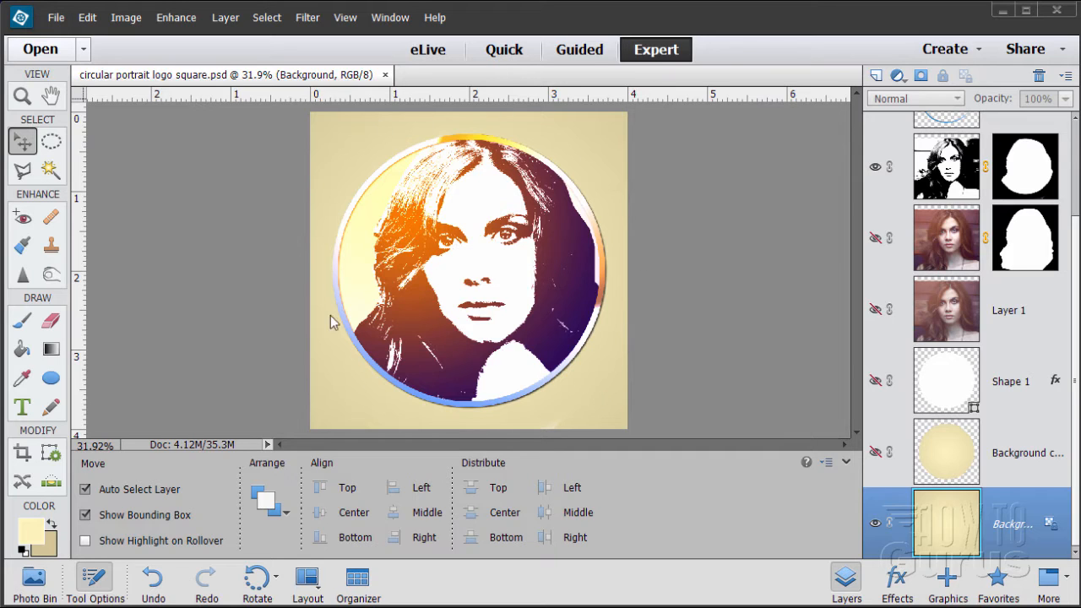
pyautogui.moveTo(522, 356)
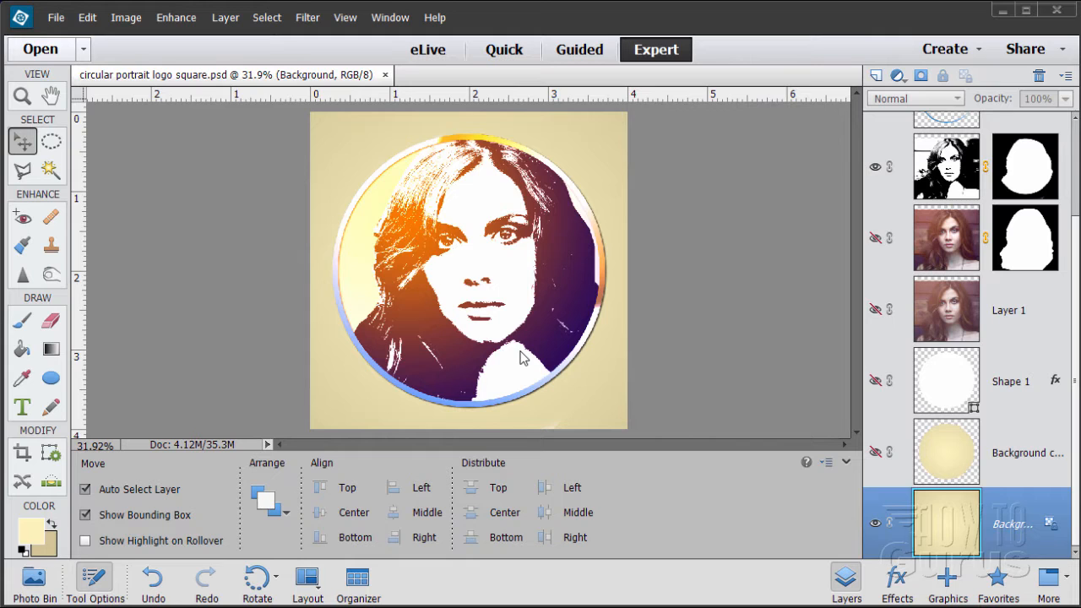
pyautogui.moveTo(697, 452)
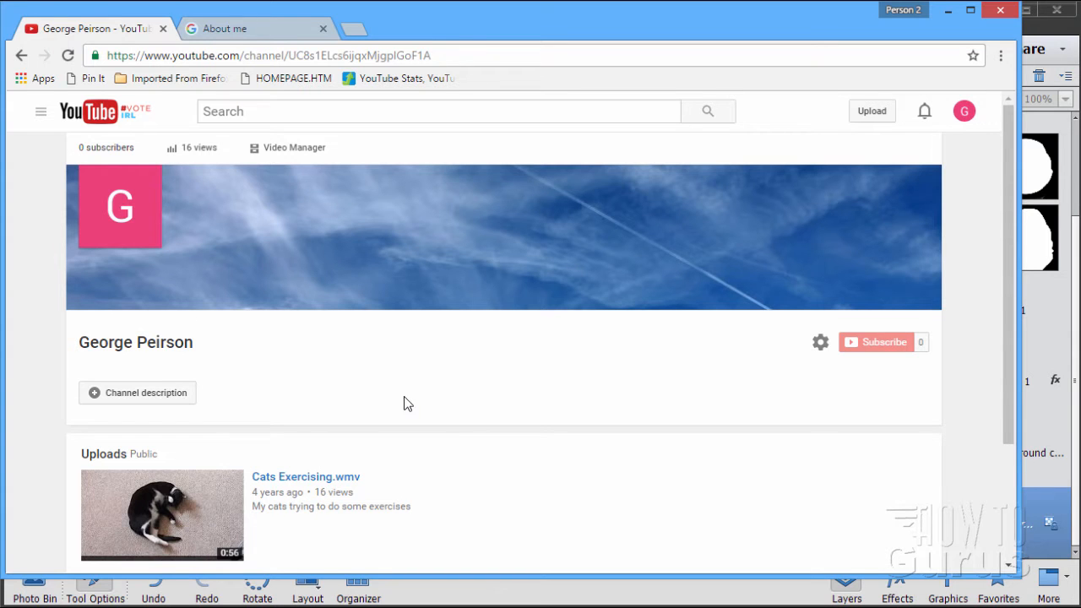
pyautogui.moveTo(883, 342)
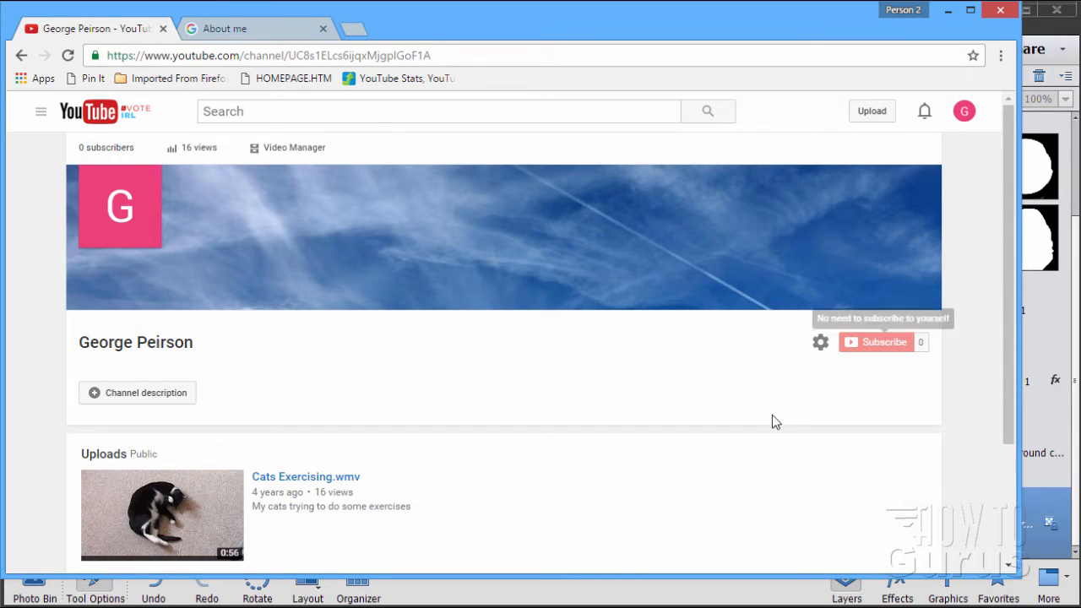
pyautogui.moveTo(170, 506)
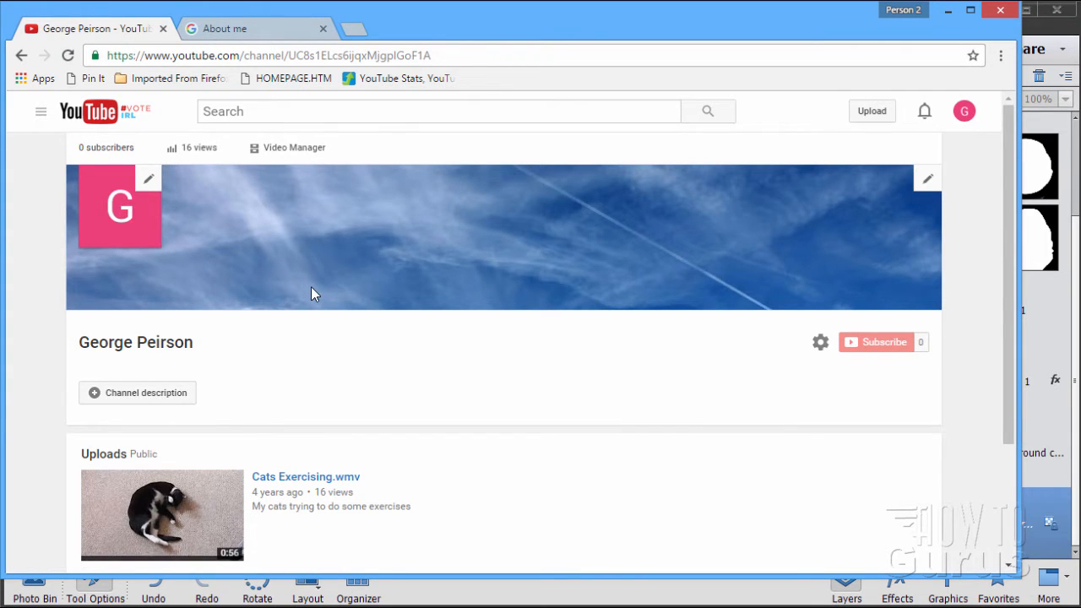
pyautogui.moveTo(211, 259)
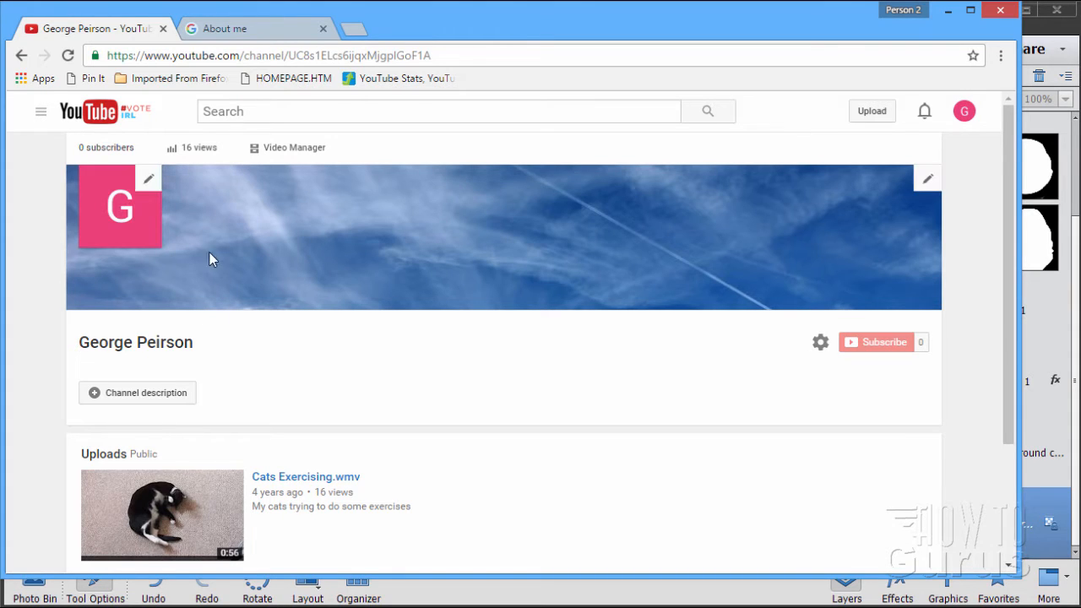
pyautogui.moveTo(104, 215)
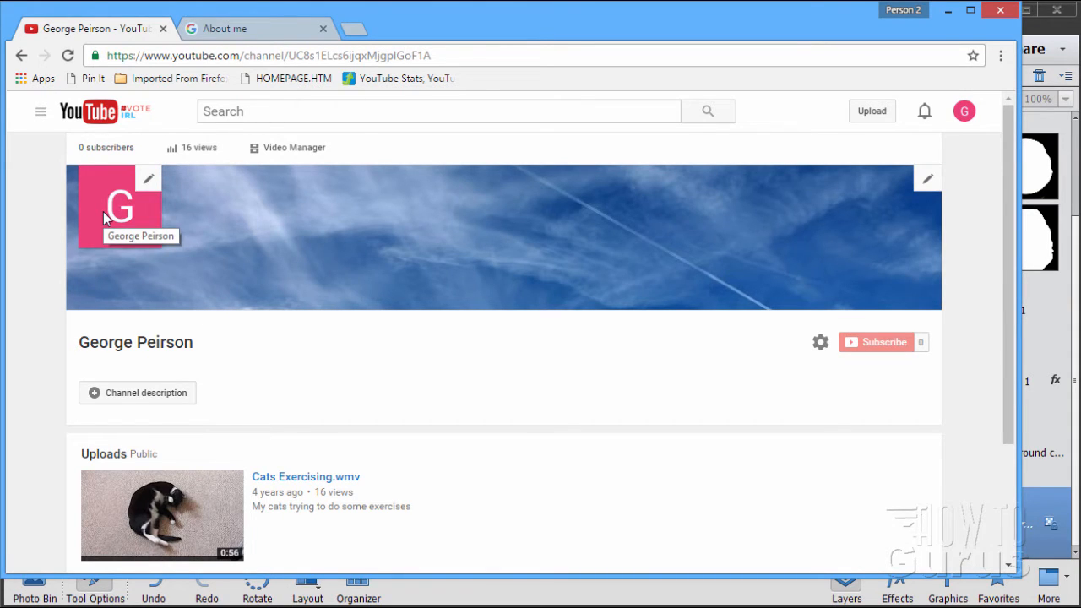
pyautogui.moveTo(141, 207)
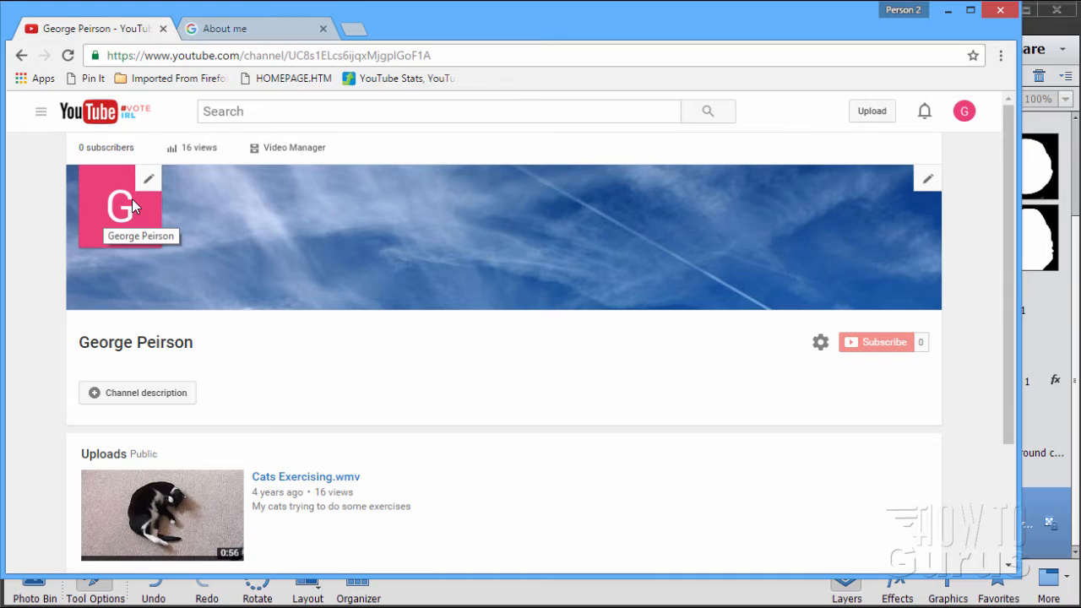
# - Compare the About me and YouTube channel tabs, ending on the YouTube channel page
pyautogui.click(227, 28)
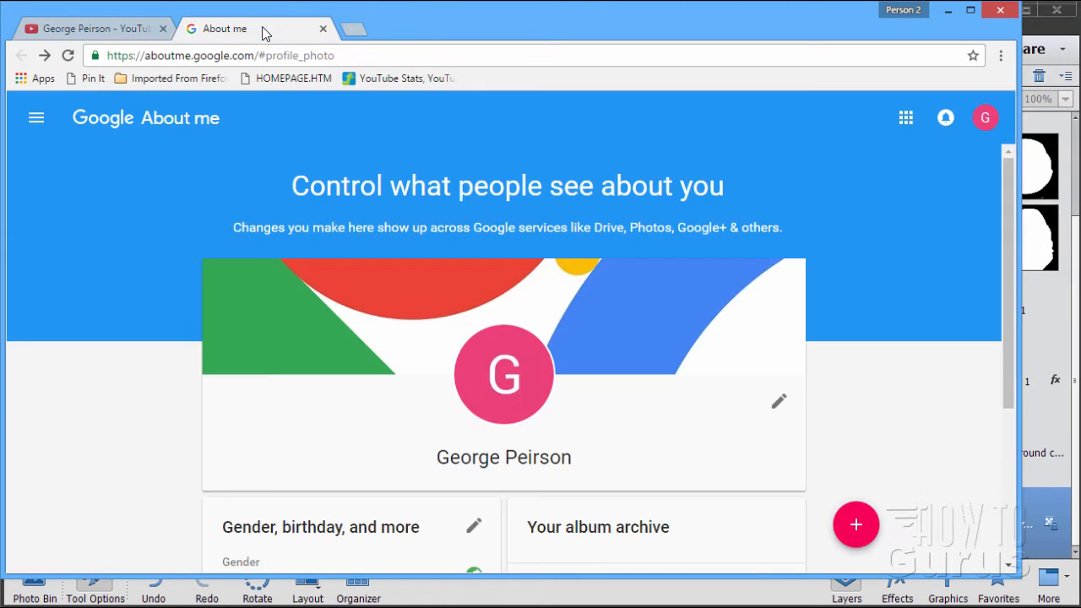
pyautogui.moveTo(177, 206)
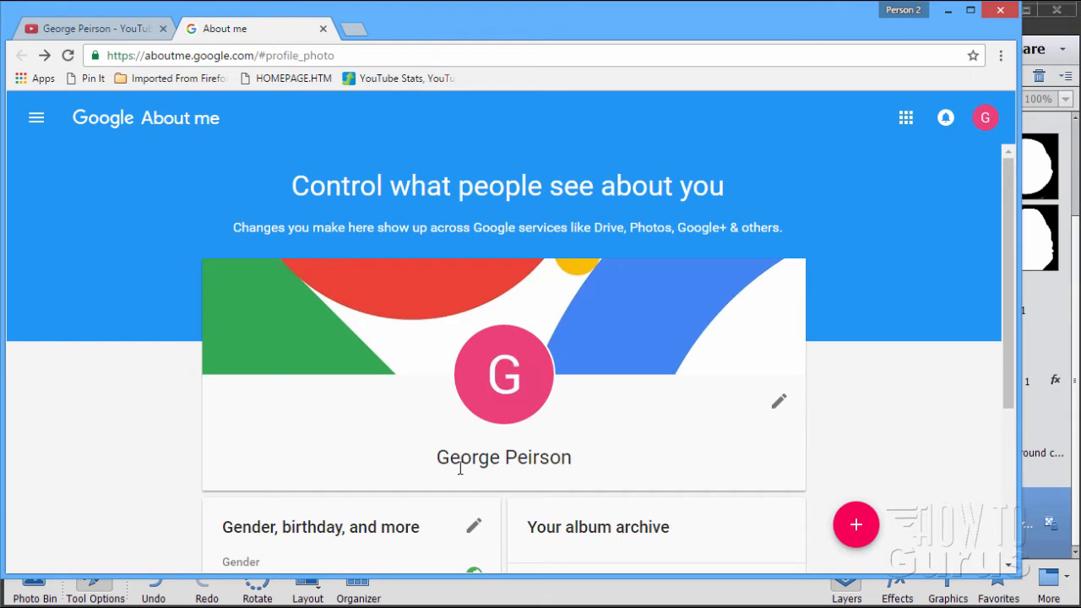
pyautogui.moveTo(443, 471)
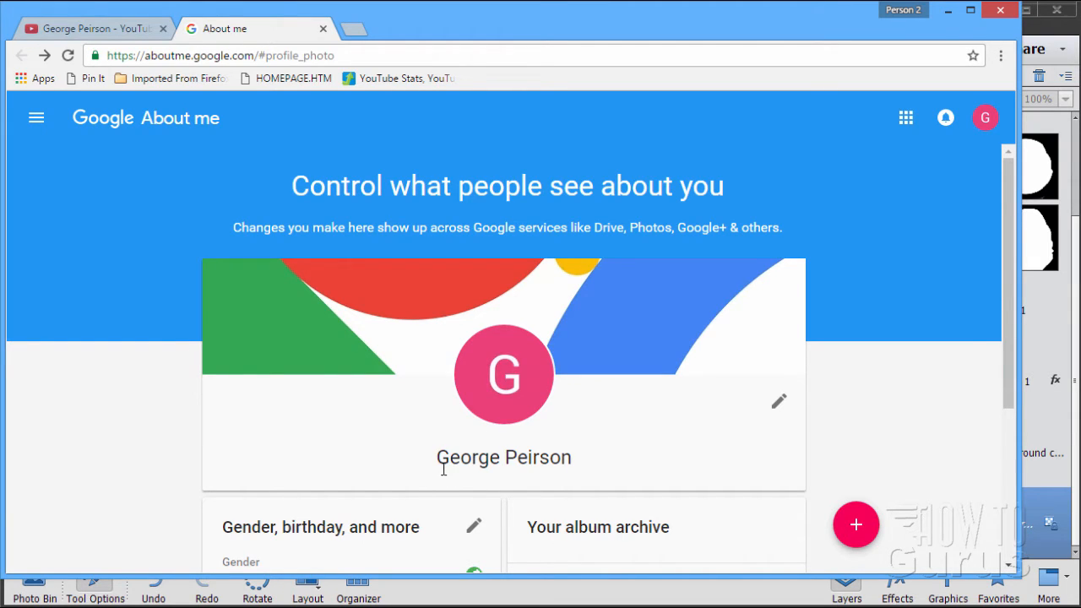
pyautogui.moveTo(444, 408)
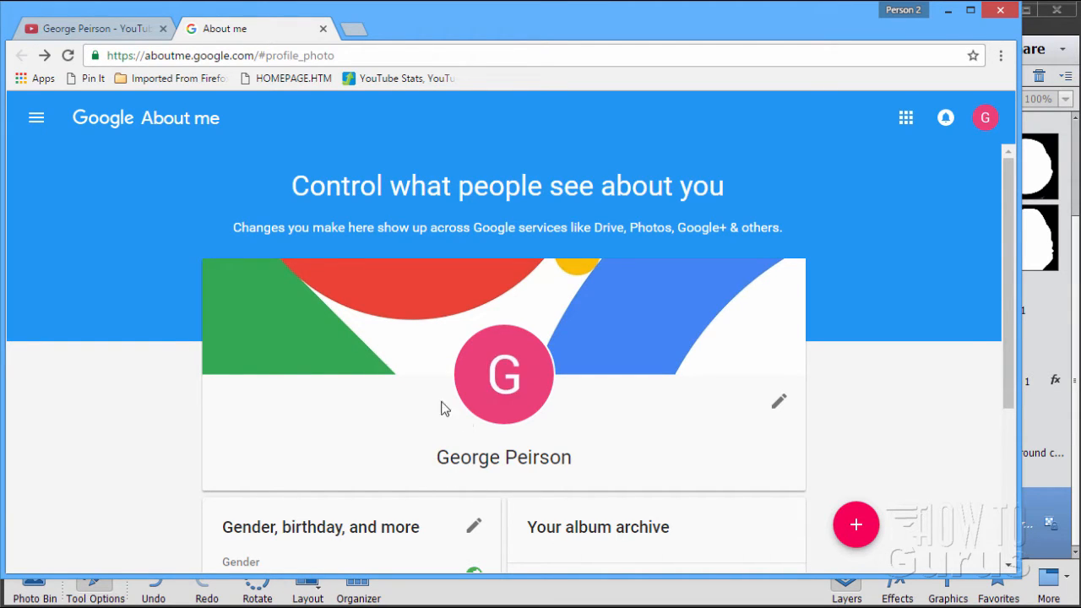
pyautogui.click(97, 28)
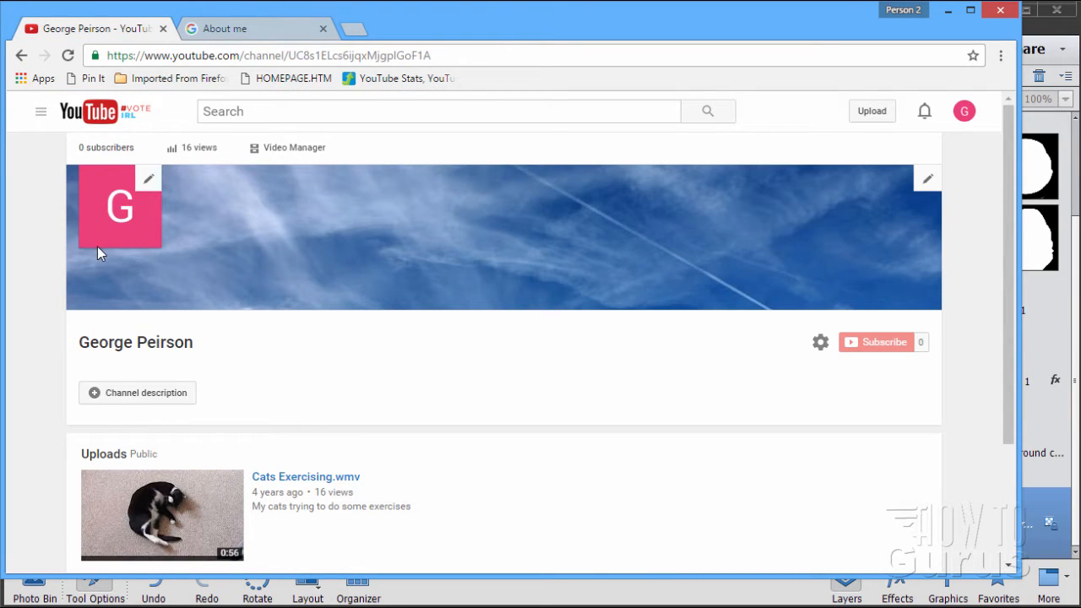
pyautogui.moveTo(99, 236)
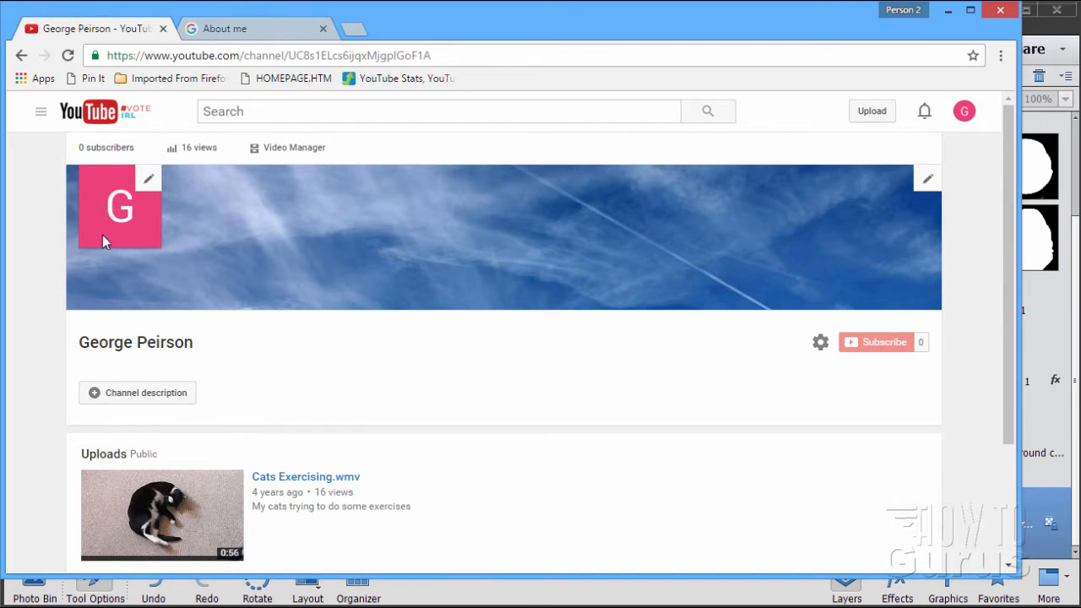
pyautogui.moveTo(163, 251)
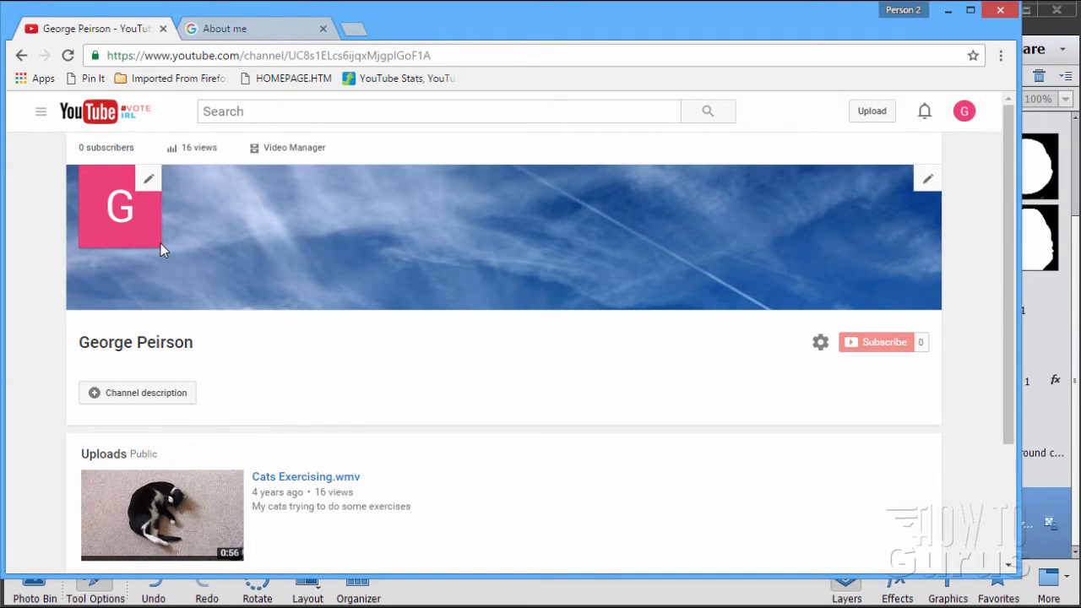
pyautogui.moveTo(144, 245)
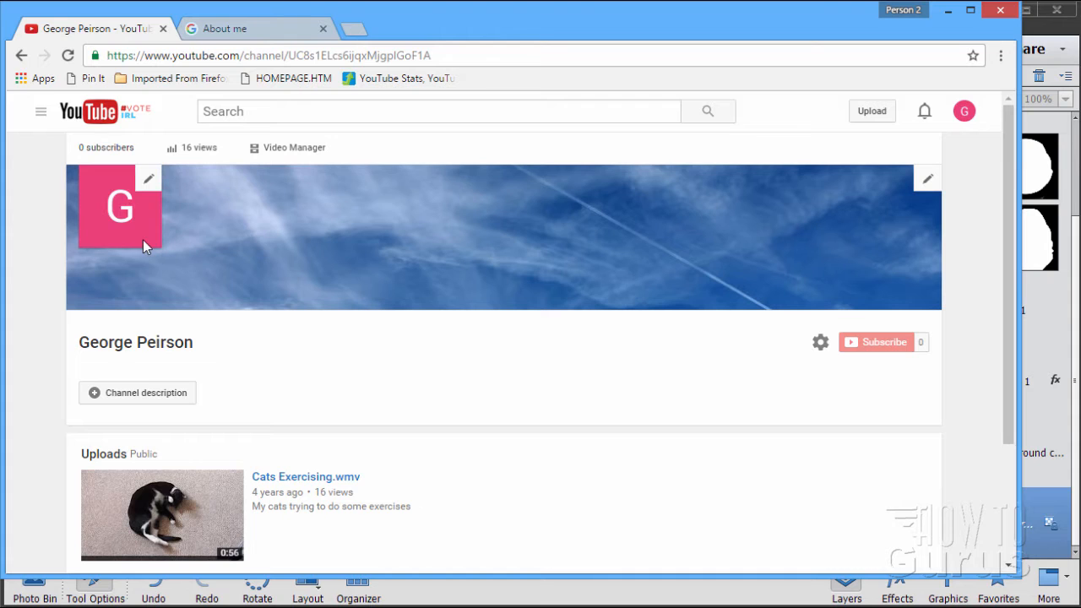
pyautogui.click(237, 27)
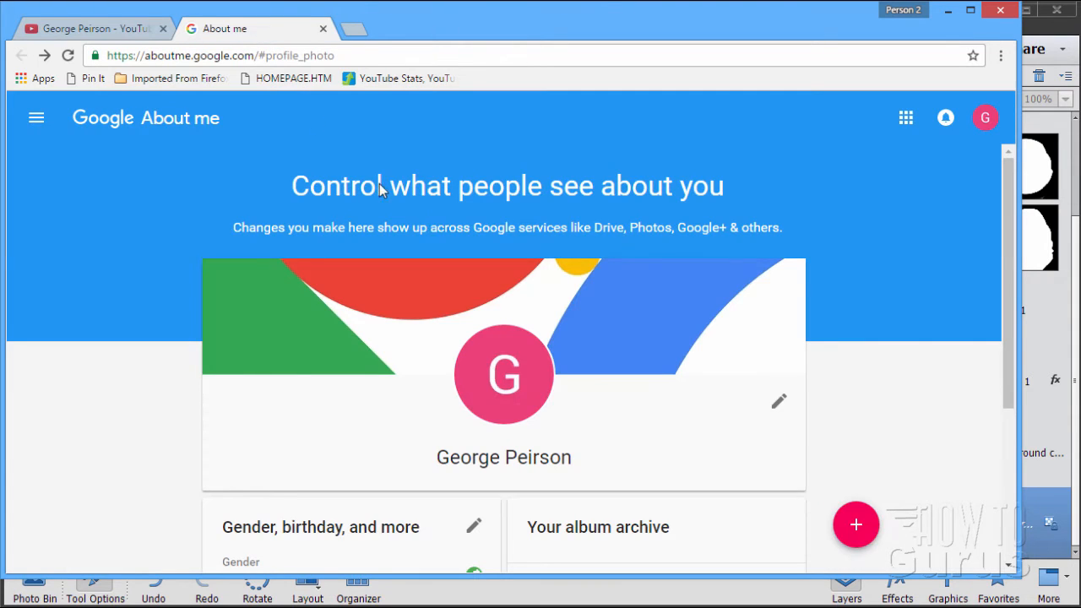
pyautogui.moveTo(484, 429)
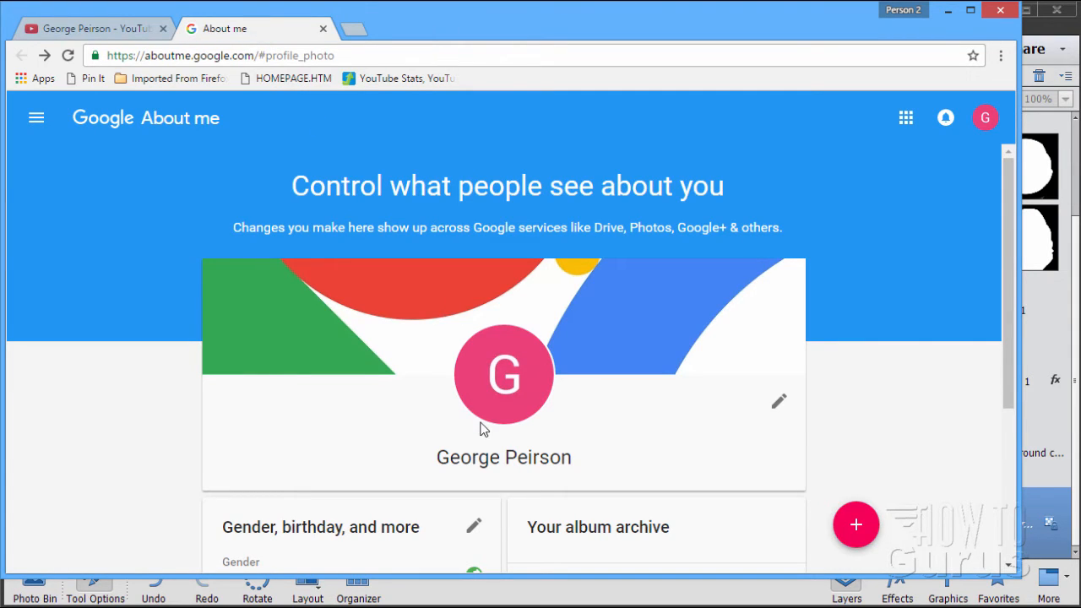
pyautogui.click(93, 28)
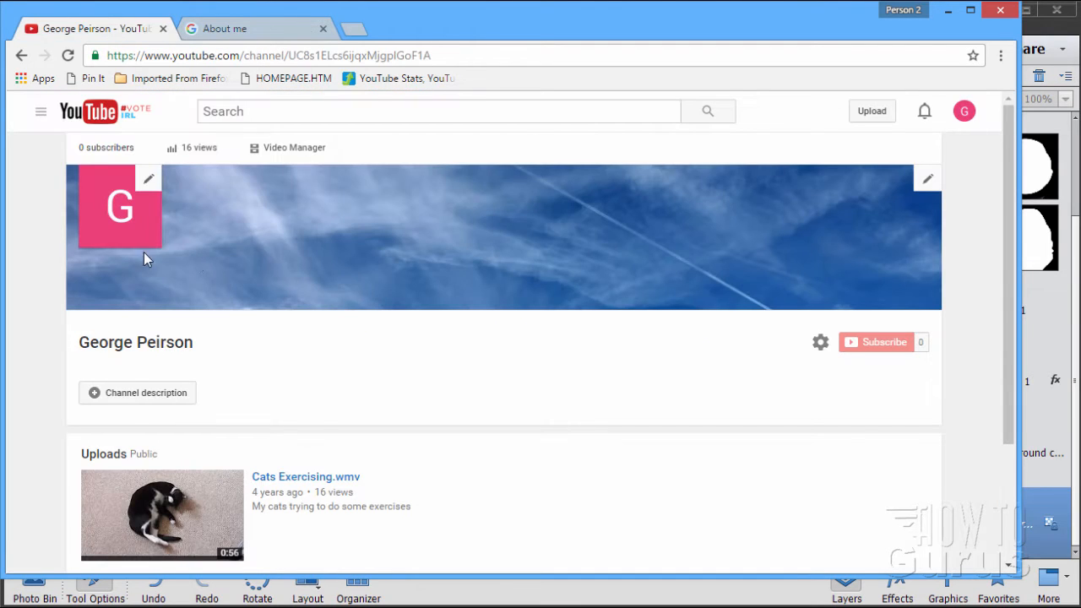
pyautogui.moveTo(93, 203)
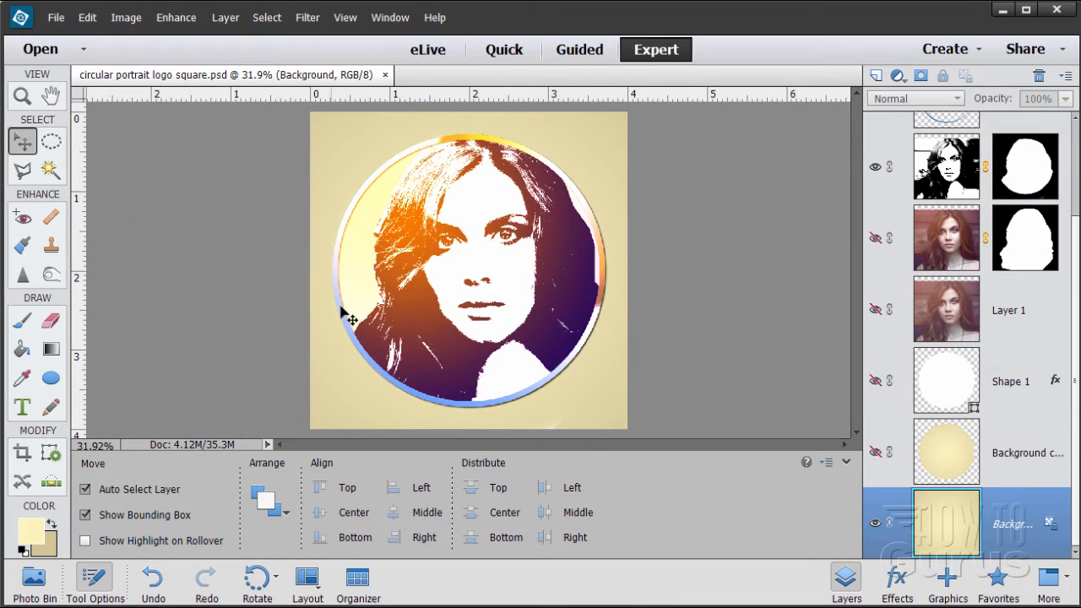
pyautogui.moveTo(331, 315)
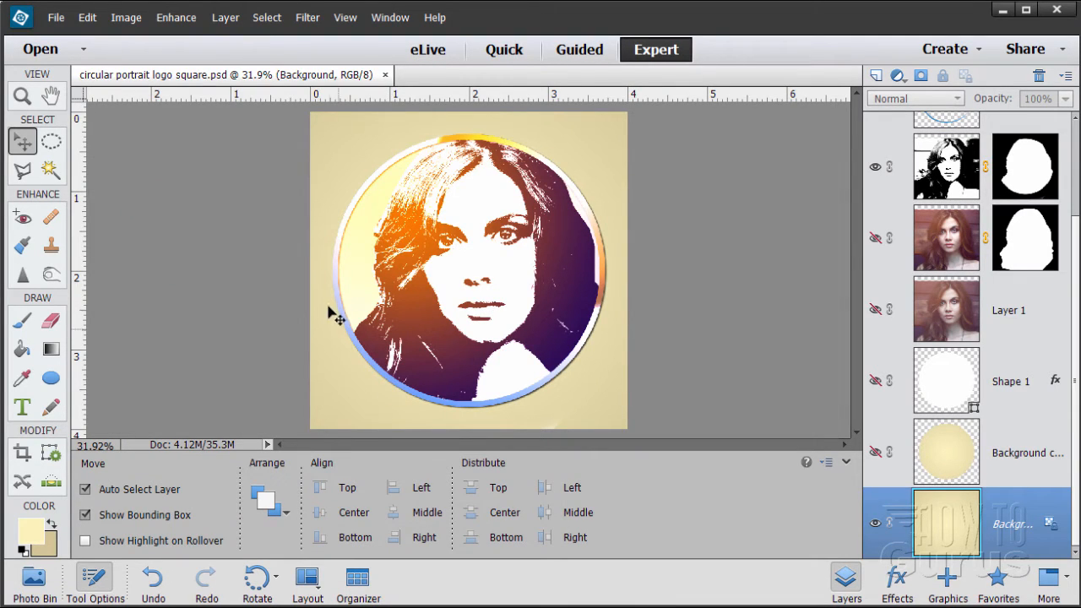
pyautogui.moveTo(564, 154)
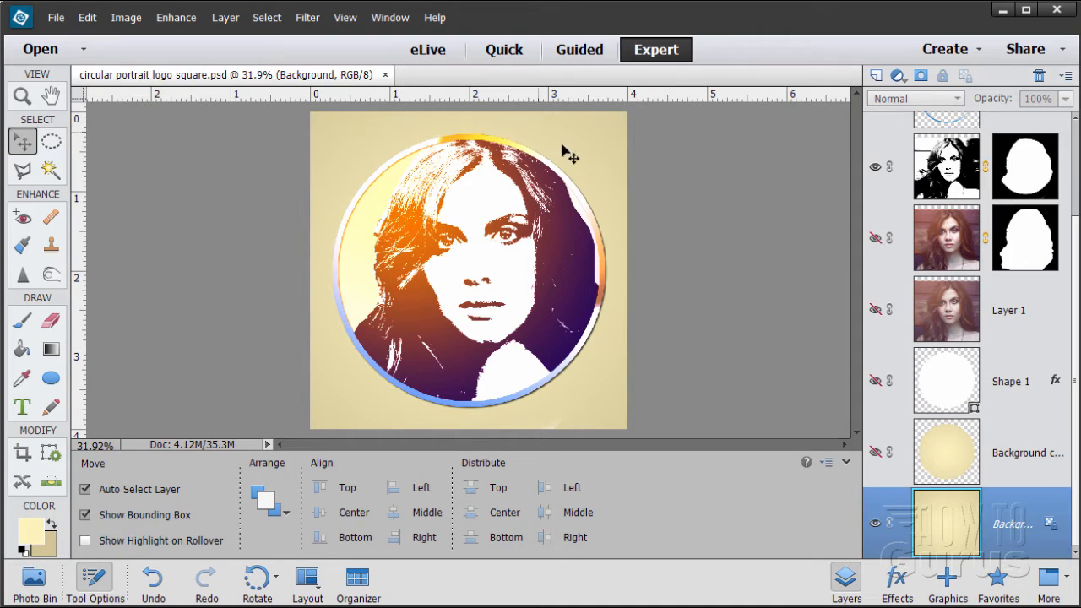
pyautogui.moveTo(628, 289)
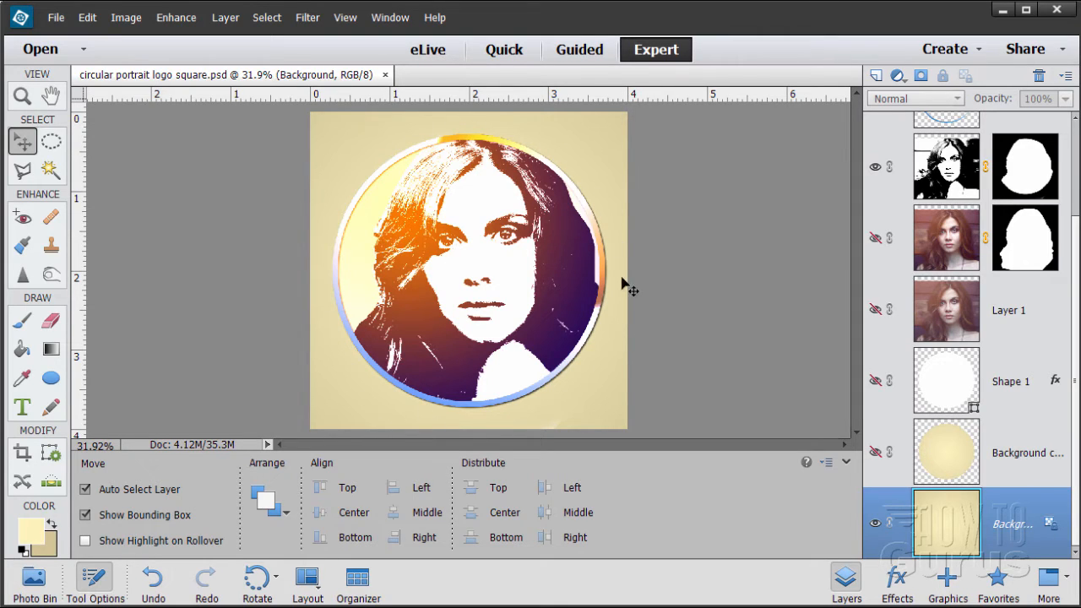
pyautogui.moveTo(521, 145)
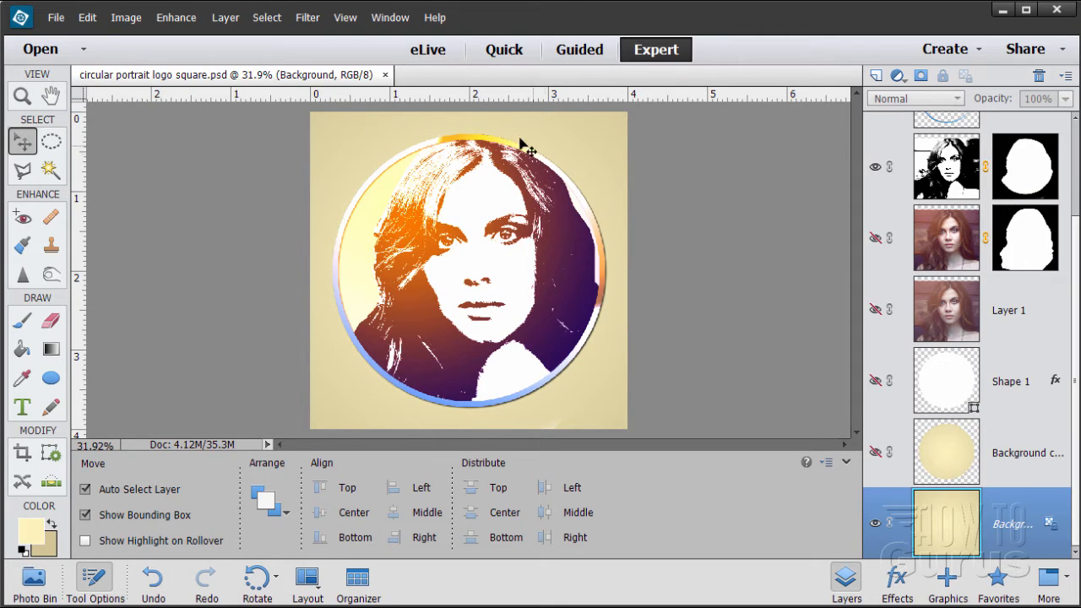
pyautogui.moveTo(328, 309)
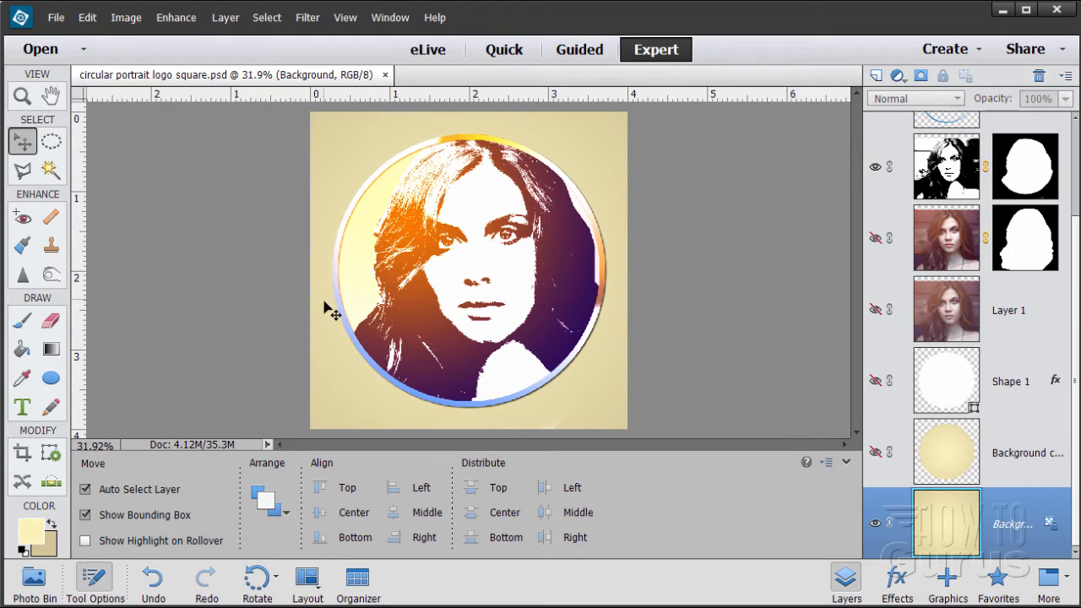
pyautogui.moveTo(576, 417)
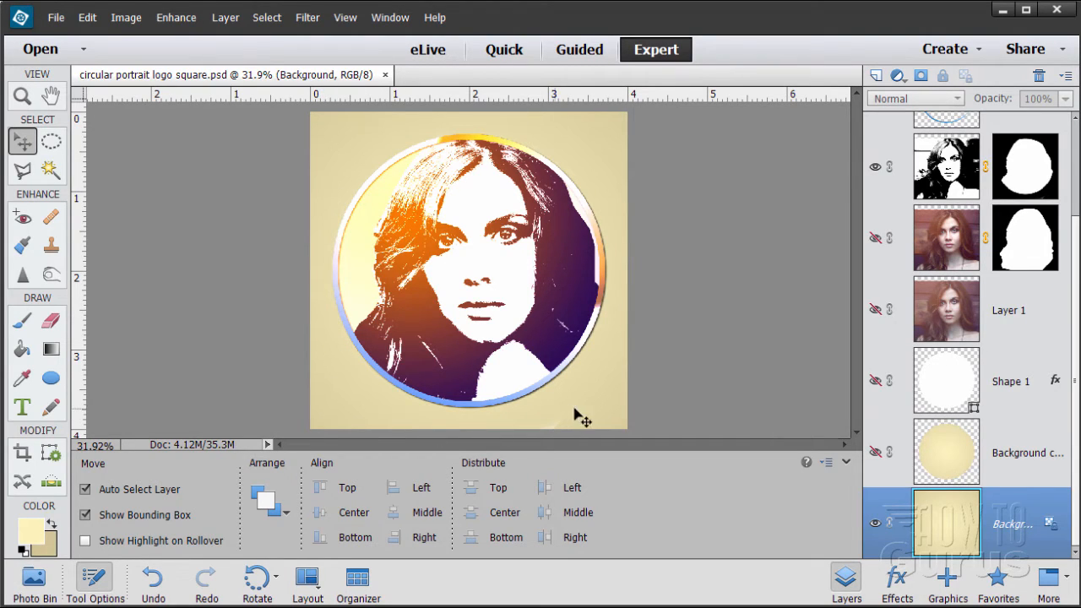
pyautogui.moveTo(329, 161)
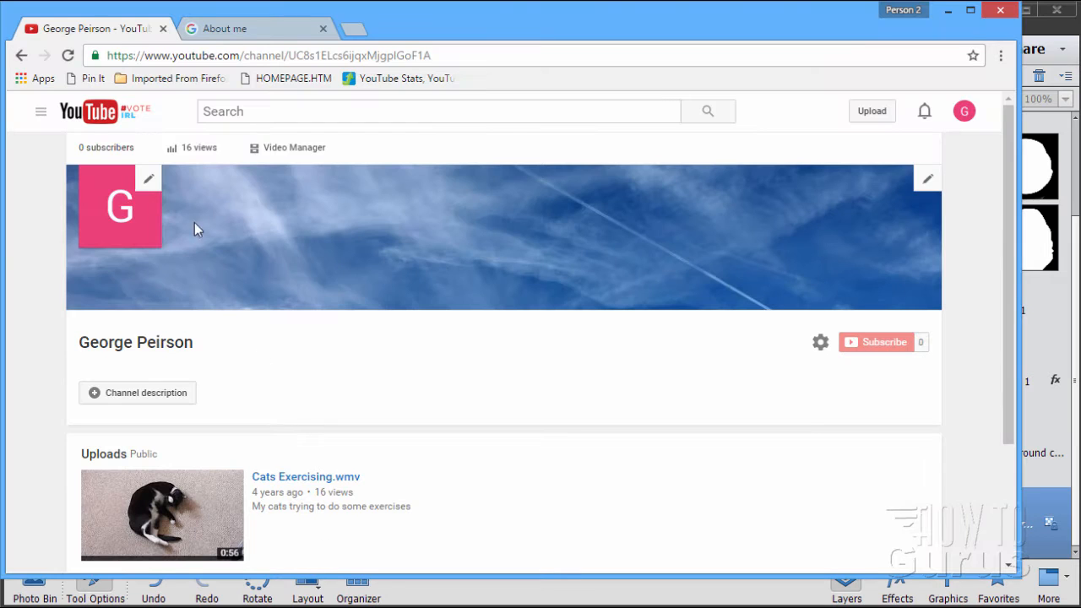
pyautogui.moveTo(159, 234)
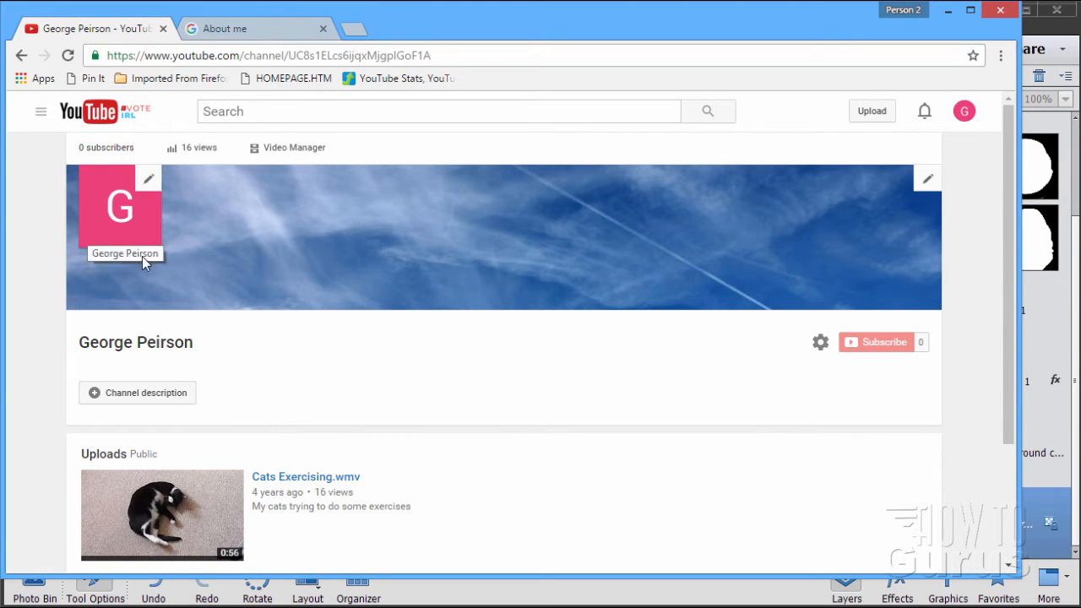
pyautogui.moveTo(114, 233)
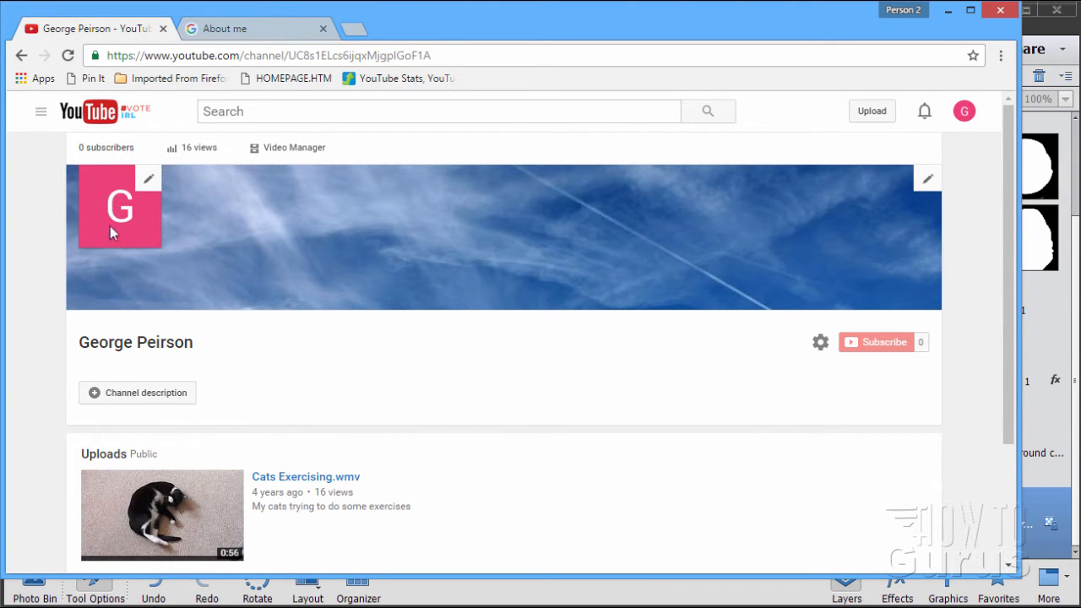
pyautogui.moveTo(101, 225)
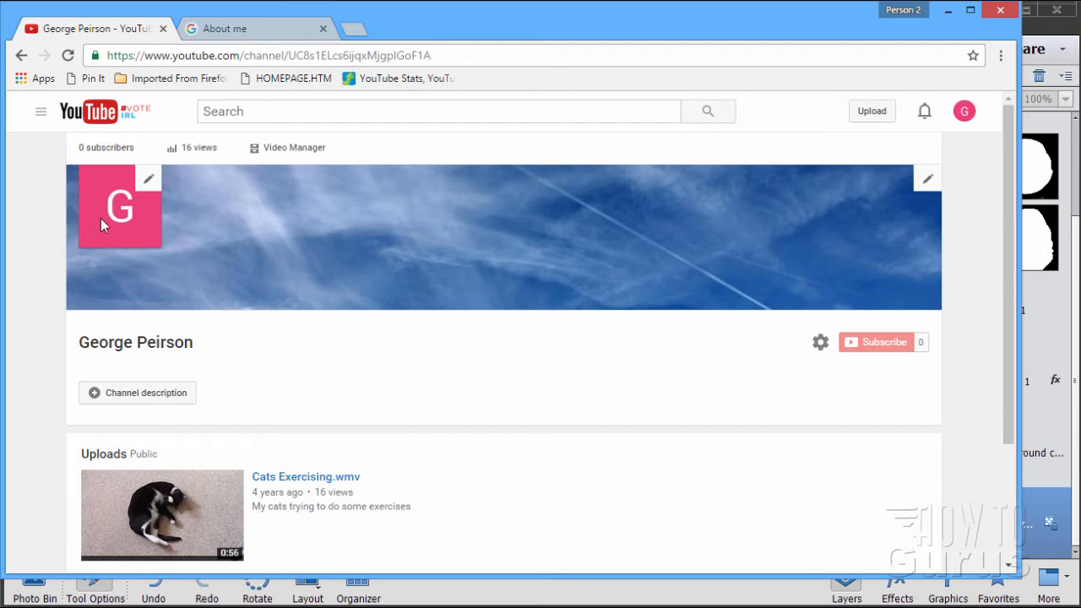
pyautogui.moveTo(228, 231)
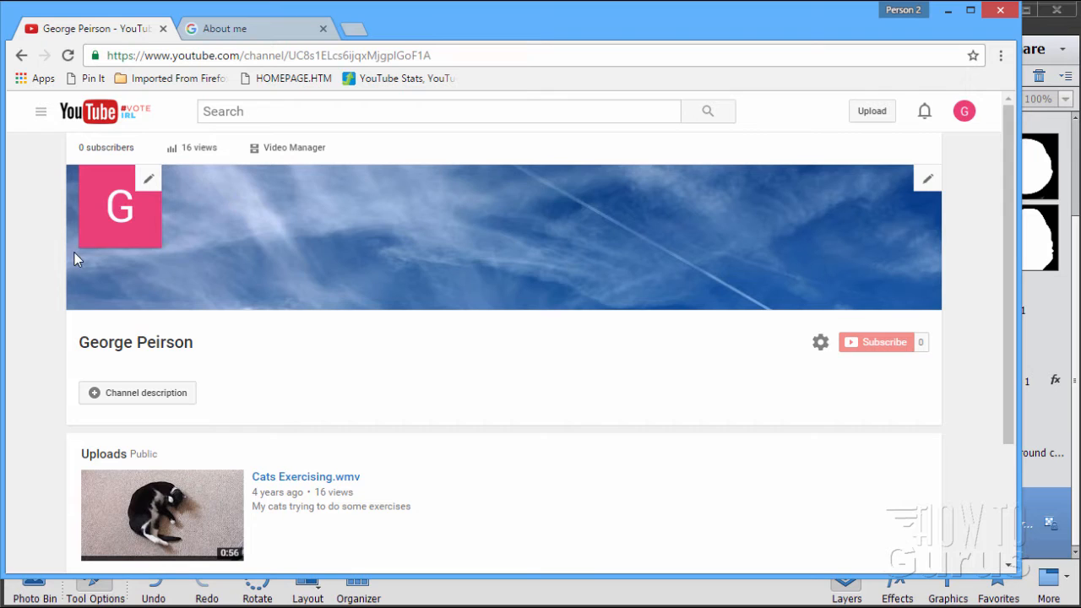
pyautogui.moveTo(94, 197)
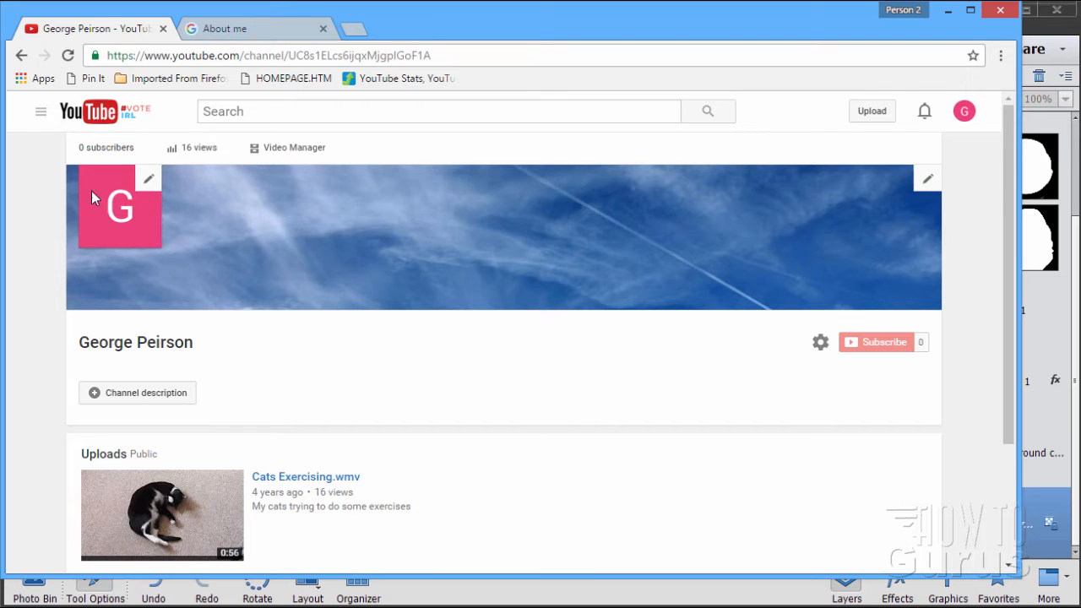
pyautogui.moveTo(186, 187)
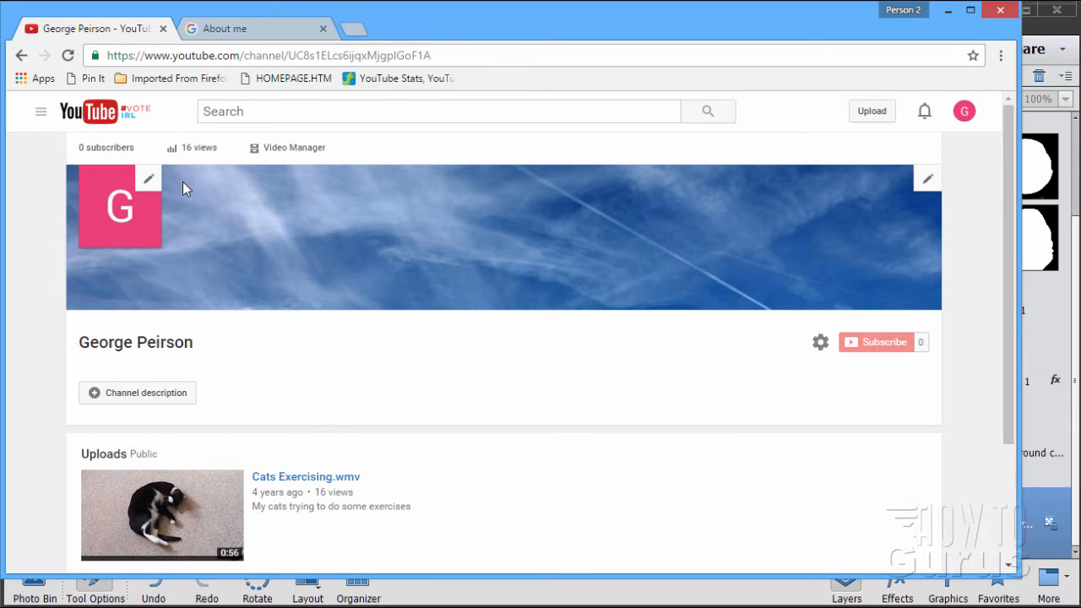
pyautogui.moveTo(211, 269)
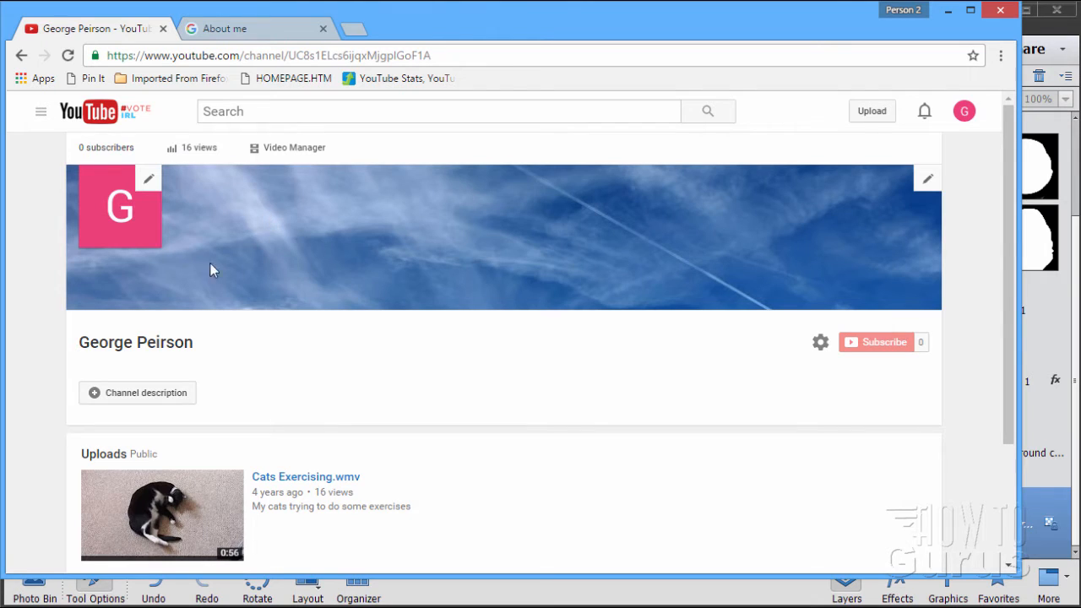
pyautogui.moveTo(185, 273)
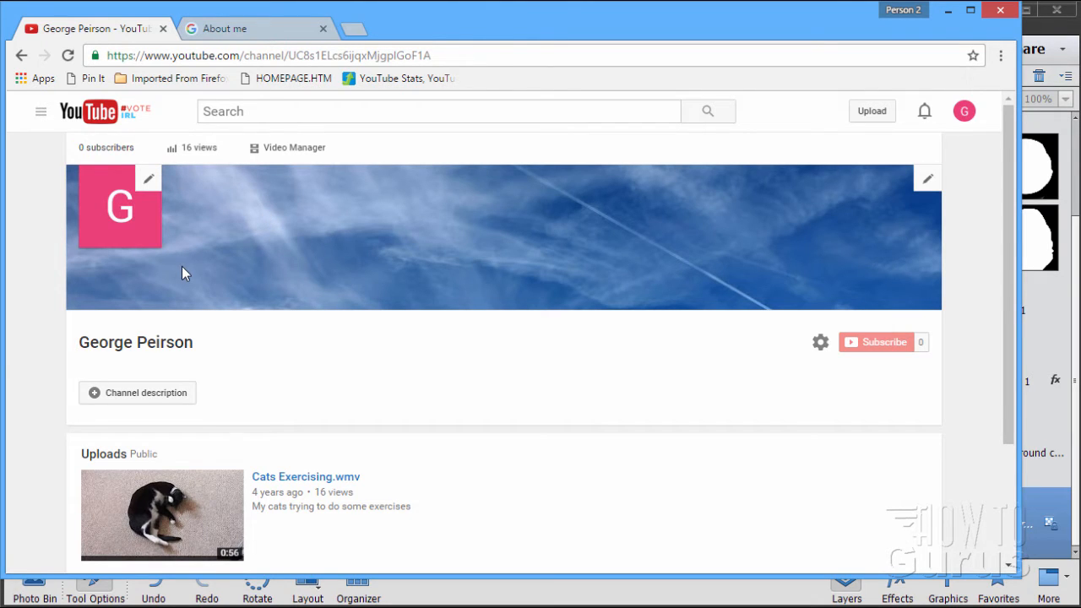
pyautogui.moveTo(127, 261)
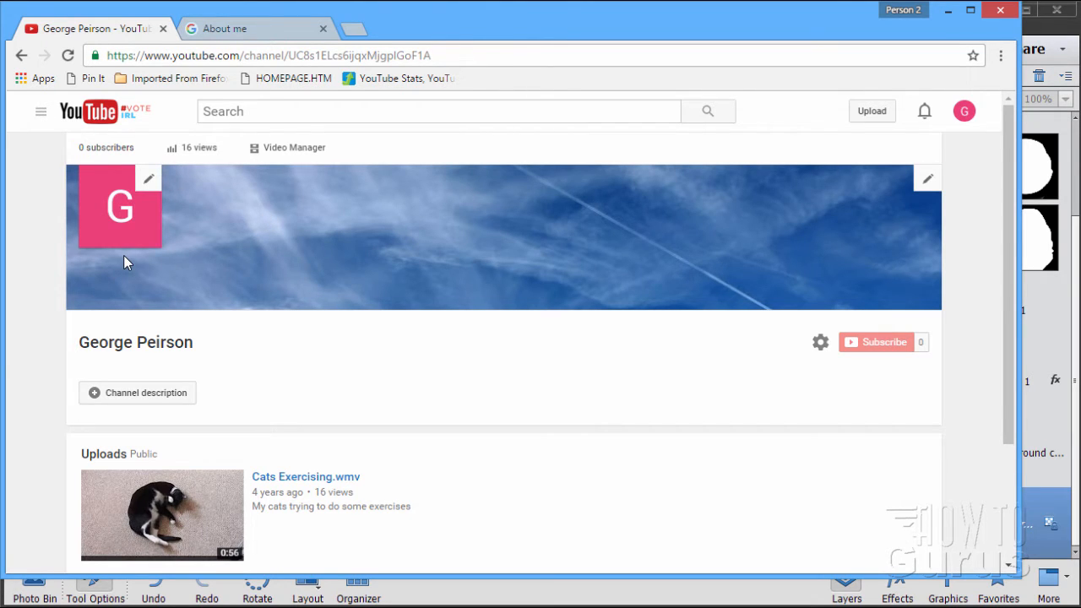
pyautogui.moveTo(175, 287)
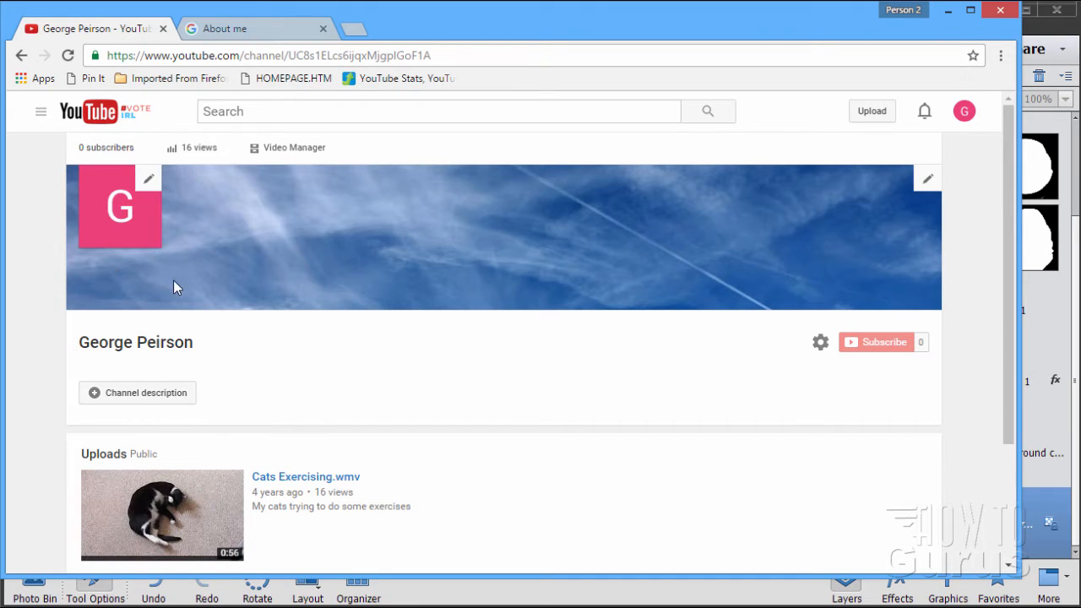
pyautogui.moveTo(89, 187)
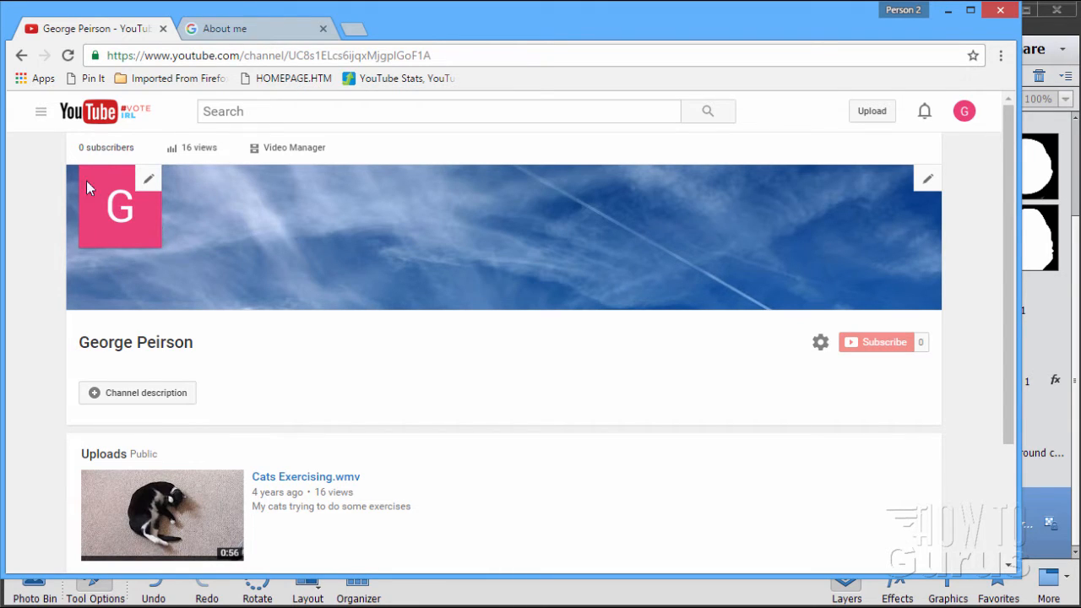
pyautogui.moveTo(82, 246)
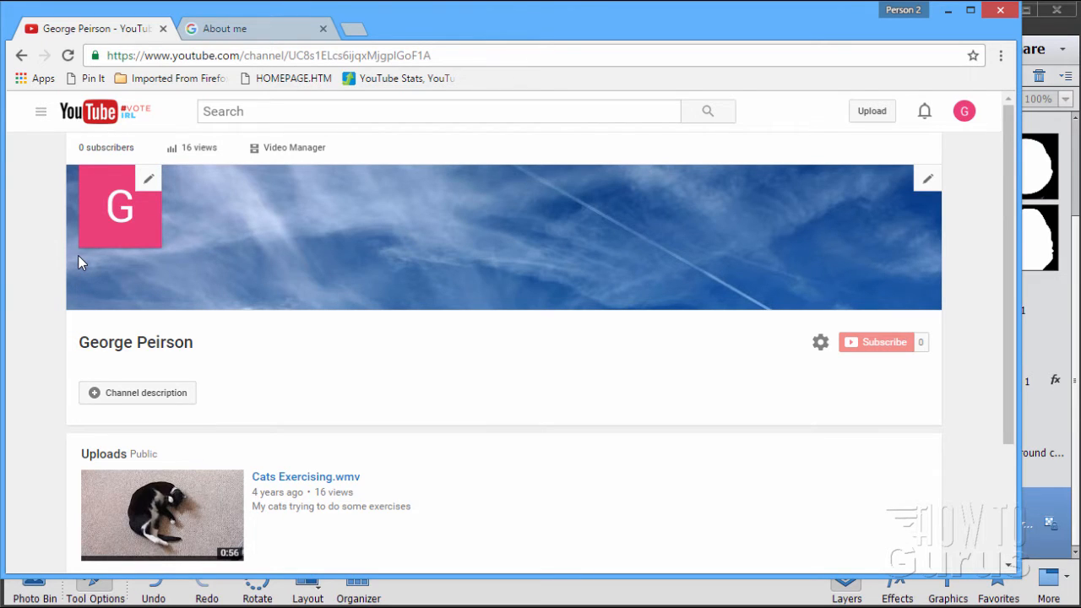
pyautogui.moveTo(166, 255)
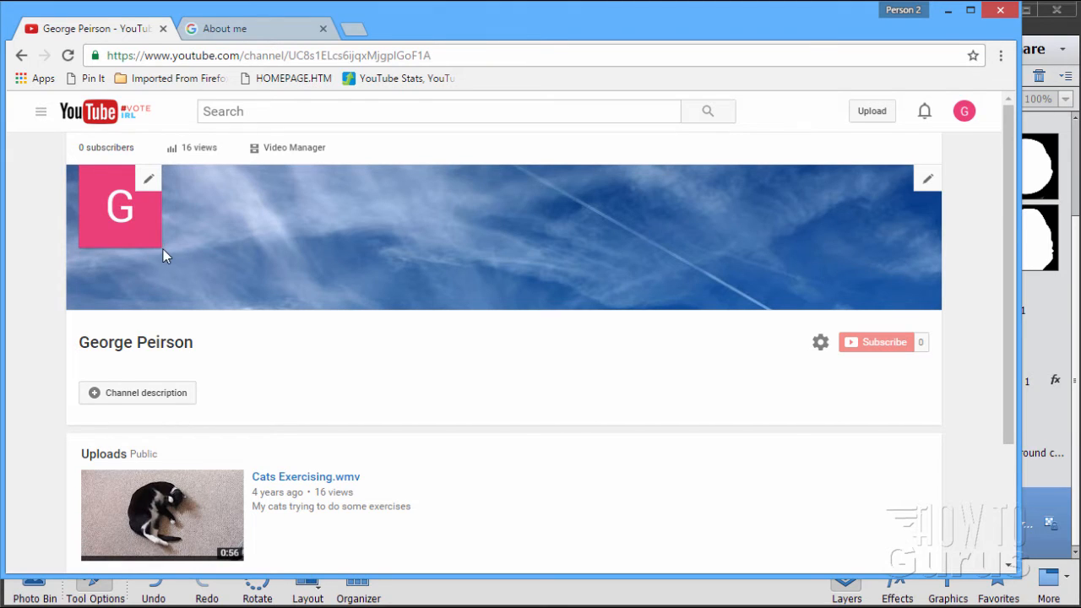
pyautogui.moveTo(69, 236)
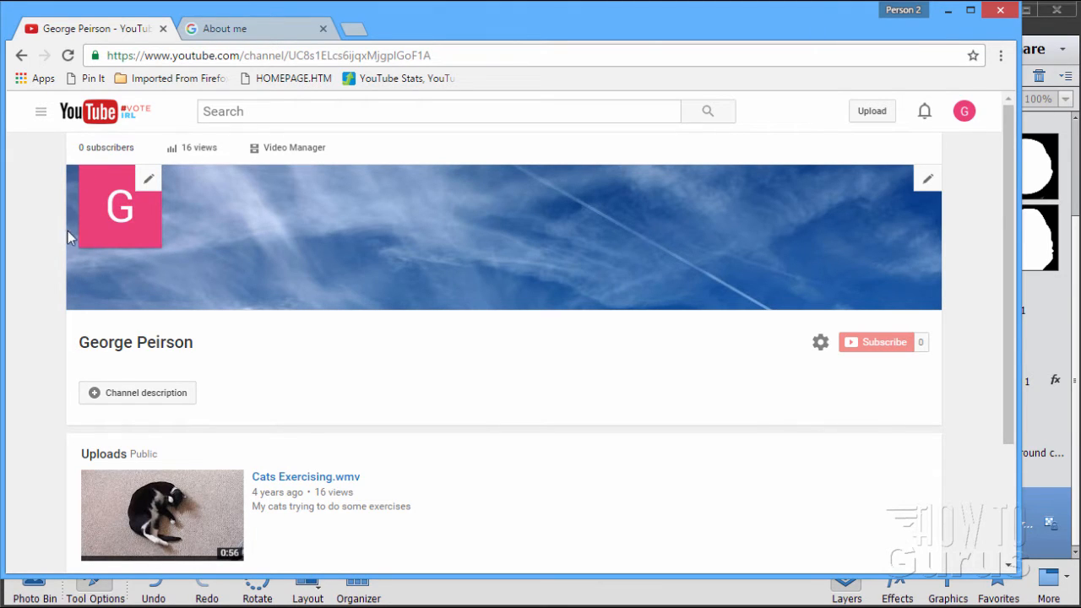
pyautogui.moveTo(83, 255)
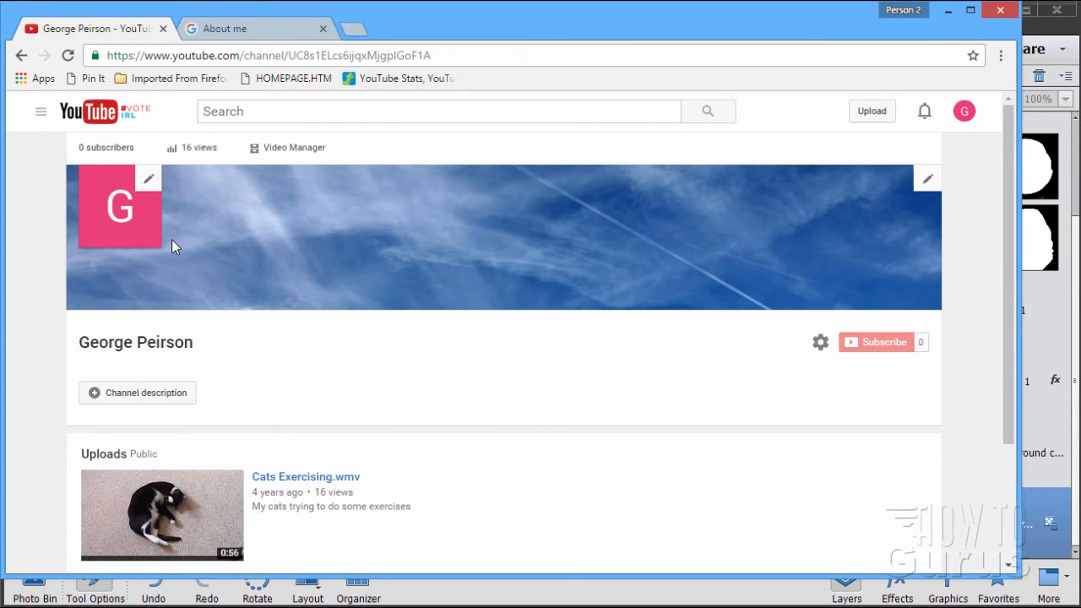
pyautogui.moveTo(171, 235)
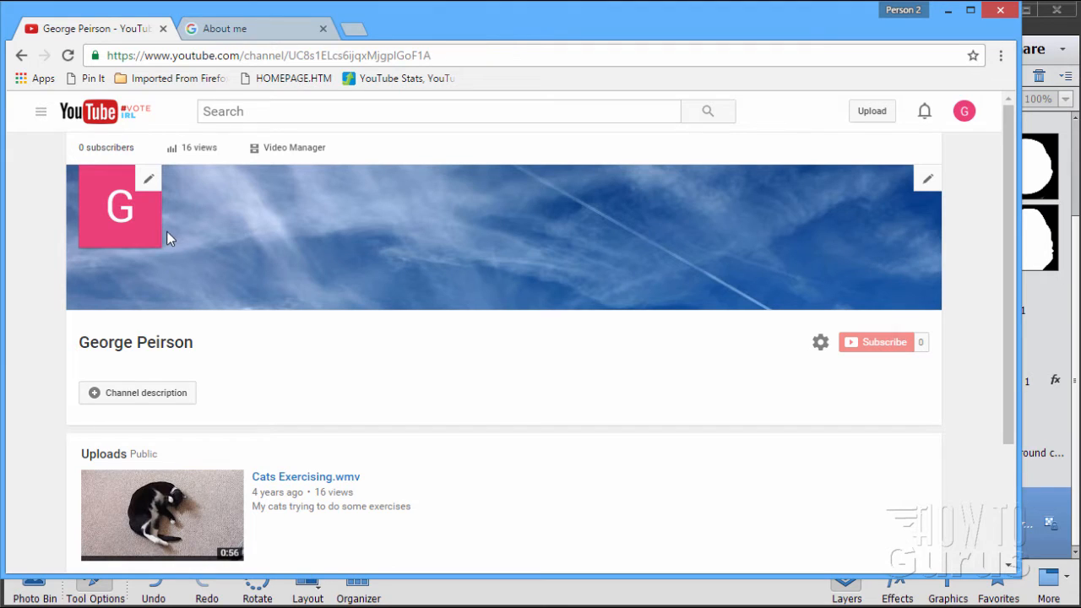
pyautogui.moveTo(188, 229)
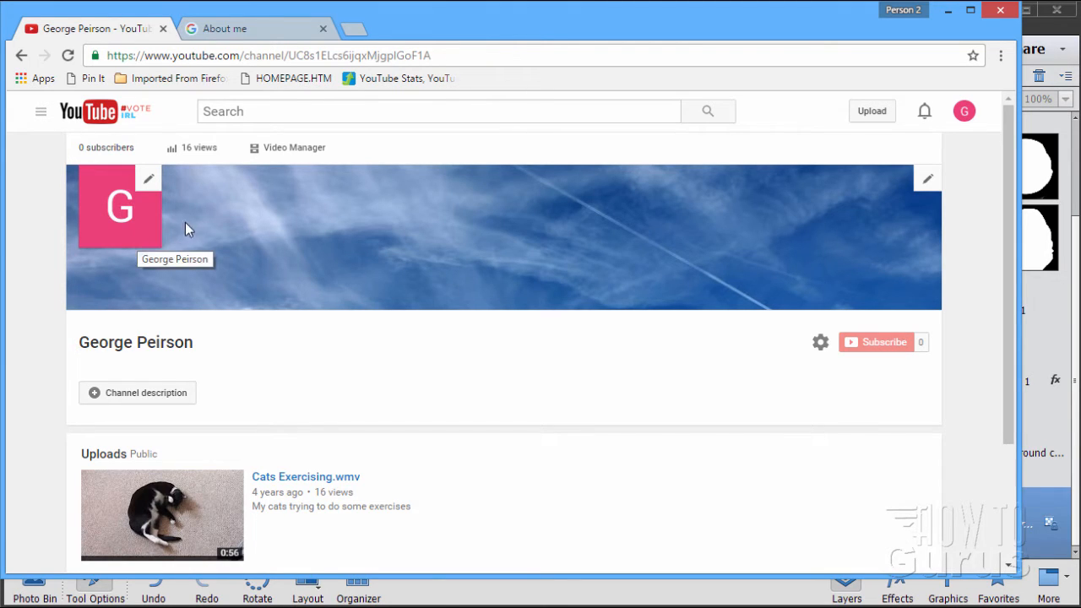
pyautogui.moveTo(231, 371)
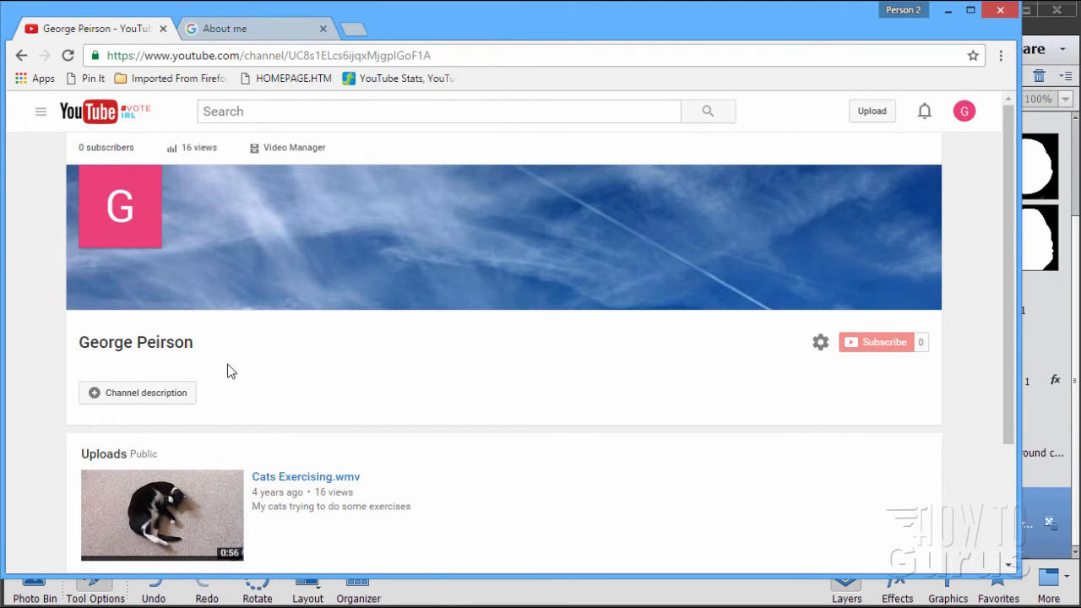
pyautogui.moveTo(148, 186)
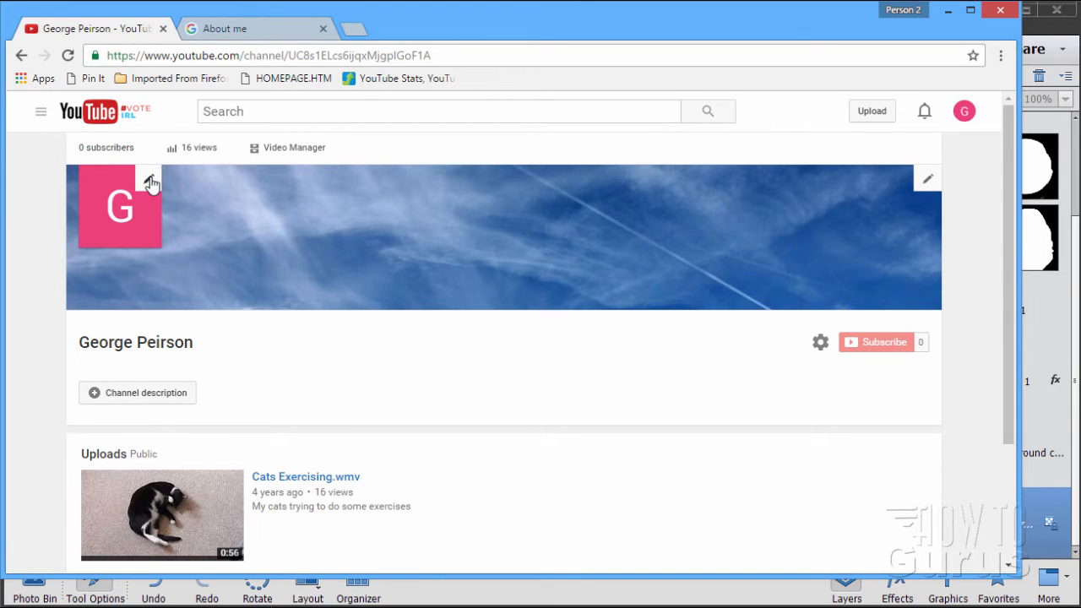
# - Switch to the Google About me tab showing the default G profile photo
pyautogui.click(237, 28)
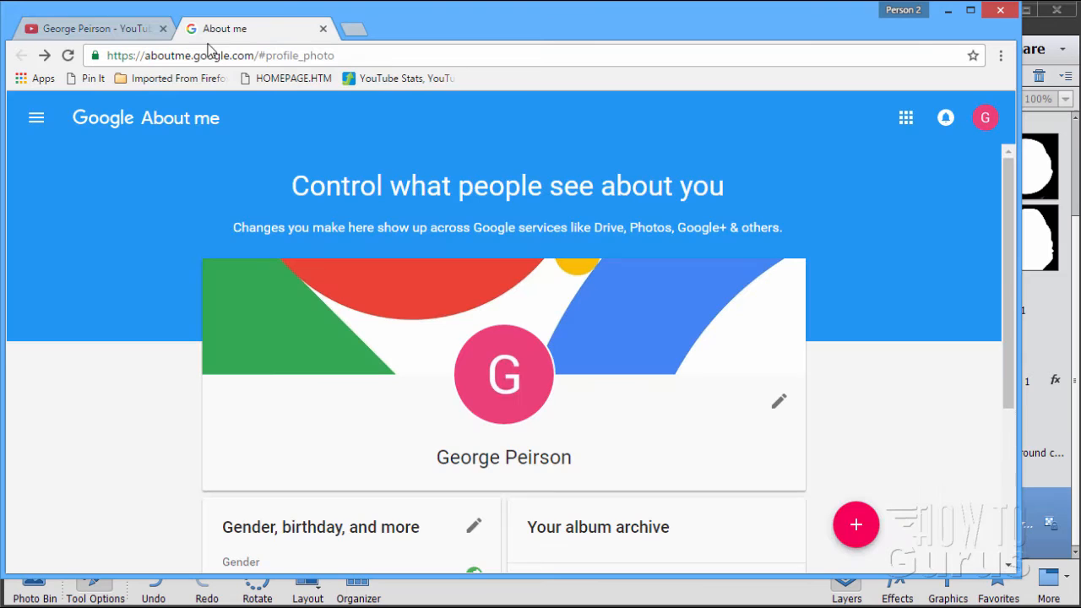
pyautogui.moveTo(173, 417)
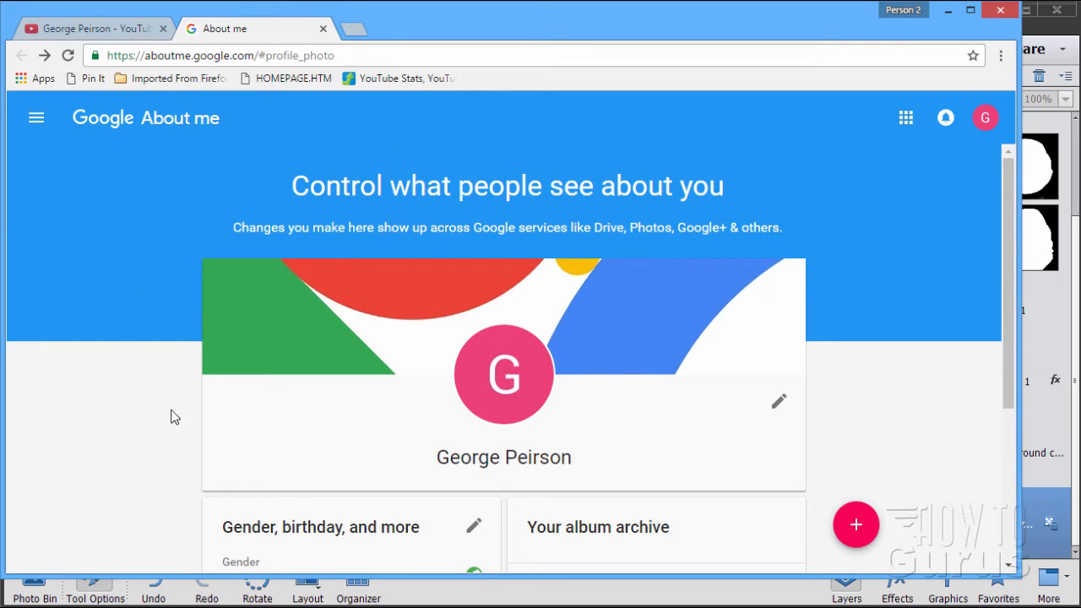
pyautogui.moveTo(56, 387)
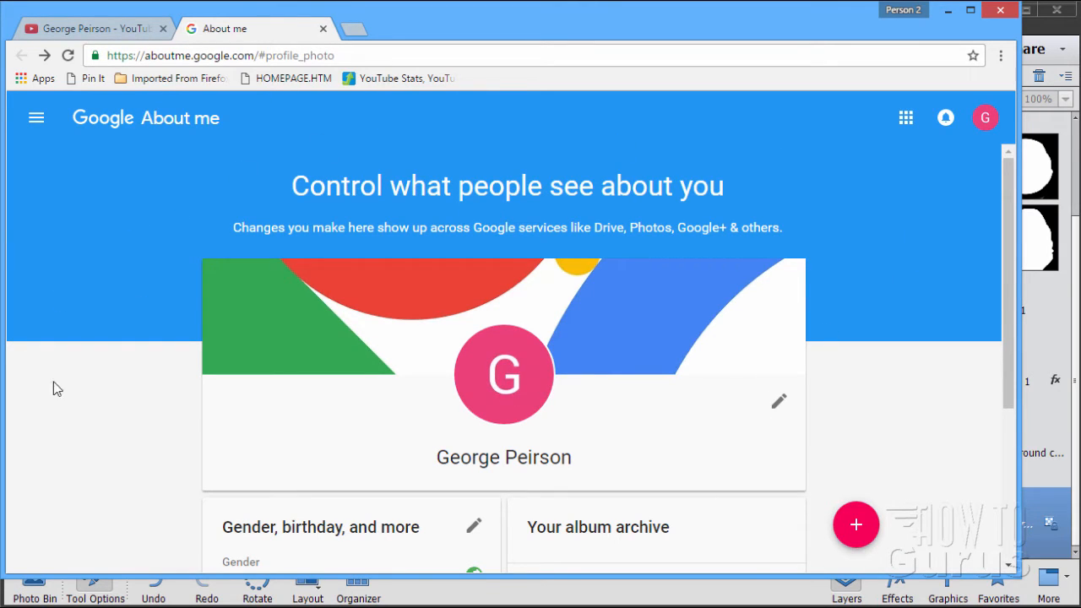
pyautogui.moveTo(72, 439)
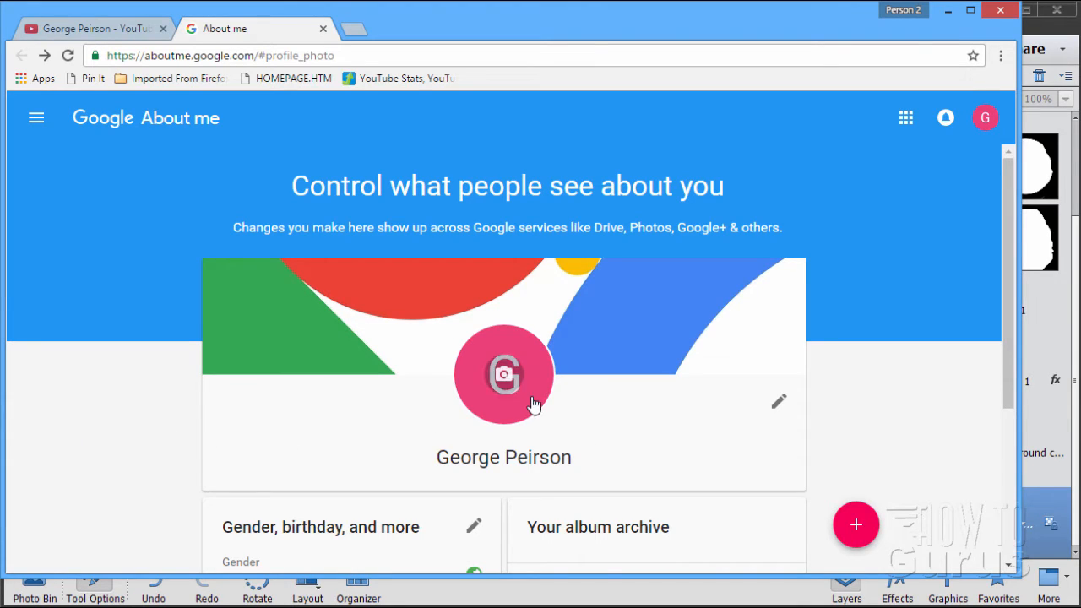
pyautogui.moveTo(519, 437)
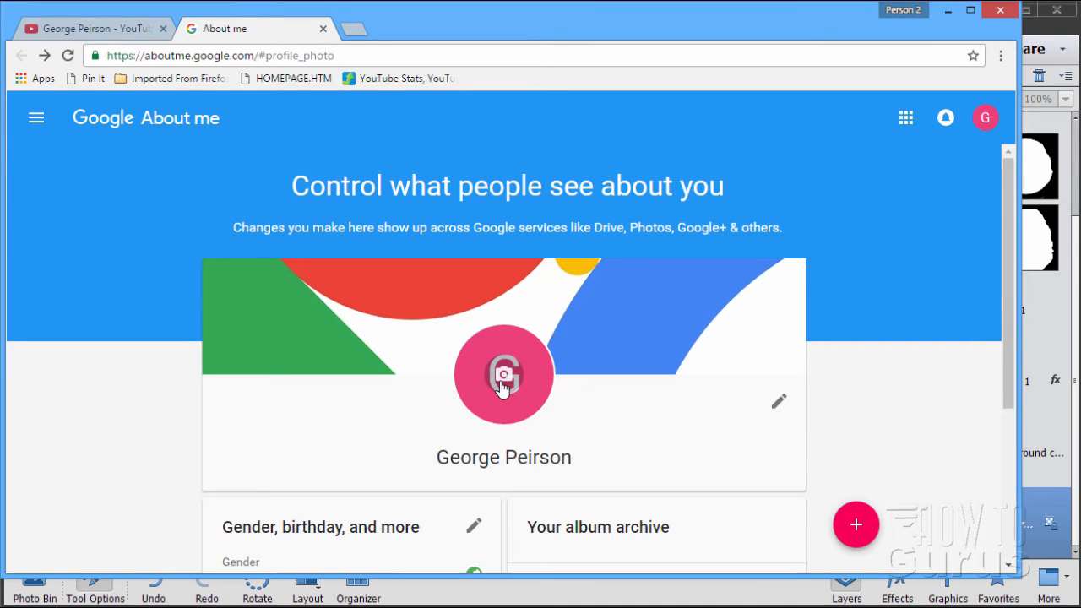
pyautogui.click(504, 376)
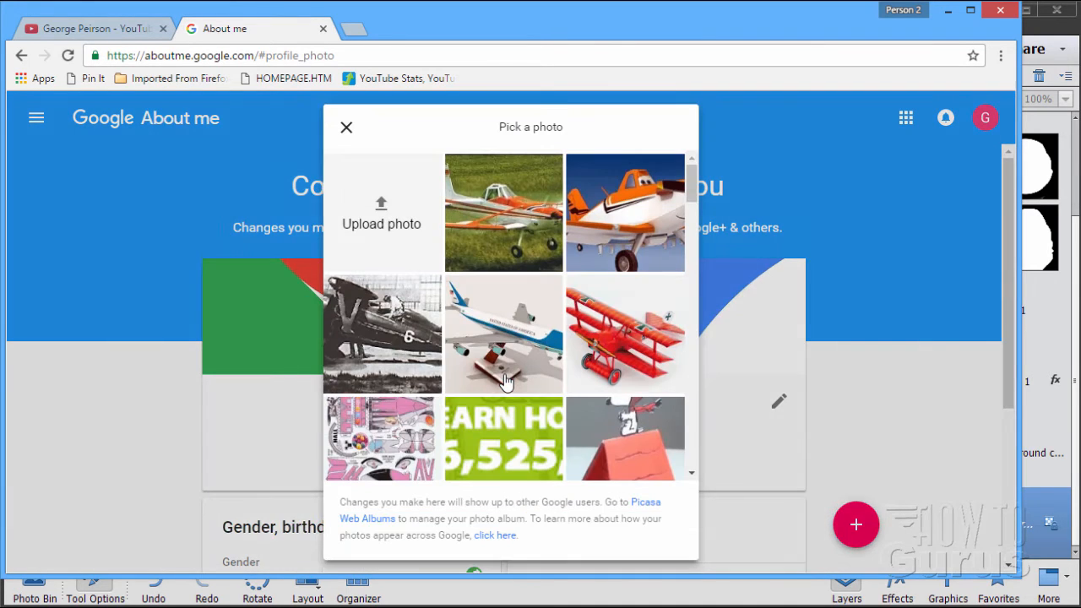
pyautogui.moveTo(450, 341)
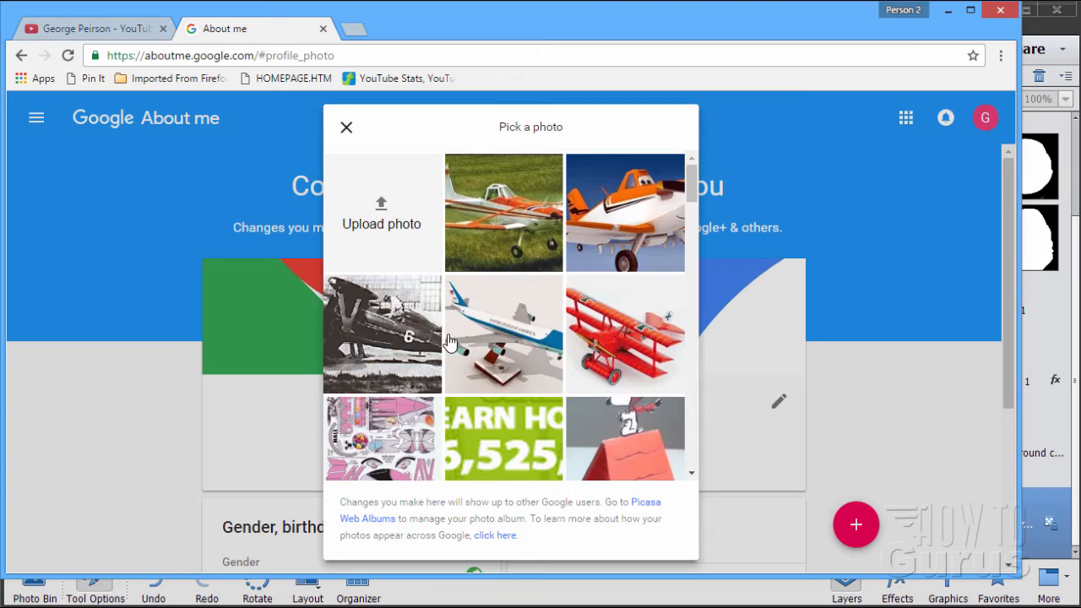
pyautogui.moveTo(587, 305)
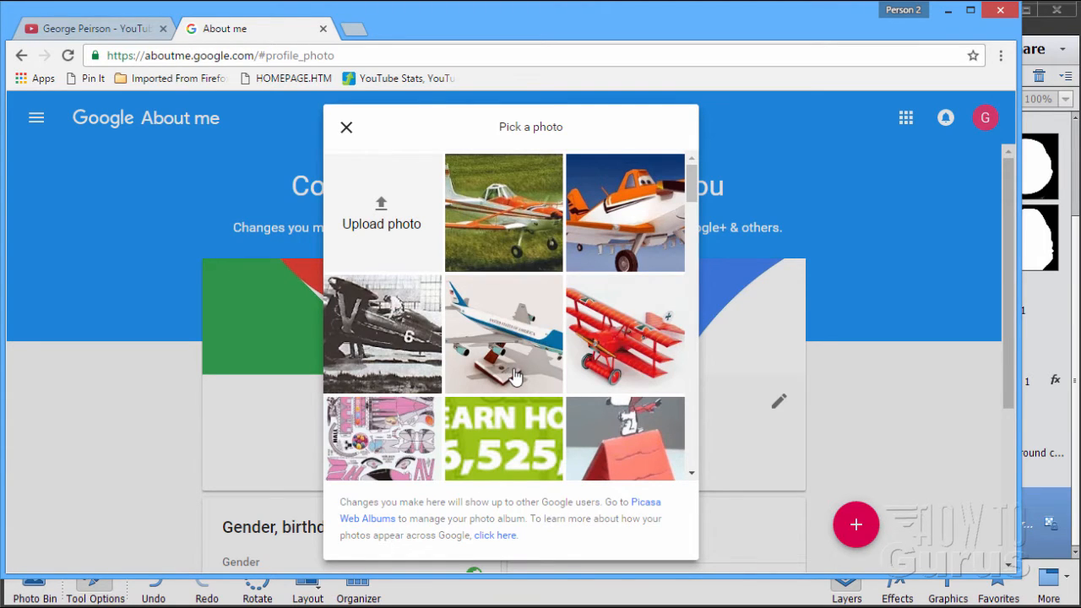
pyautogui.moveTo(466, 228)
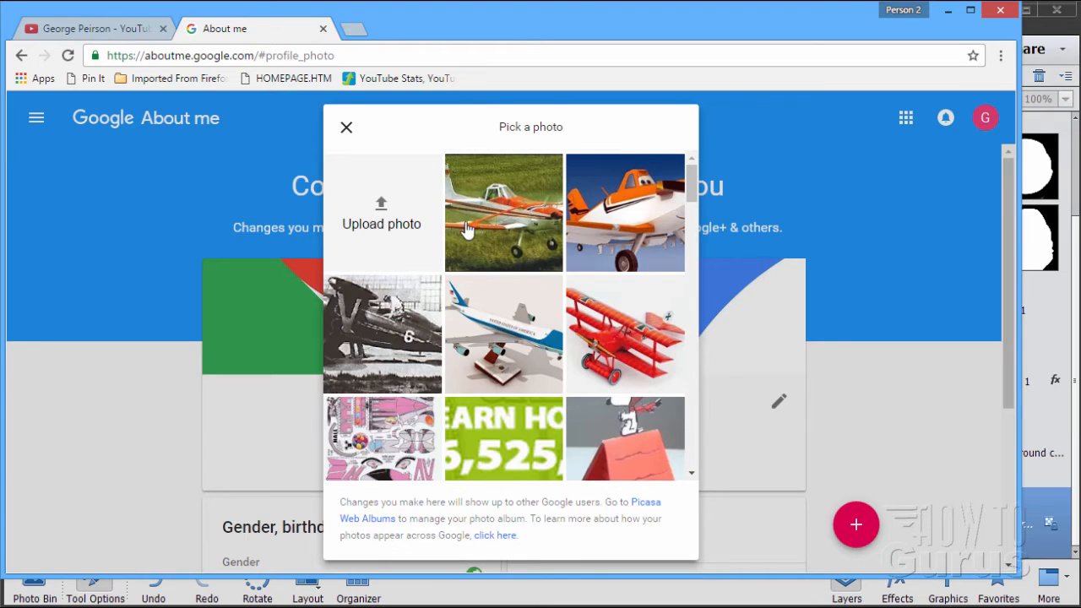
pyautogui.moveTo(387, 232)
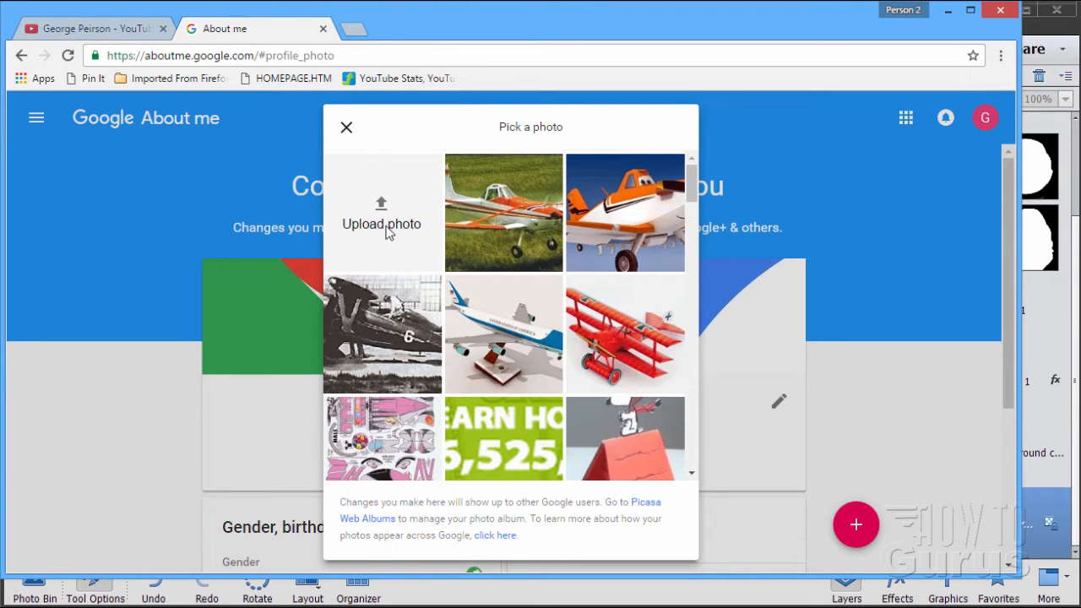
pyautogui.moveTo(358, 237)
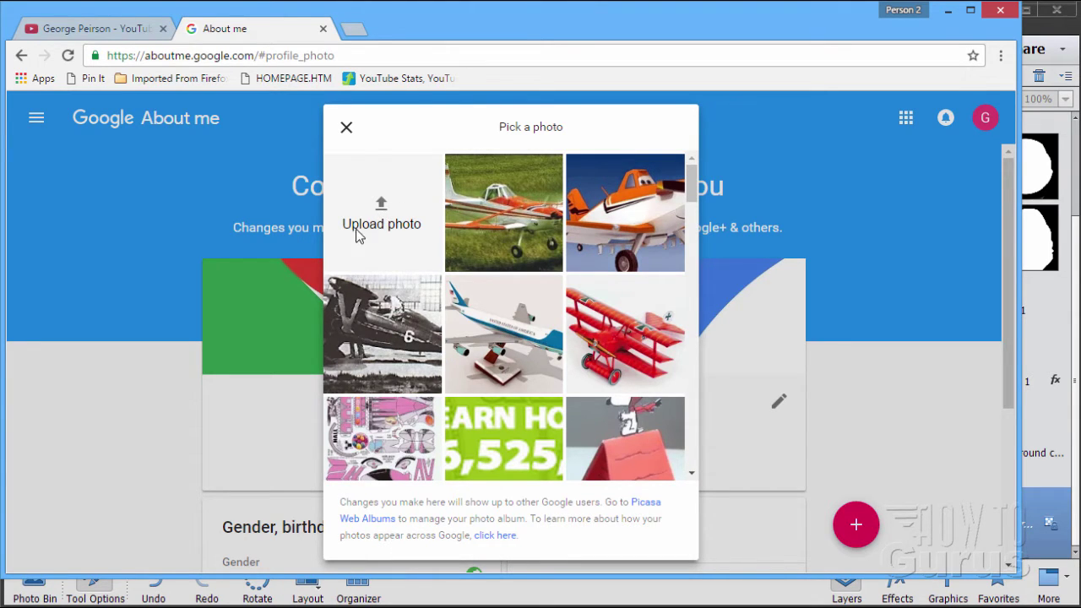
pyautogui.moveTo(413, 248)
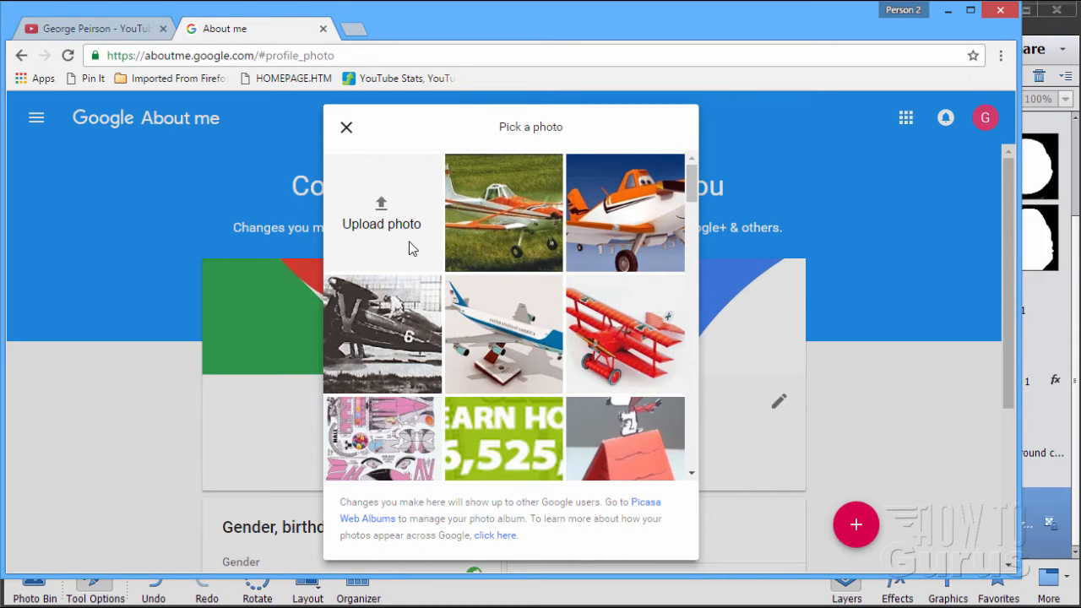
pyautogui.click(346, 127)
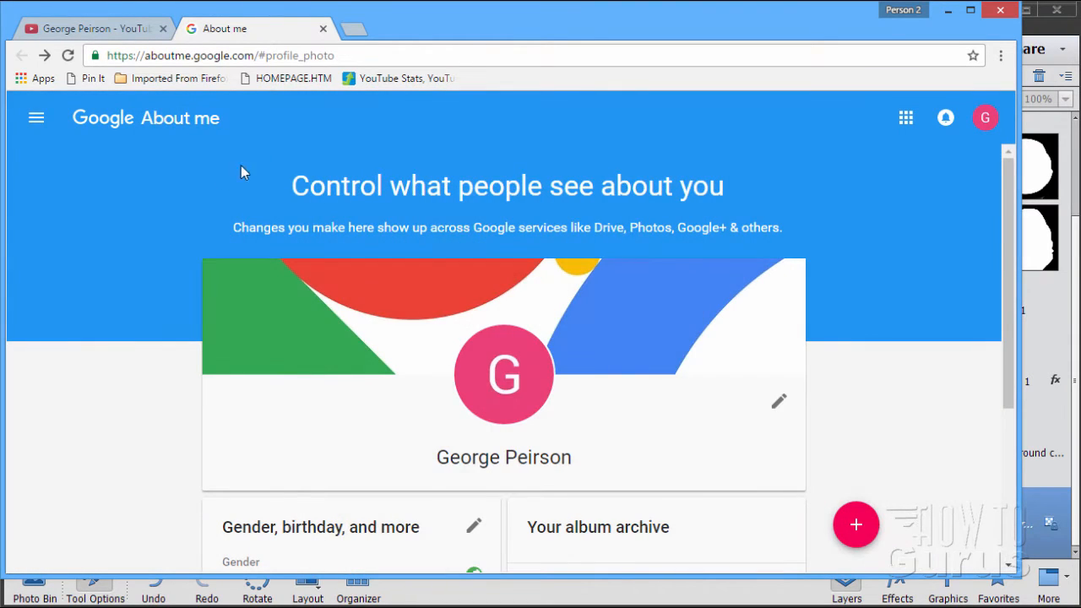
pyautogui.moveTo(530, 594)
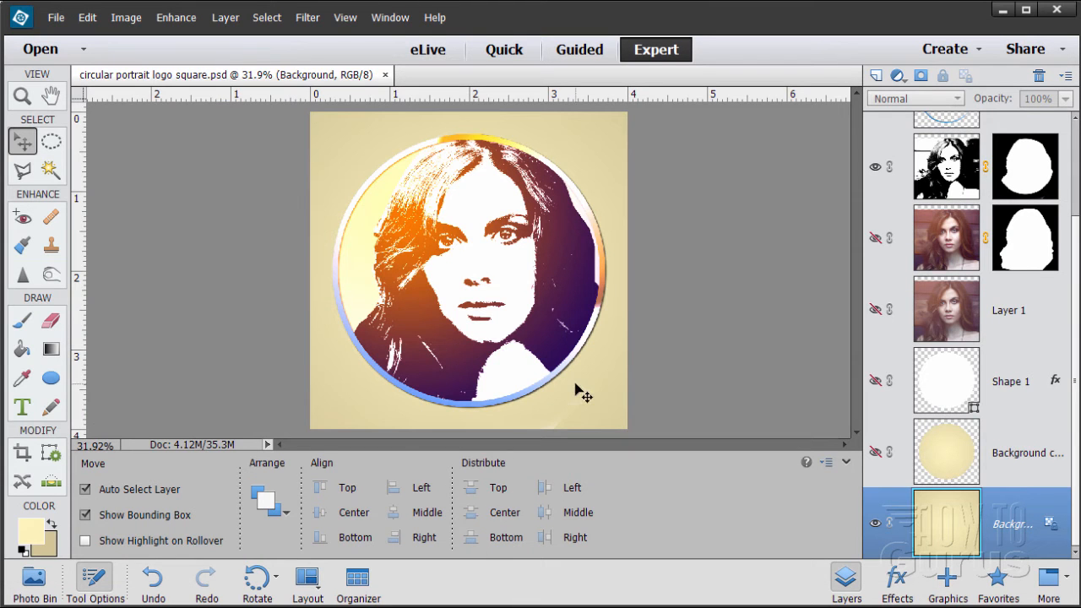
pyautogui.moveTo(327, 395)
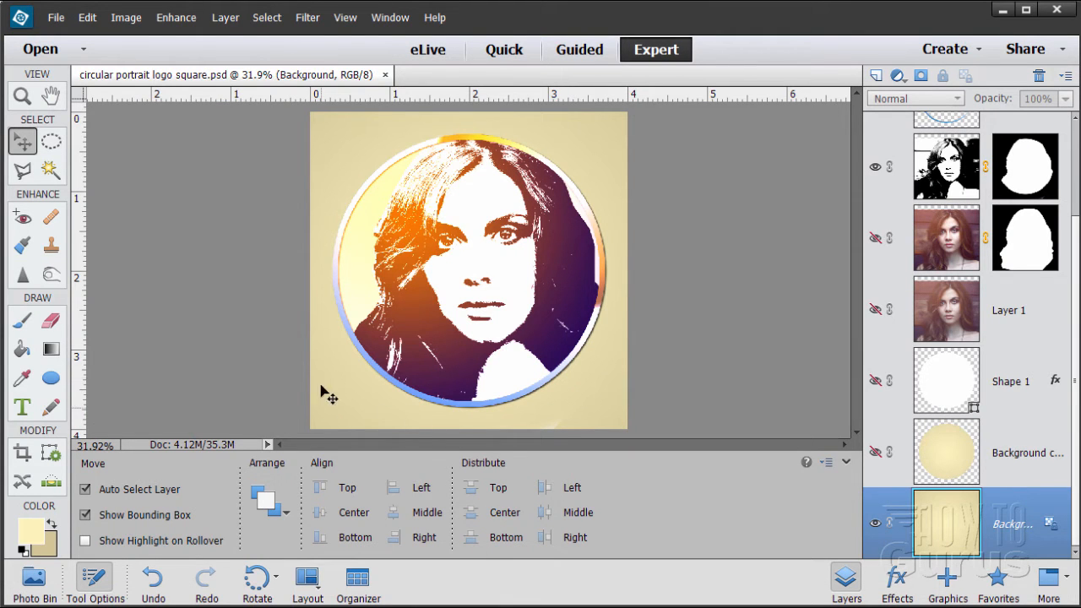
pyautogui.moveTo(417, 296)
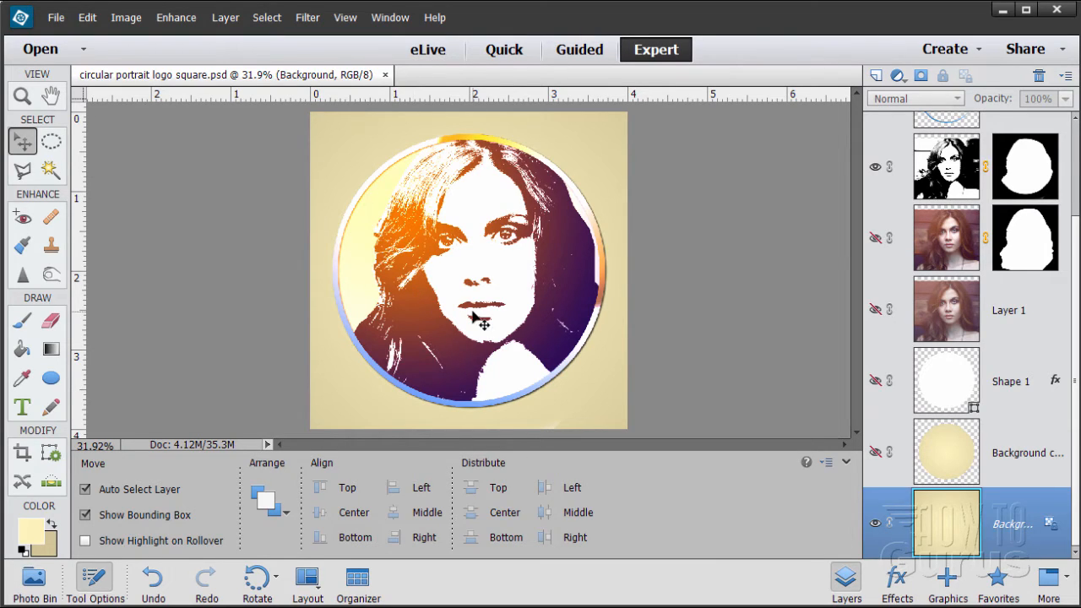
pyautogui.moveTo(321, 131)
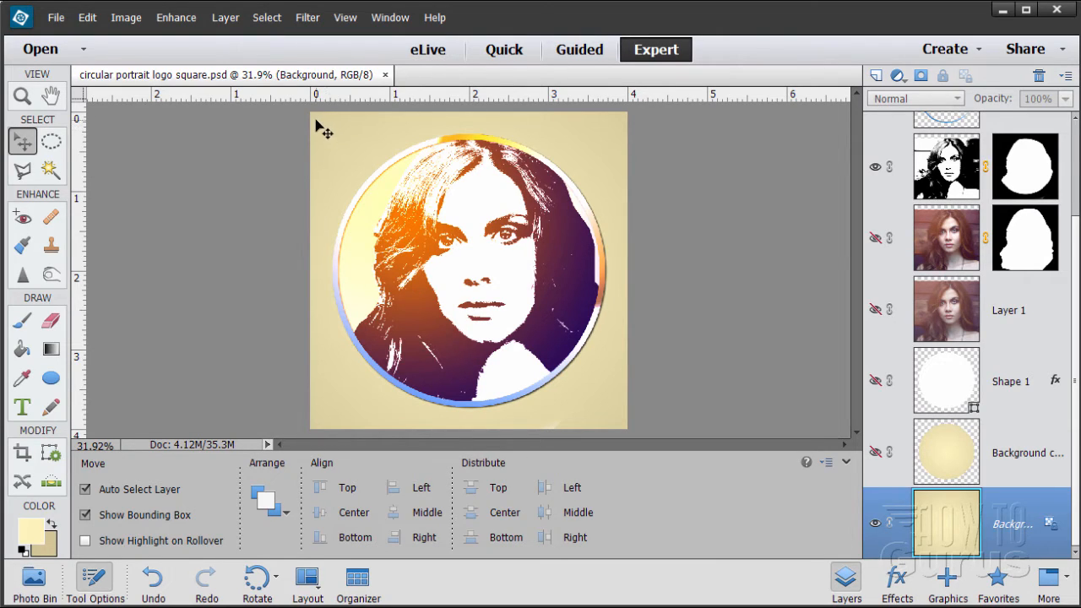
pyautogui.moveTo(660, 420)
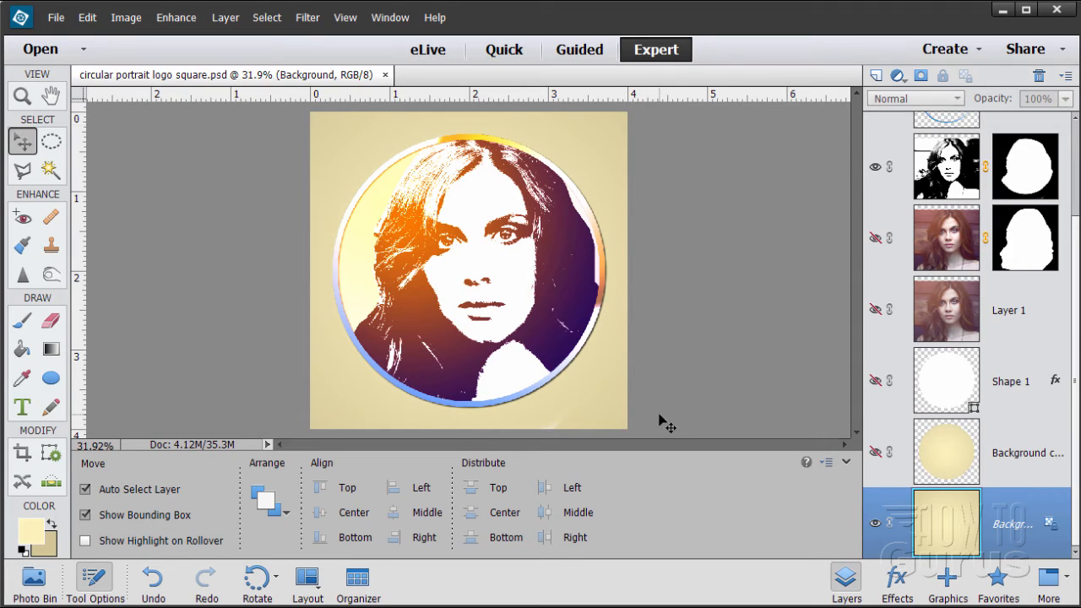
pyautogui.moveTo(684, 304)
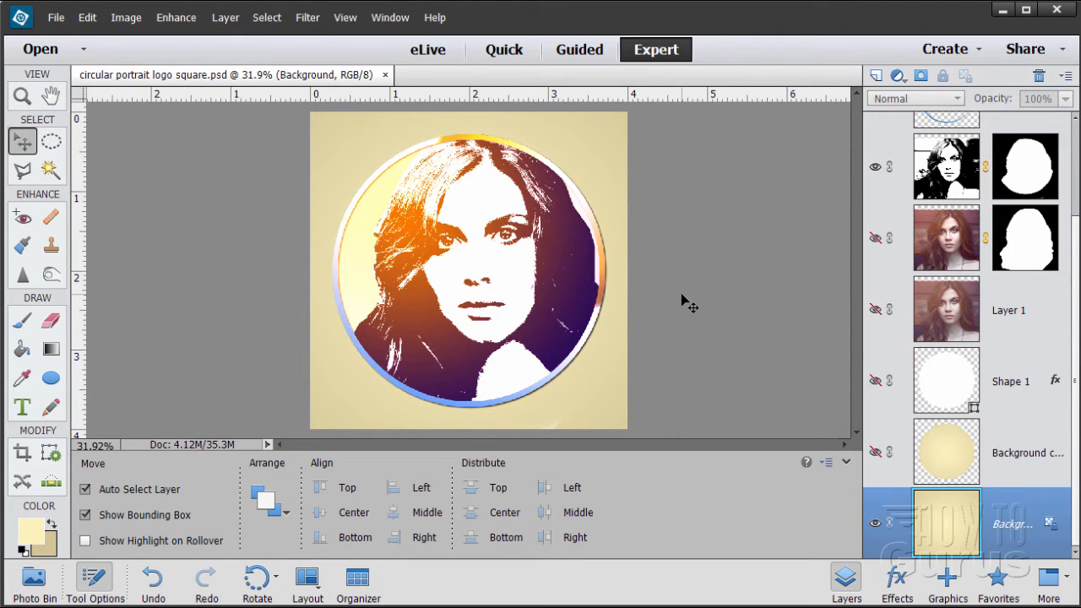
pyautogui.moveTo(620, 156)
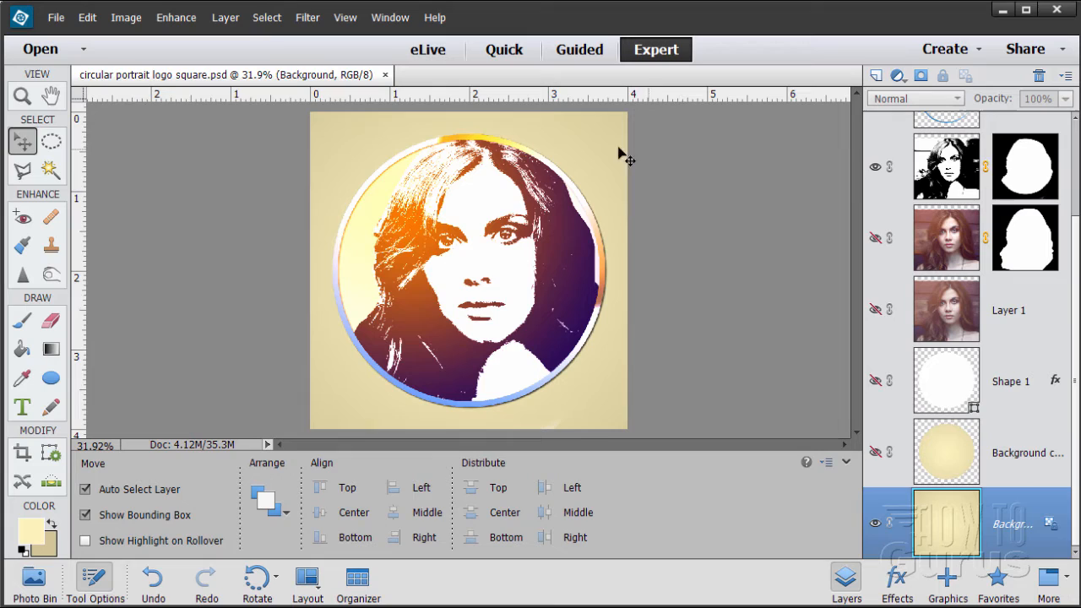
pyautogui.moveTo(392, 359)
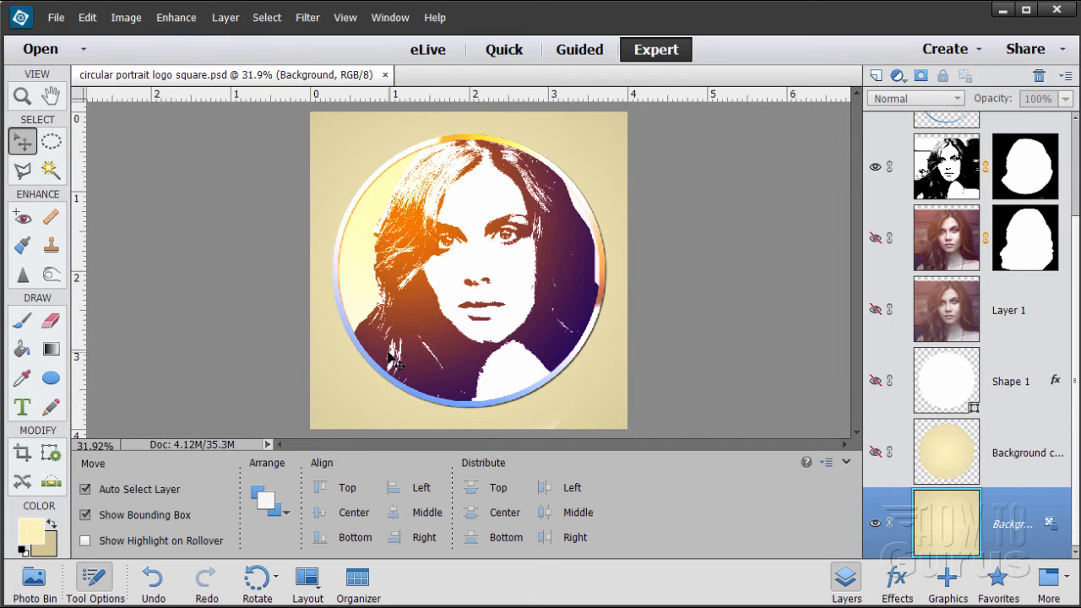
pyautogui.moveTo(358, 384)
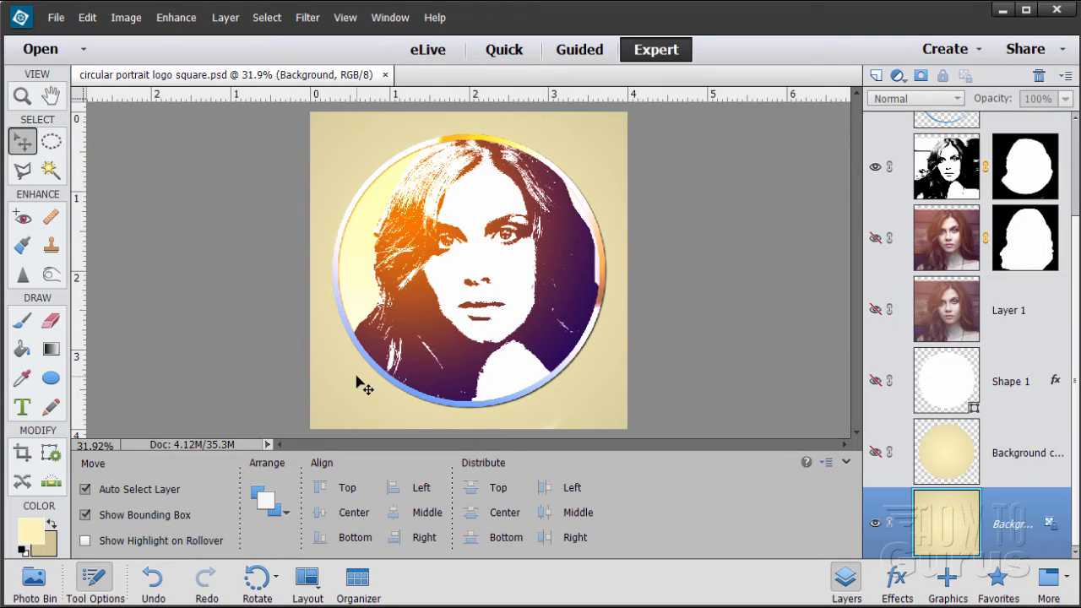
pyautogui.moveTo(563, 399)
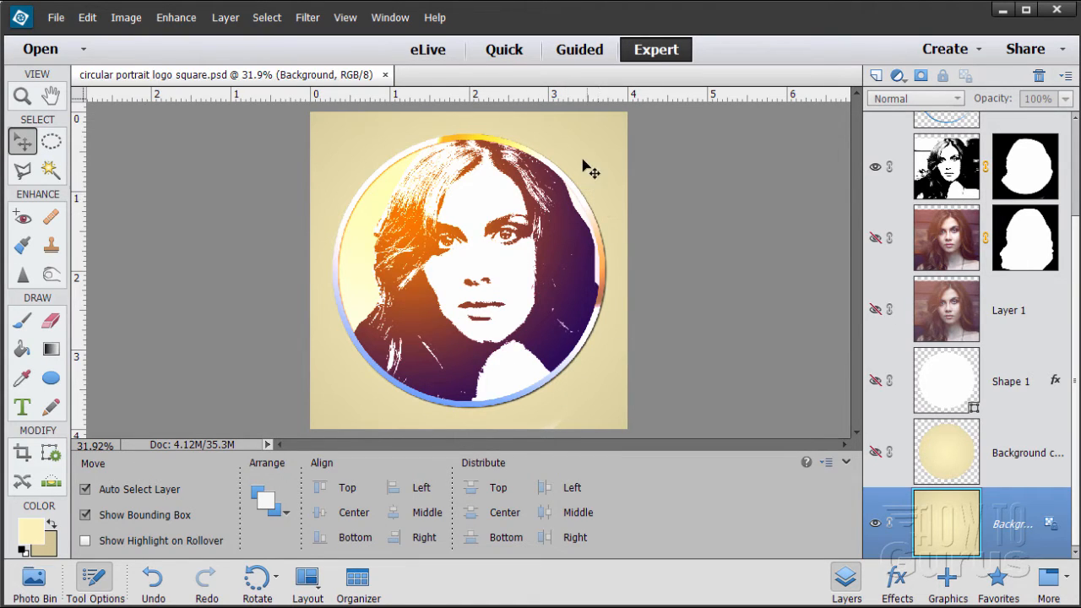
pyautogui.moveTo(604, 186)
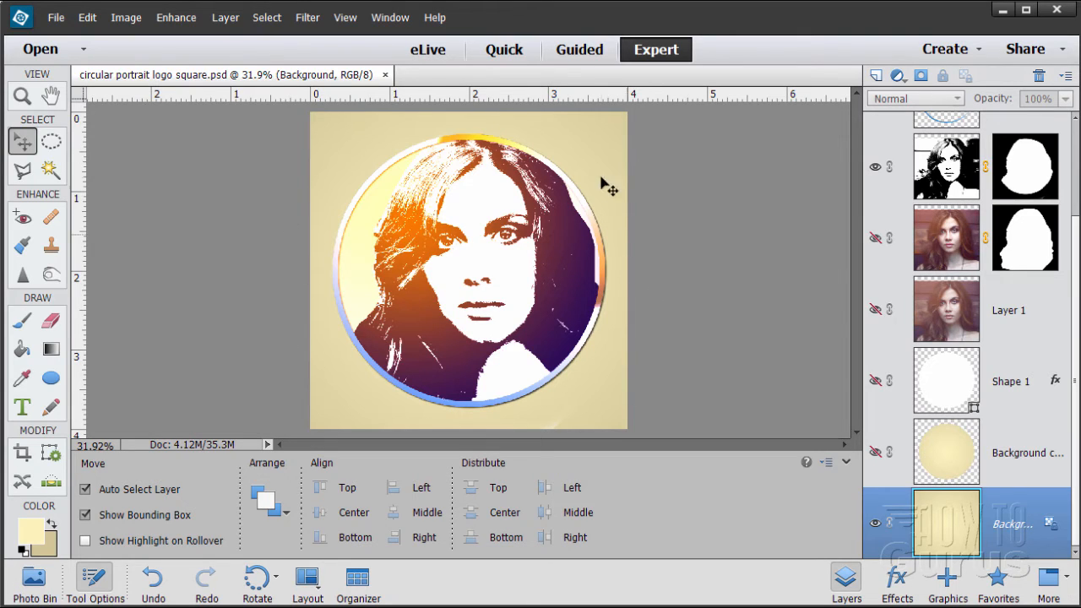
pyautogui.moveTo(633, 413)
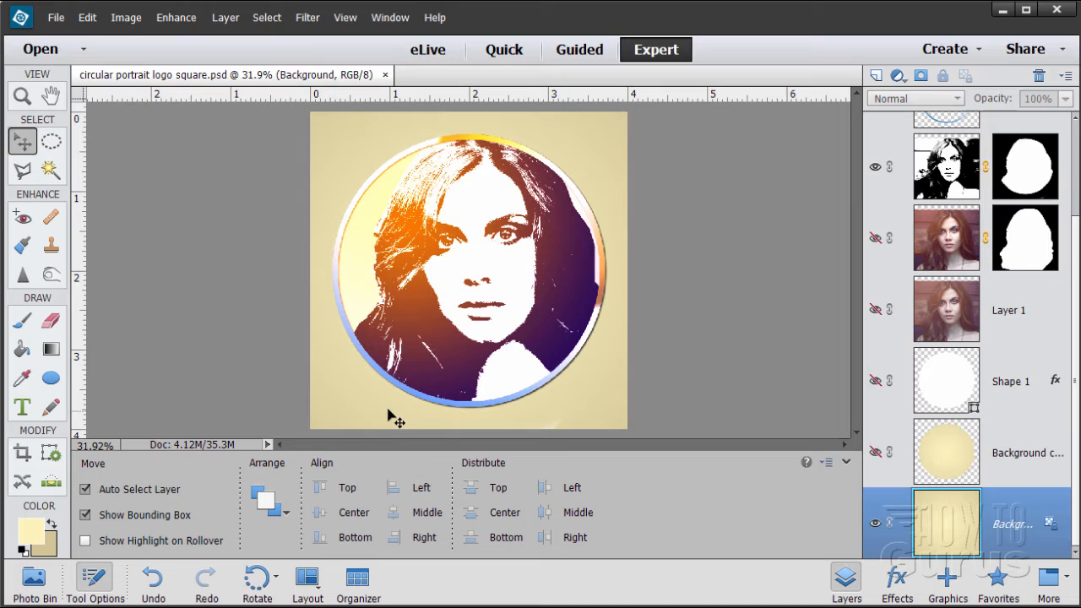
pyautogui.moveTo(214, 347)
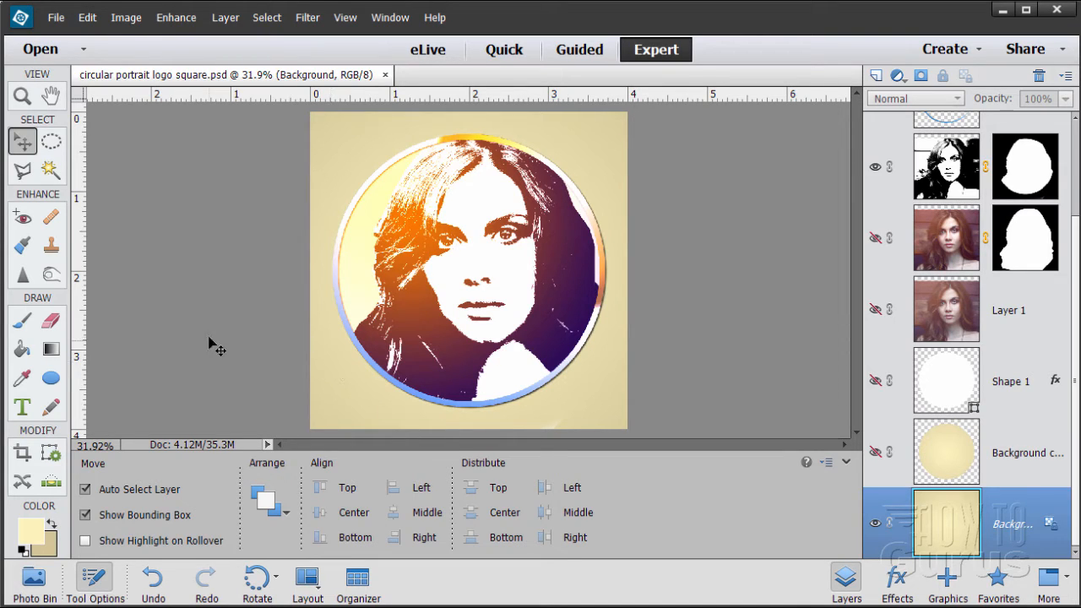
# - Open Image > Resize > Image Size and move the dialog aside to uncover the portrait
pyautogui.click(125, 17)
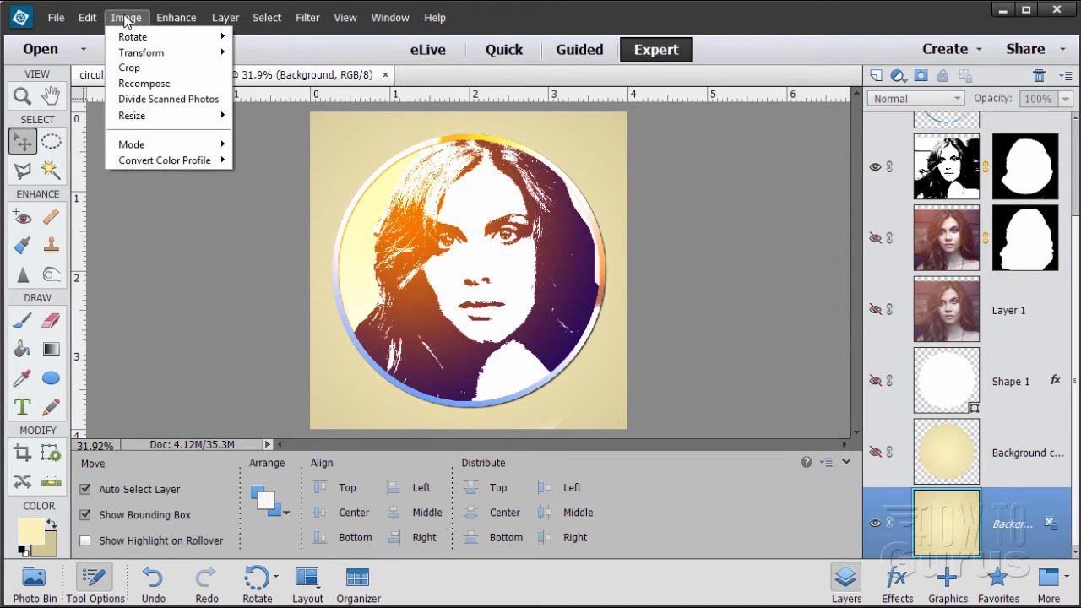
pyautogui.moveTo(132, 116)
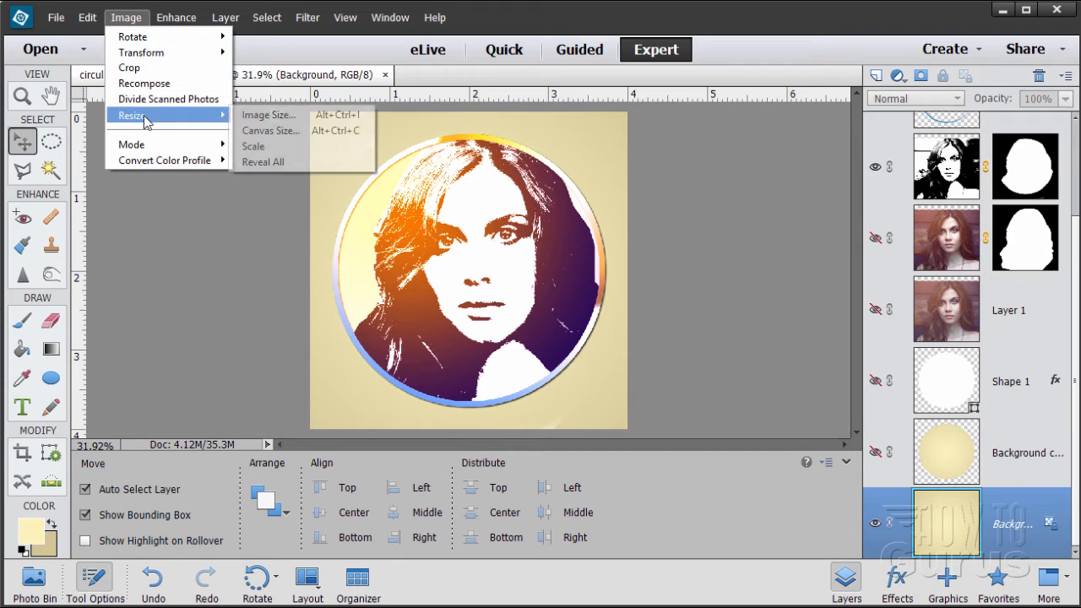
pyautogui.moveTo(268, 114)
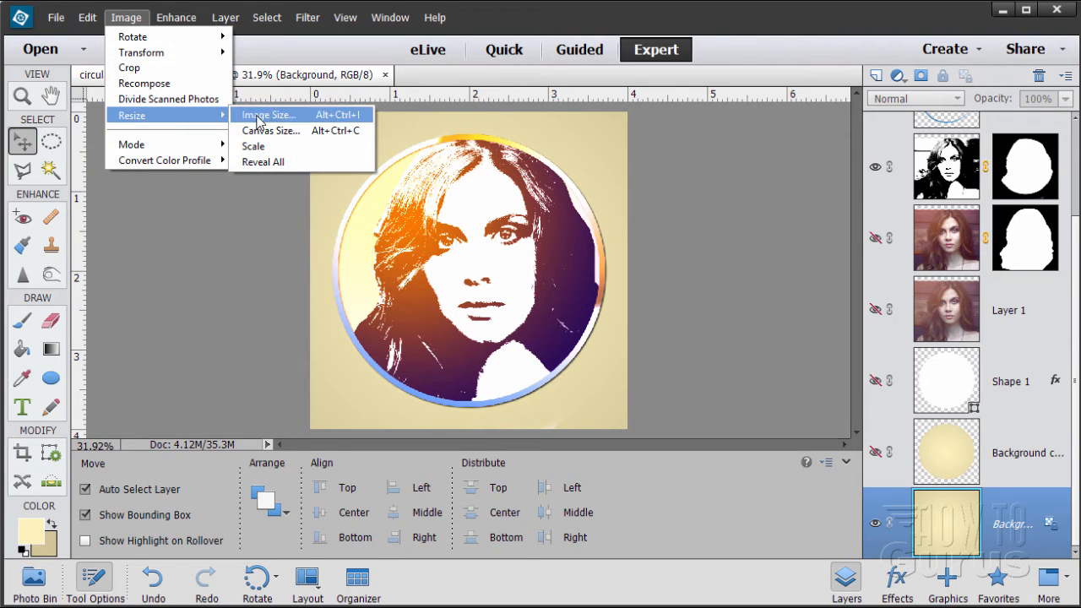
pyautogui.click(266, 113)
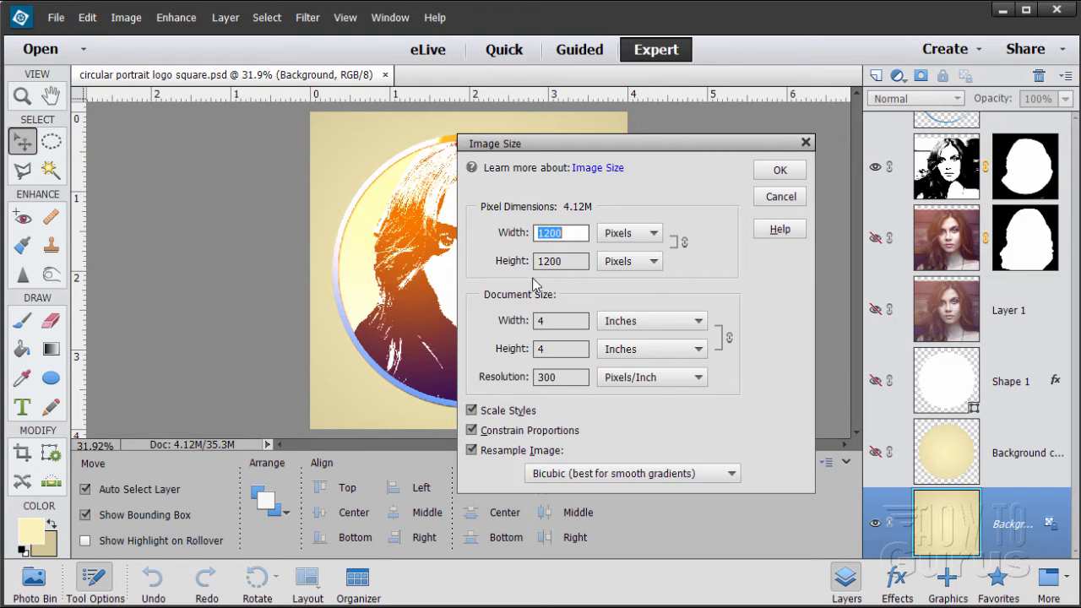
pyautogui.moveTo(529, 238)
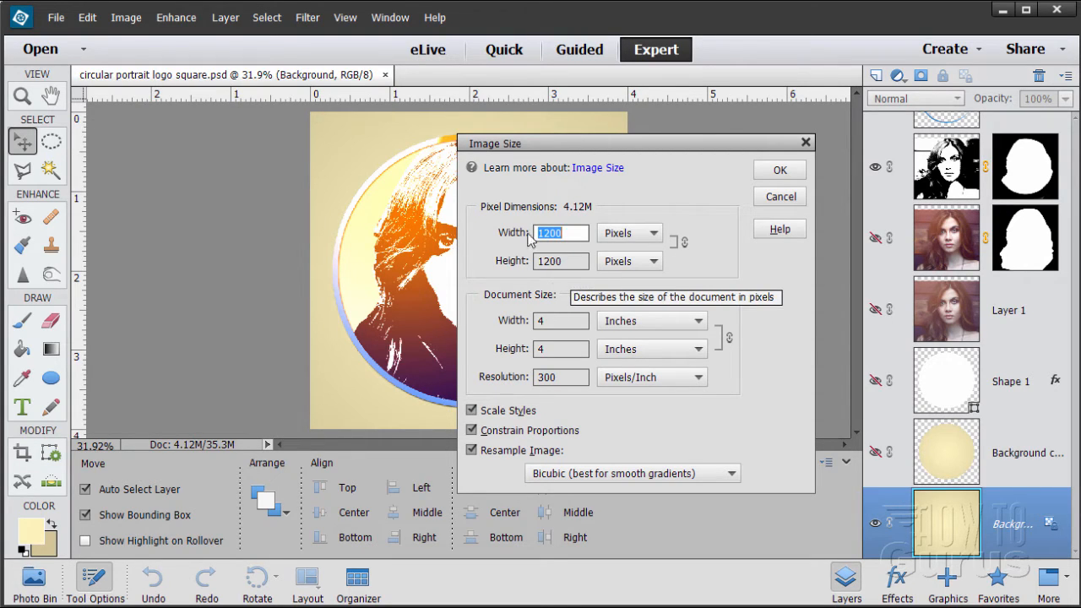
pyautogui.moveTo(560, 233)
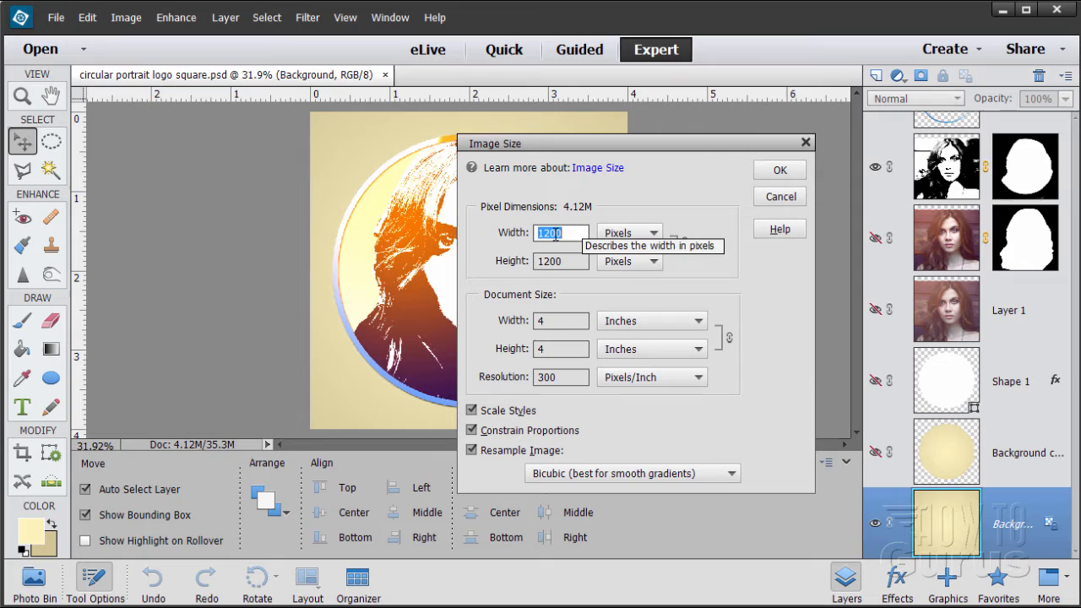
pyautogui.moveTo(718, 262)
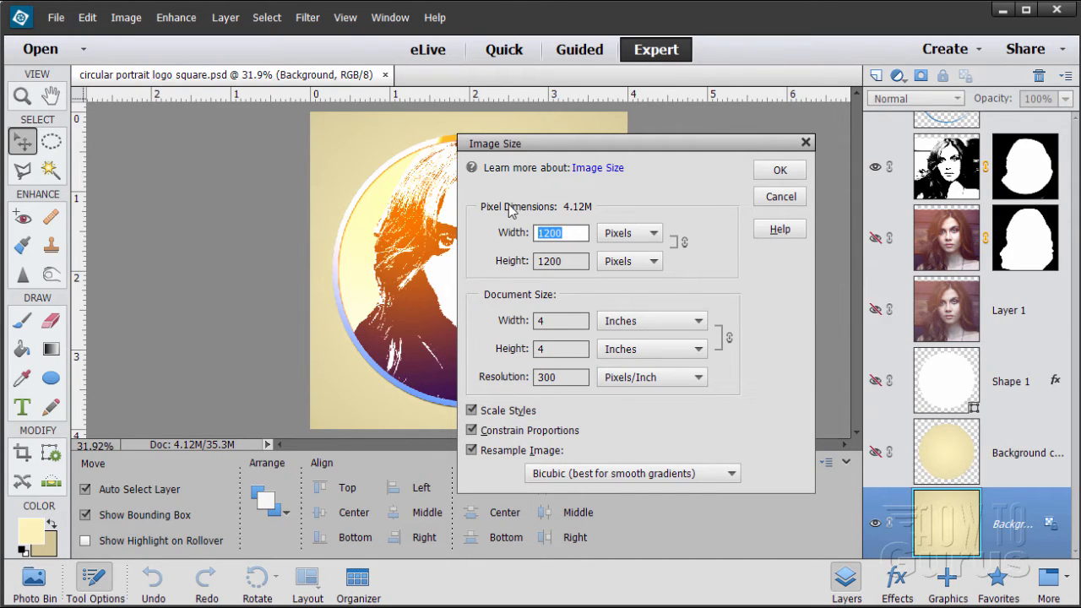
pyautogui.moveTo(540, 143); pyautogui.dragTo(621, 140)
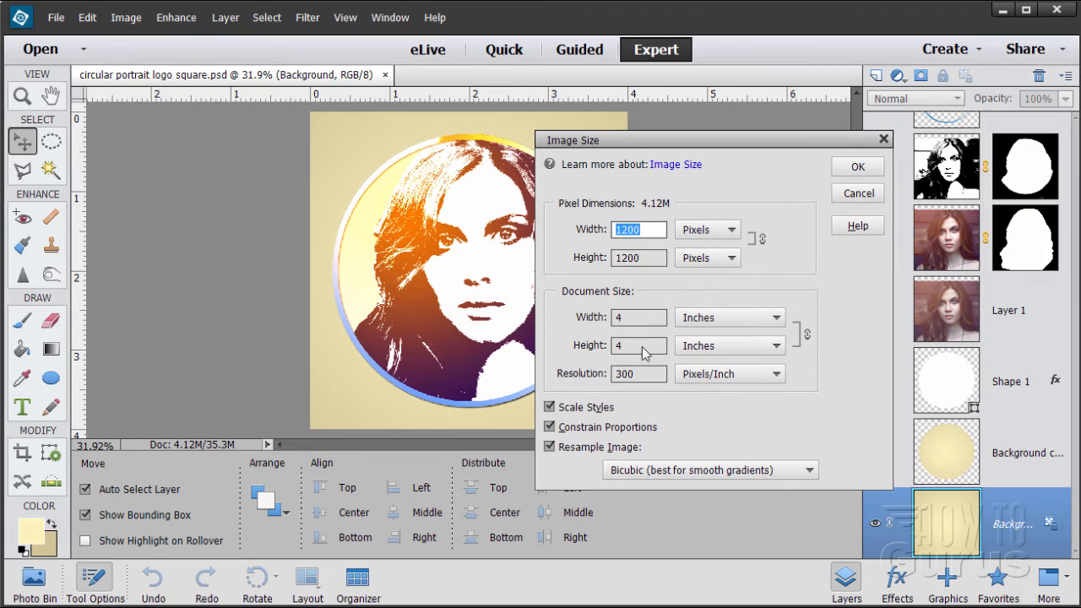
pyautogui.moveTo(613, 423)
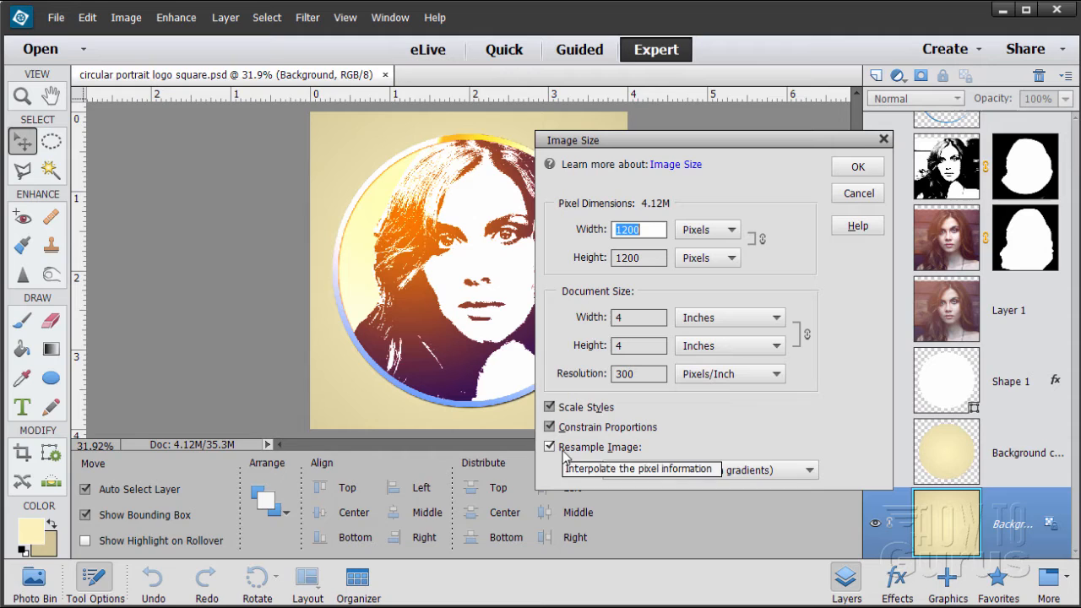
# - Resize the logo to 800 pixels wide using Bicubic Sharper (best for reduction) resampling
pyautogui.click(806, 469)
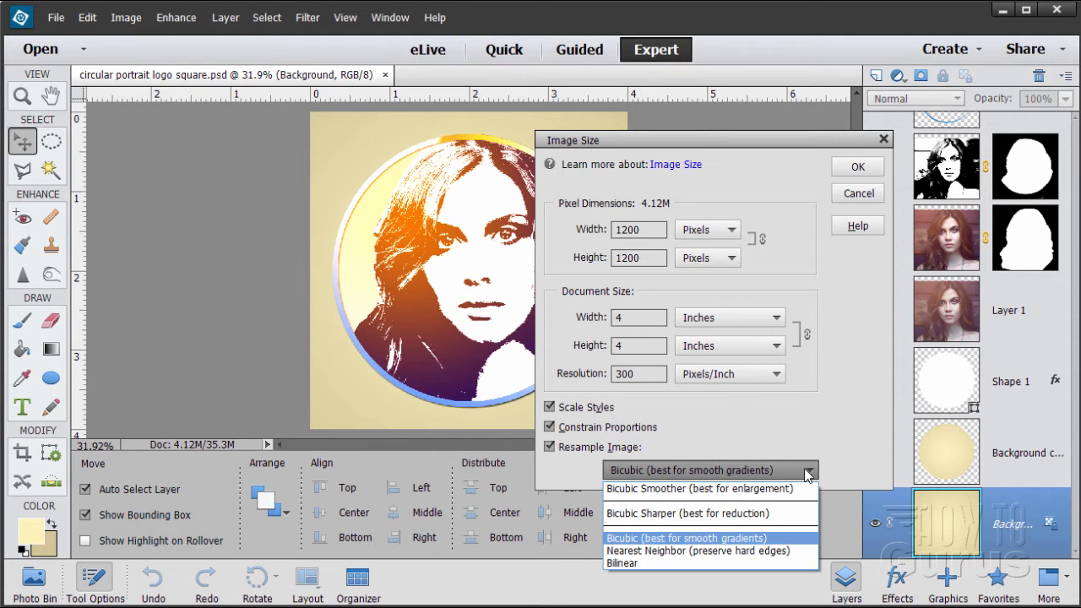
pyautogui.moveTo(627, 513)
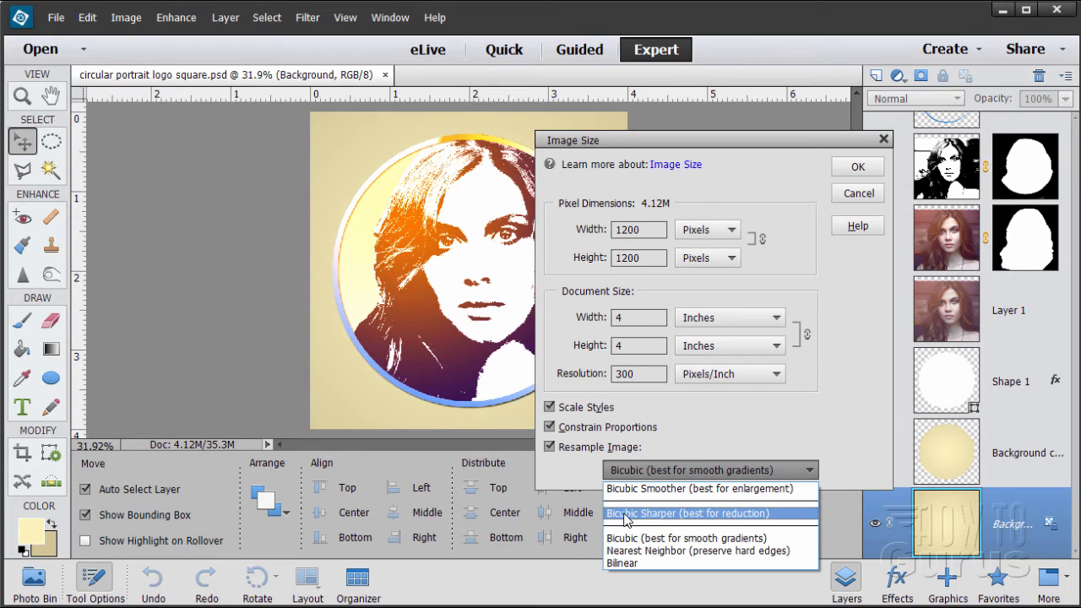
pyautogui.moveTo(705, 519)
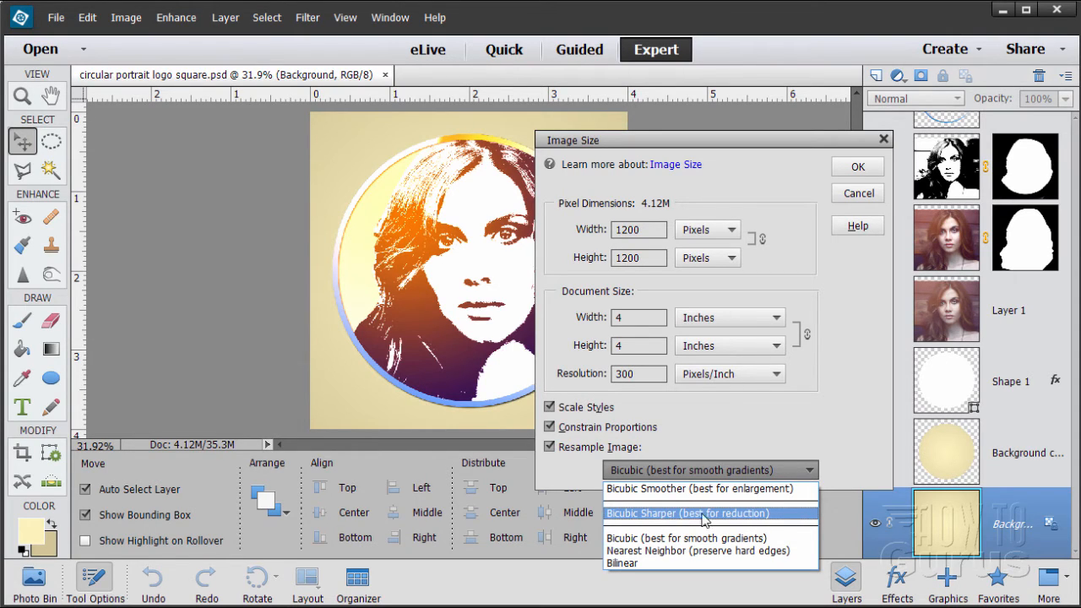
pyautogui.click(696, 513)
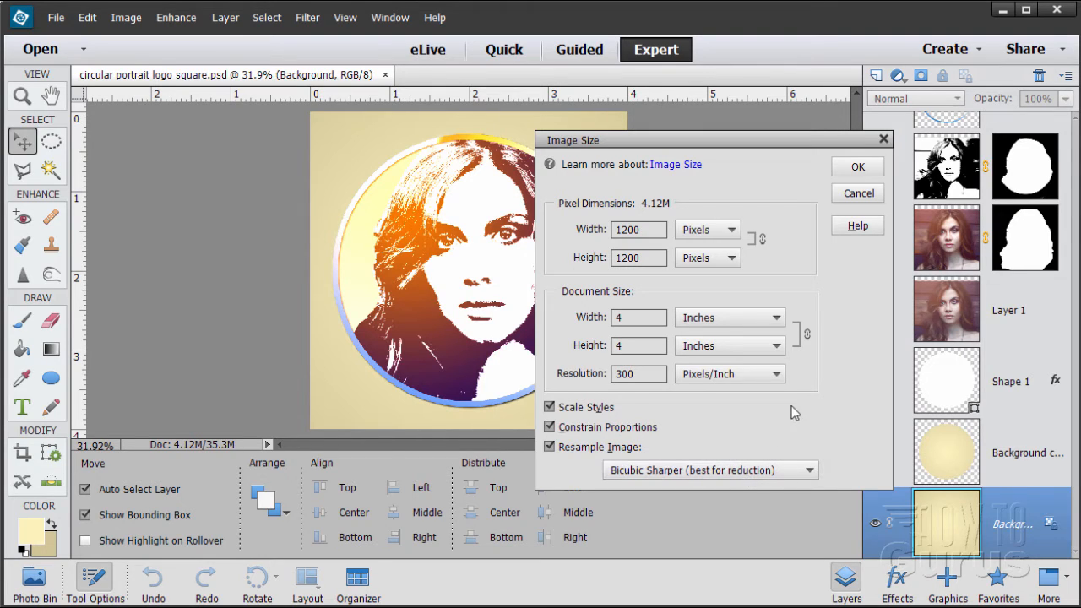
pyautogui.moveTo(651, 230)
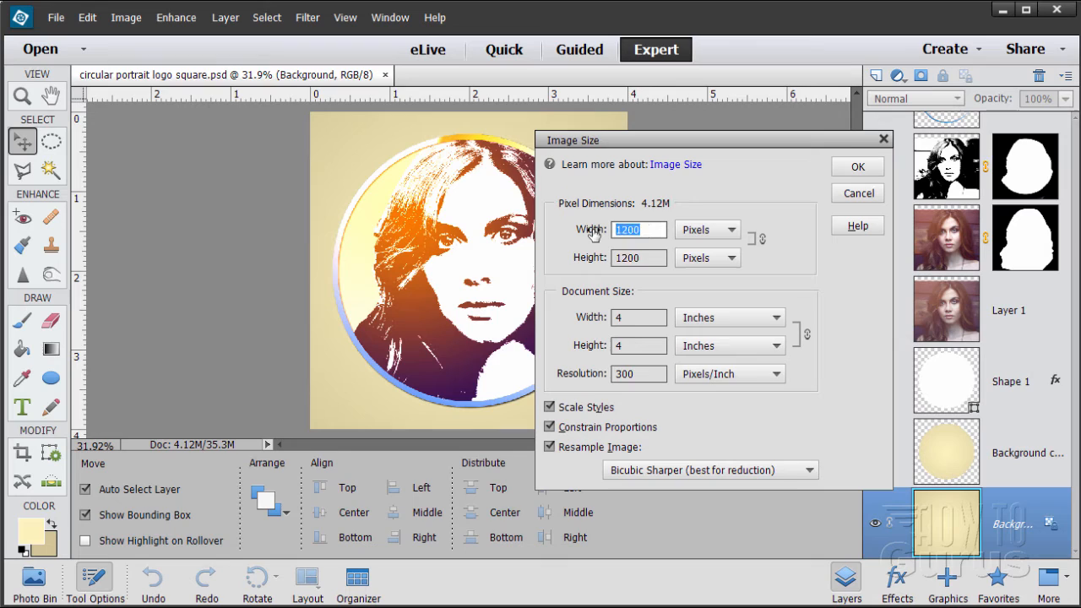
pyautogui.write('800')
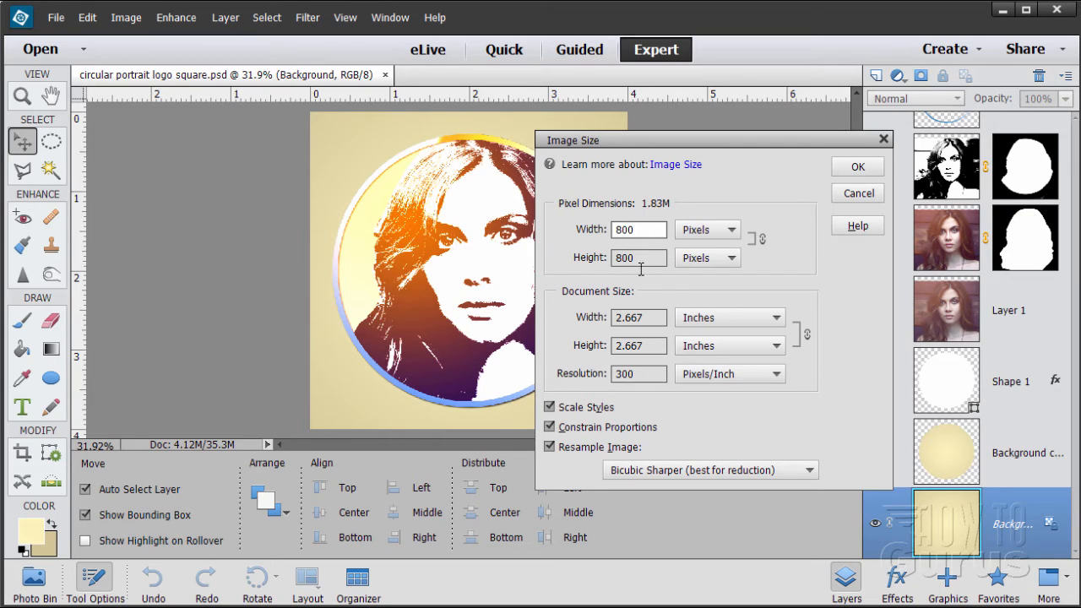
pyautogui.click(856, 167)
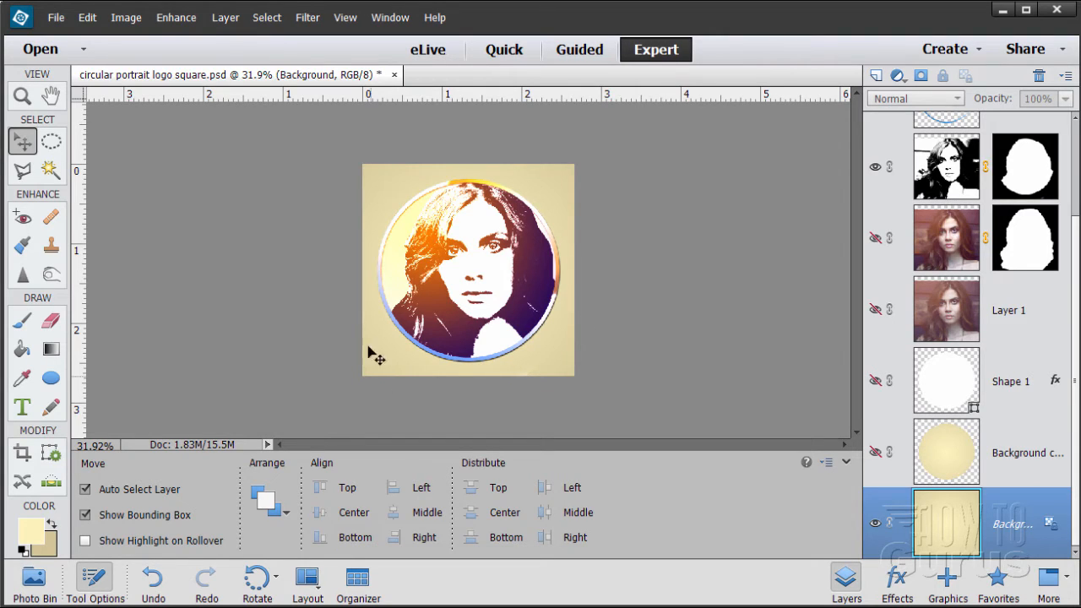
pyautogui.moveTo(563, 323)
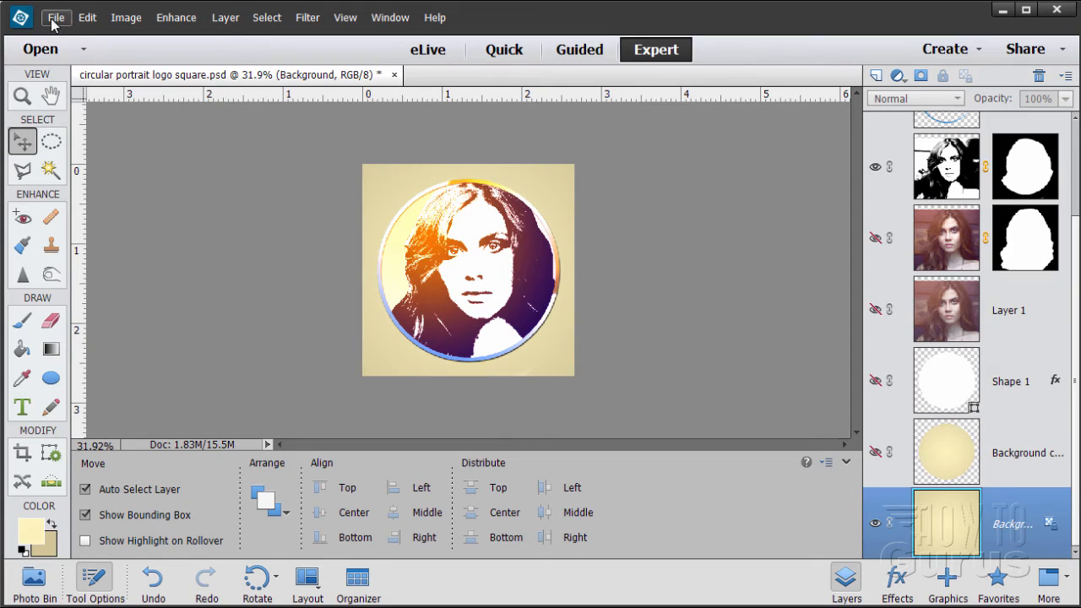
pyautogui.moveTo(91, 166)
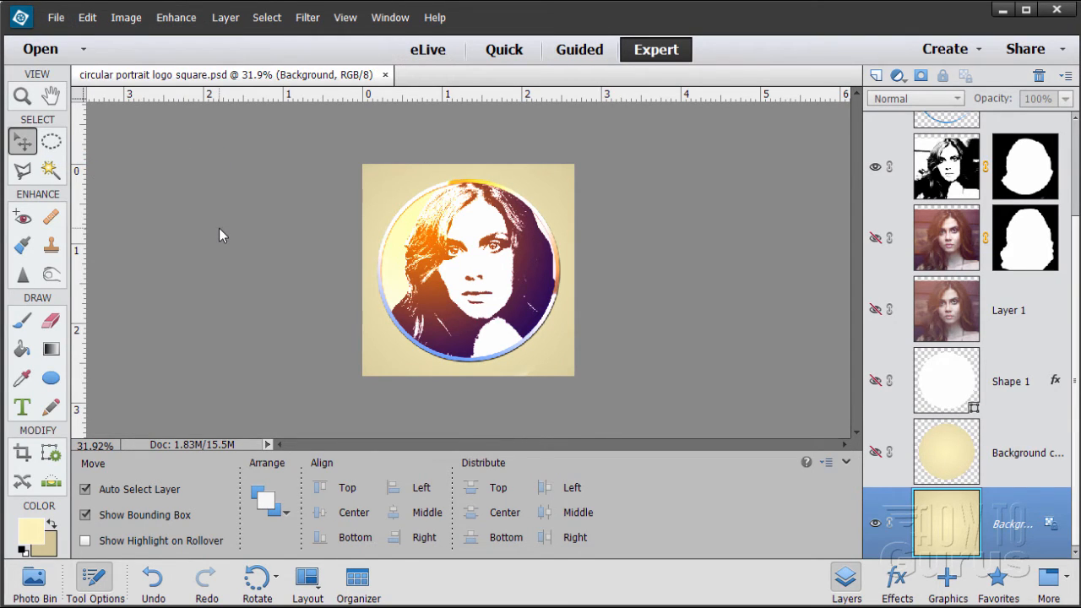
pyautogui.moveTo(202, 269)
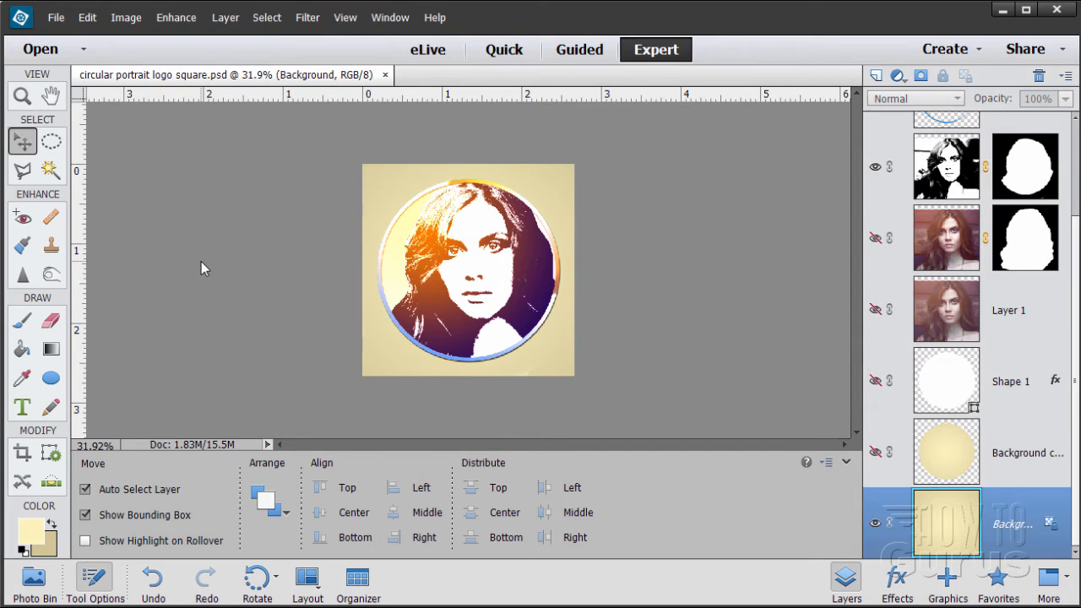
pyautogui.moveTo(239, 284)
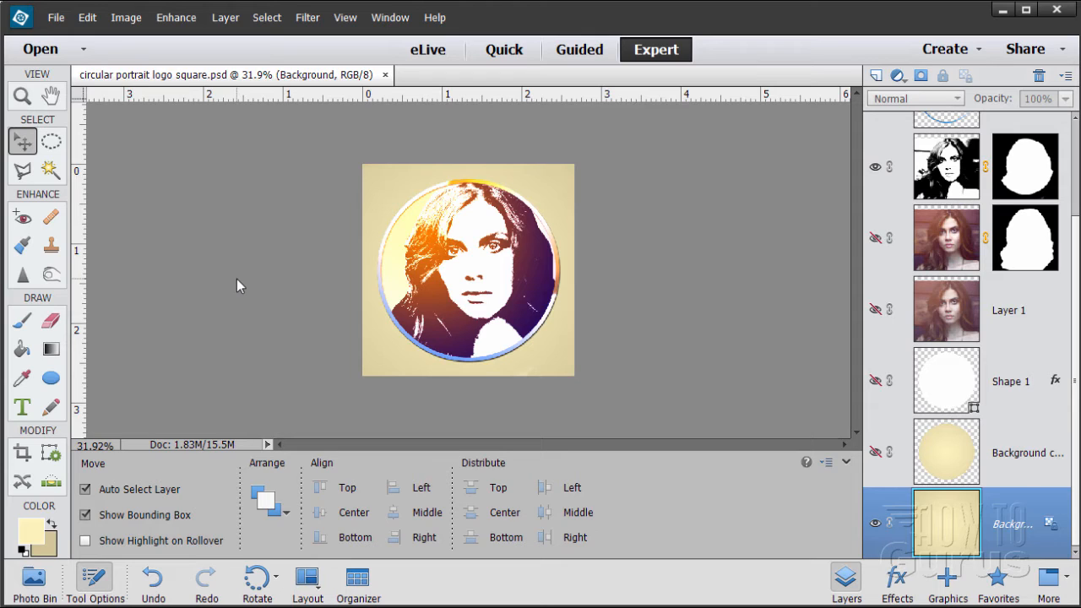
pyautogui.moveTo(444, 297)
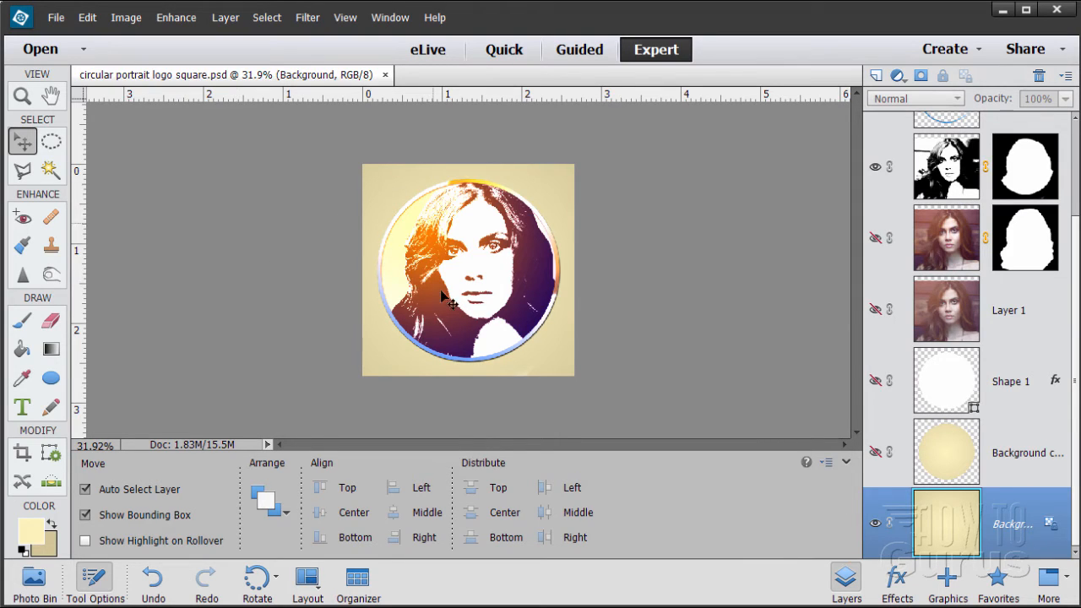
pyautogui.moveTo(407, 359)
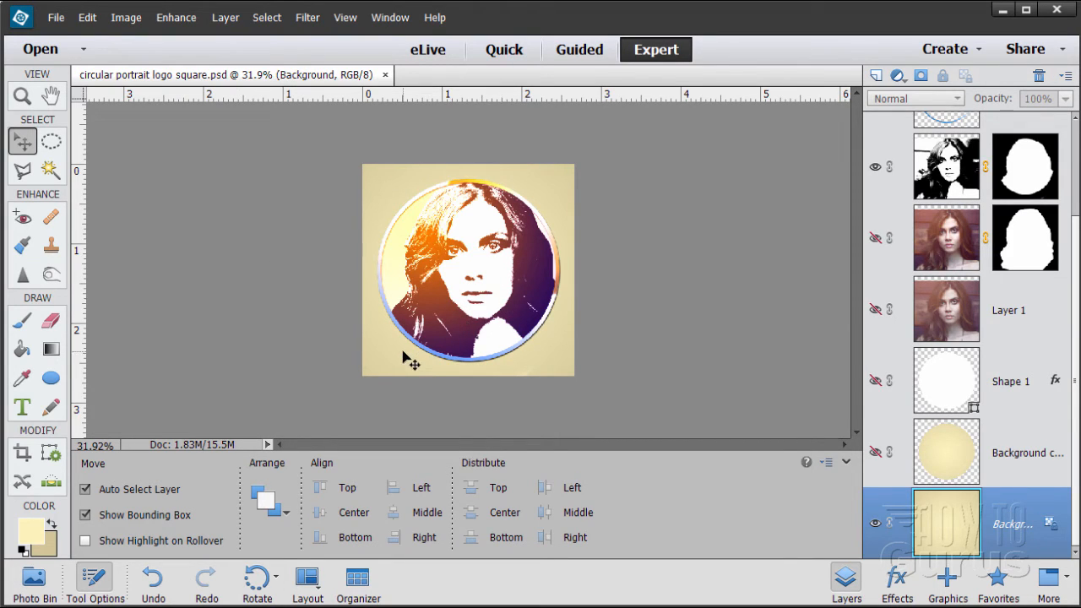
pyautogui.moveTo(450, 196)
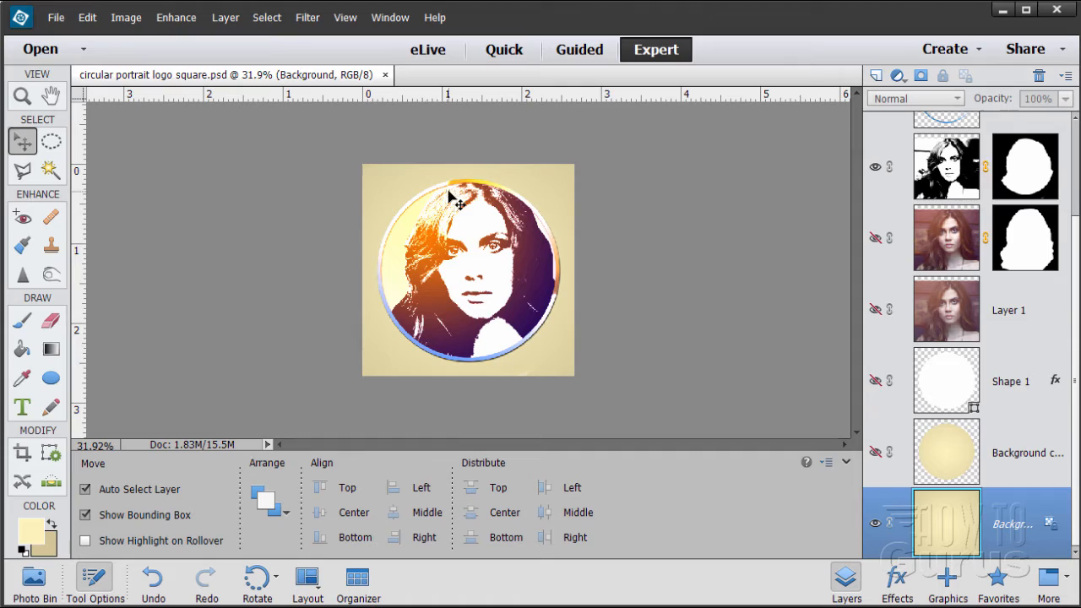
pyautogui.moveTo(404, 354)
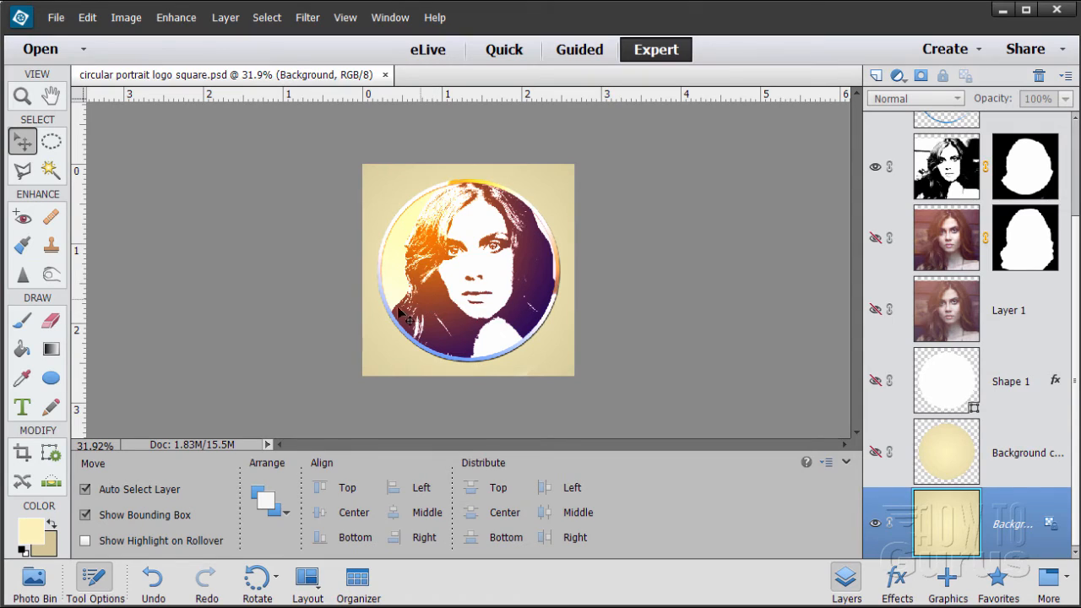
pyautogui.moveTo(571, 298)
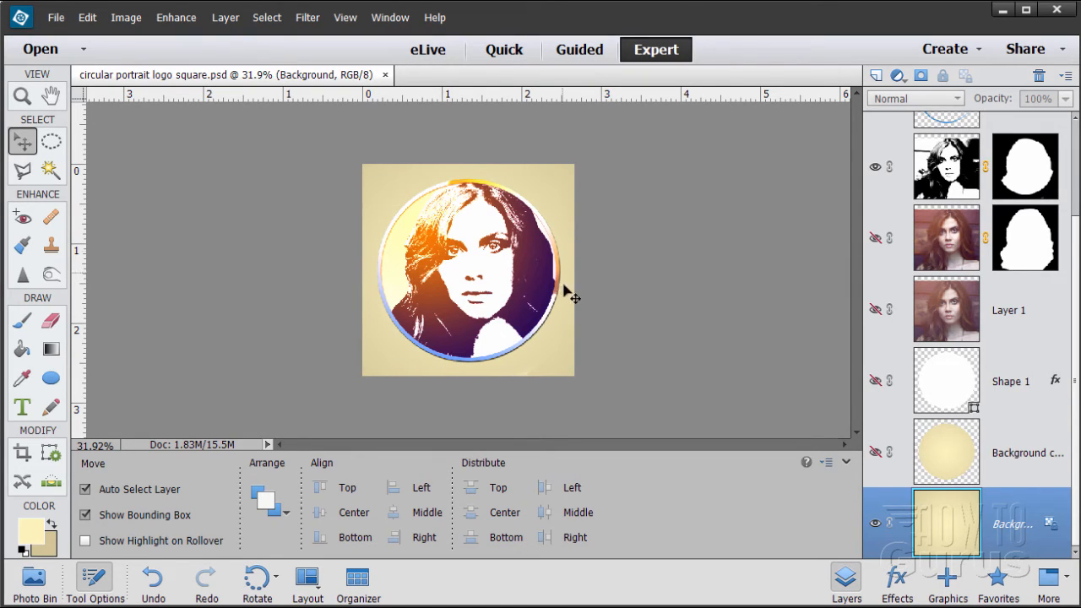
pyautogui.moveTo(439, 275)
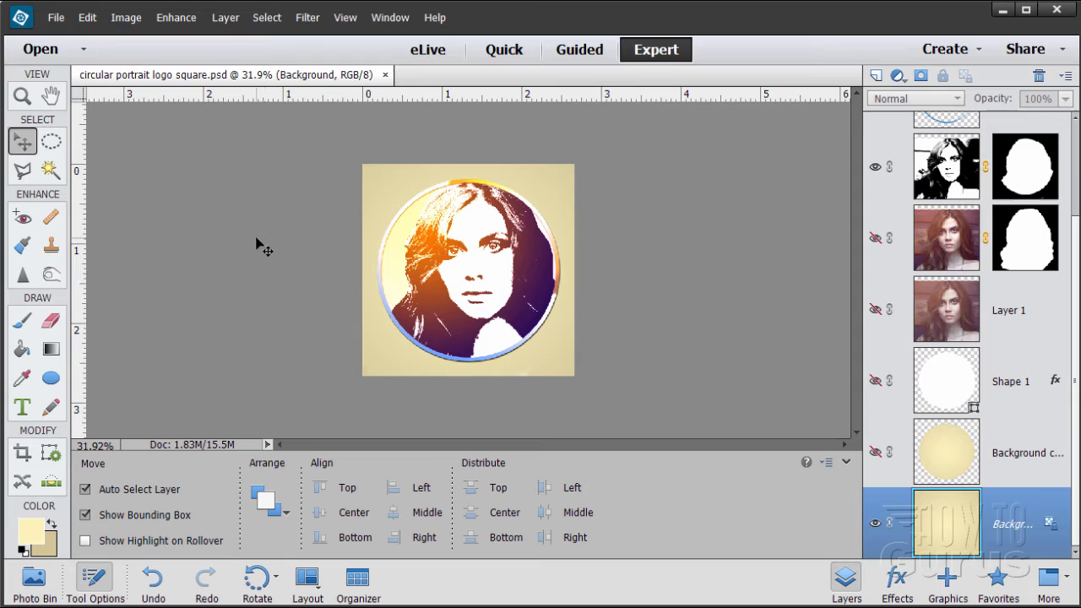
pyautogui.moveTo(63, 31)
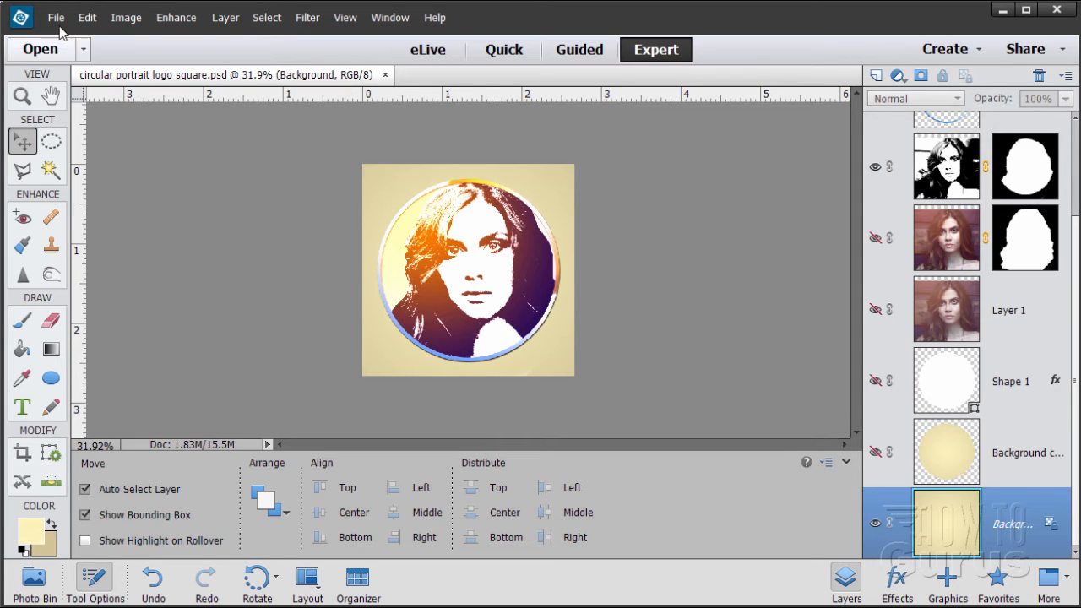
# - Export the logo with Save for Web as JPEG at Maximum quality 100
pyautogui.click(58, 17)
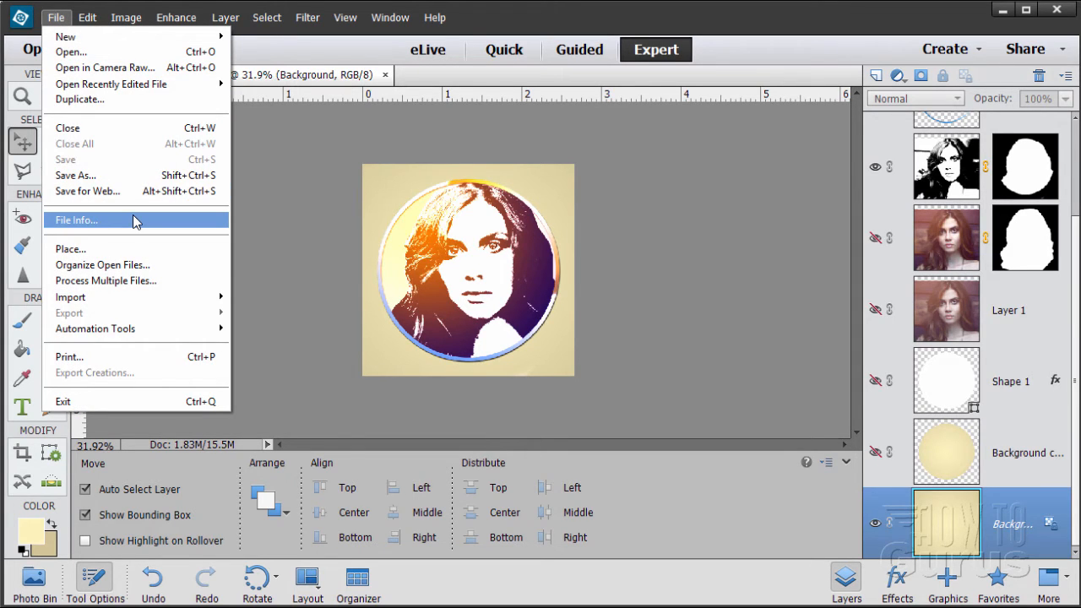
pyautogui.moveTo(91, 191)
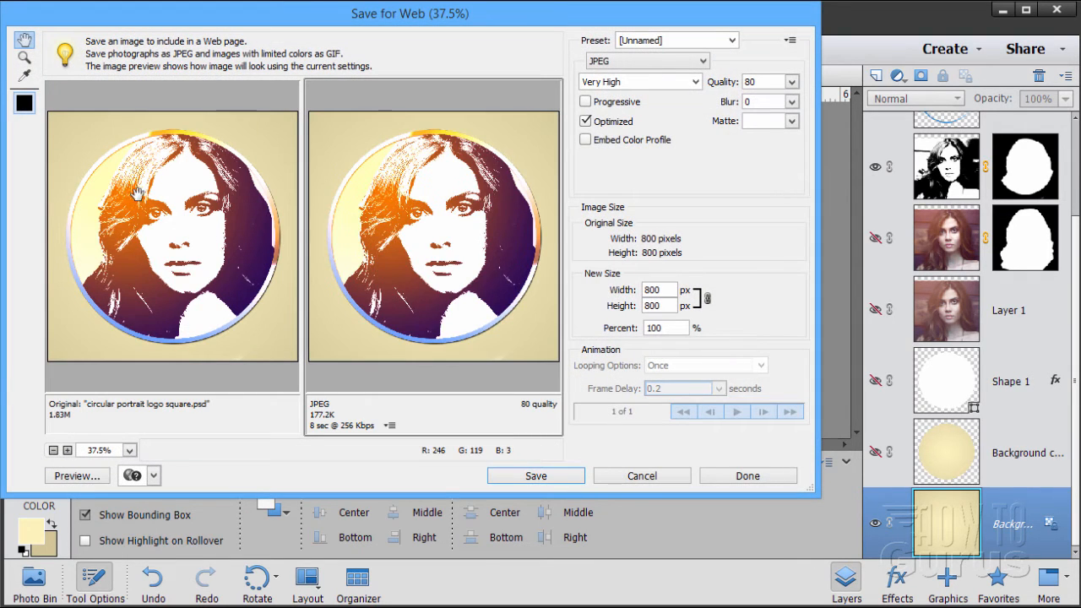
pyautogui.moveTo(425, 344)
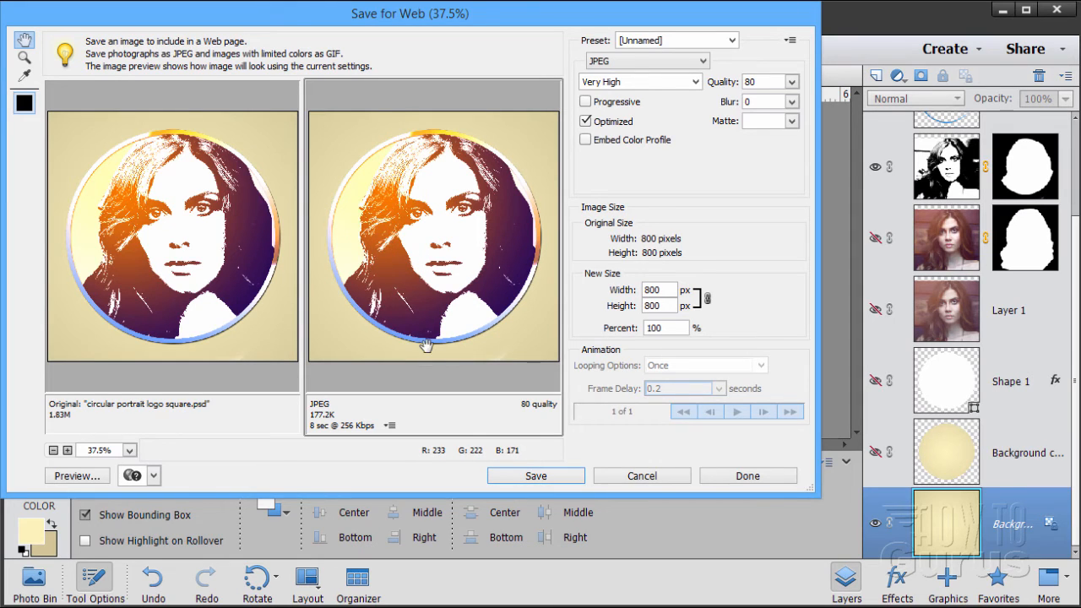
pyautogui.click(645, 60)
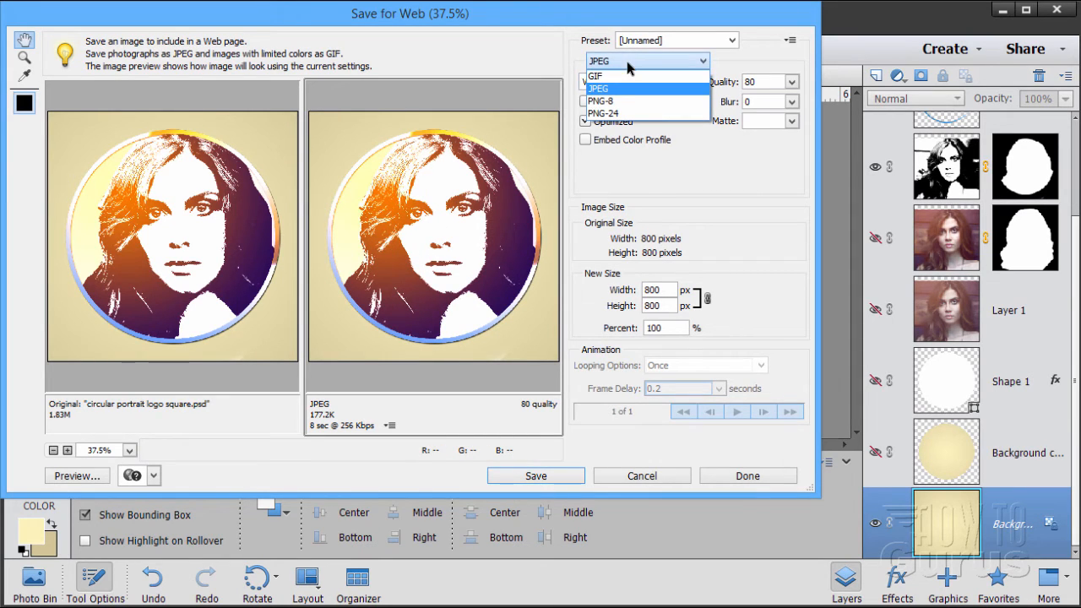
pyautogui.moveTo(620, 100)
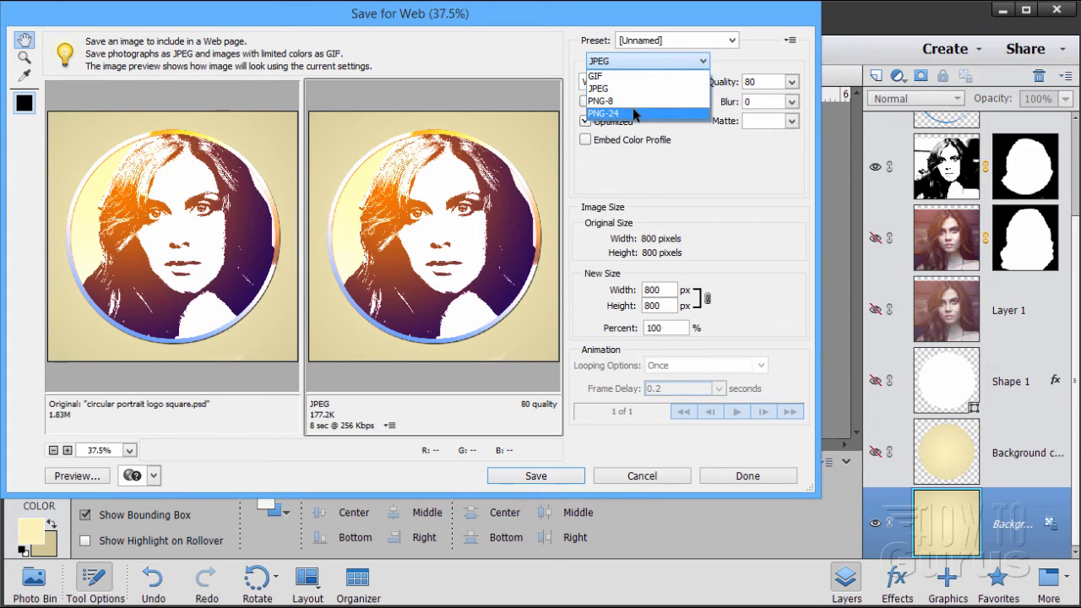
pyautogui.moveTo(667, 90)
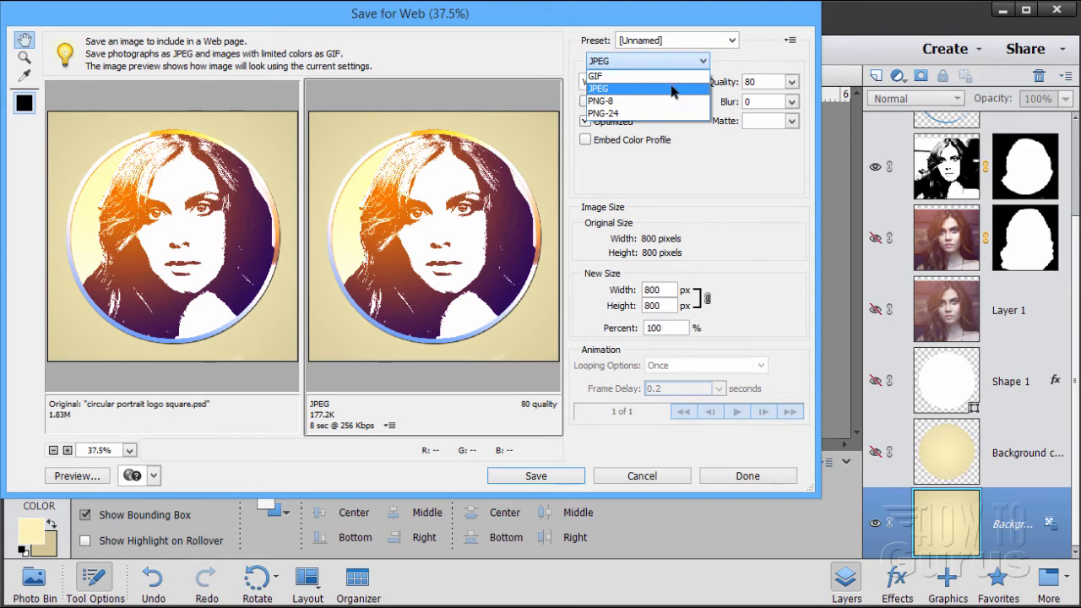
pyautogui.moveTo(647, 116)
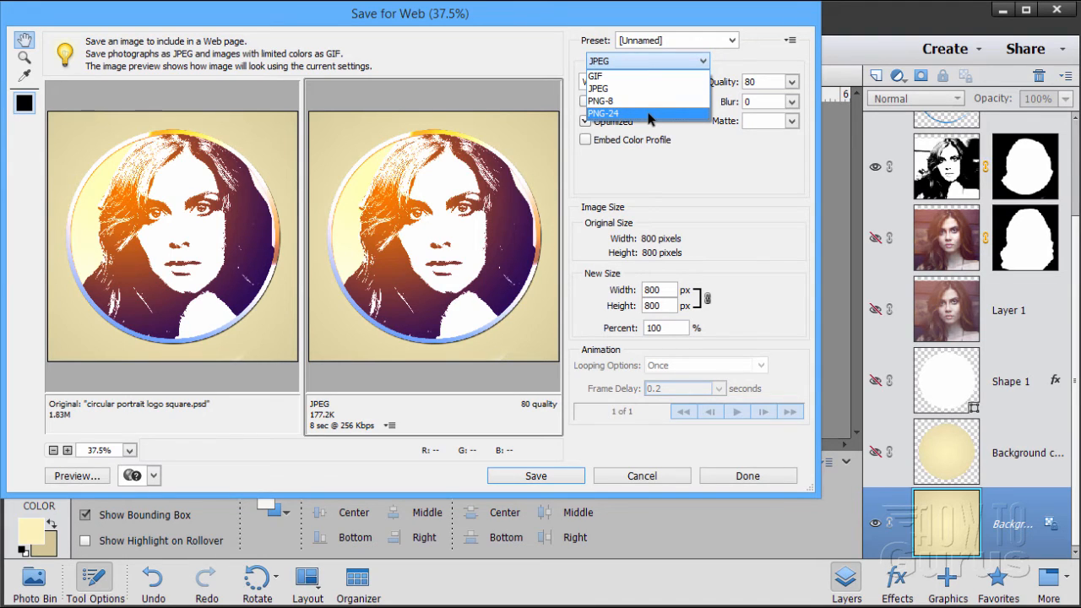
pyautogui.moveTo(624, 101)
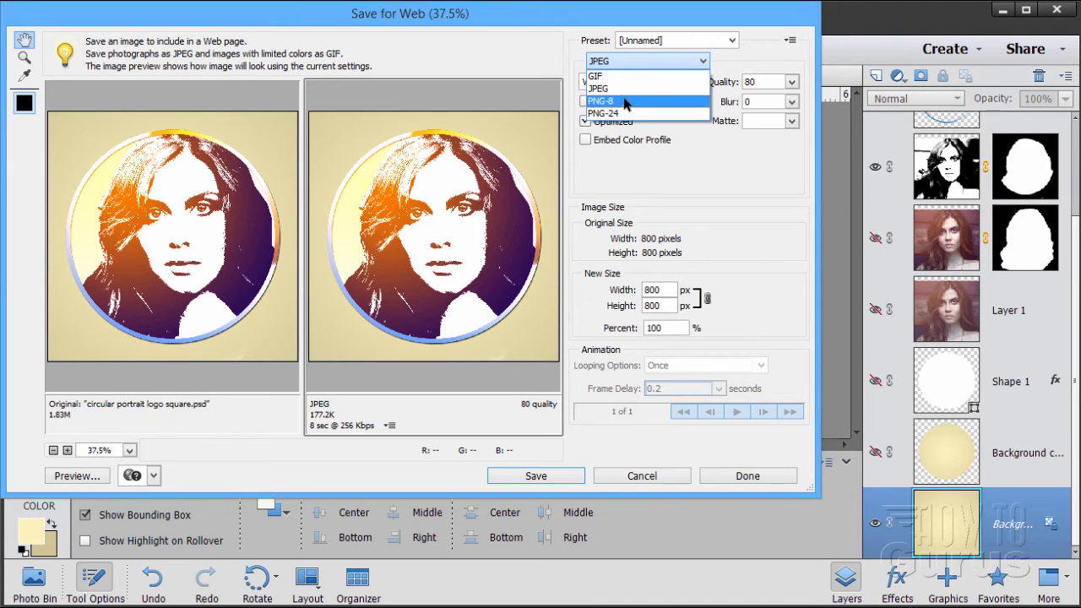
pyautogui.click(615, 88)
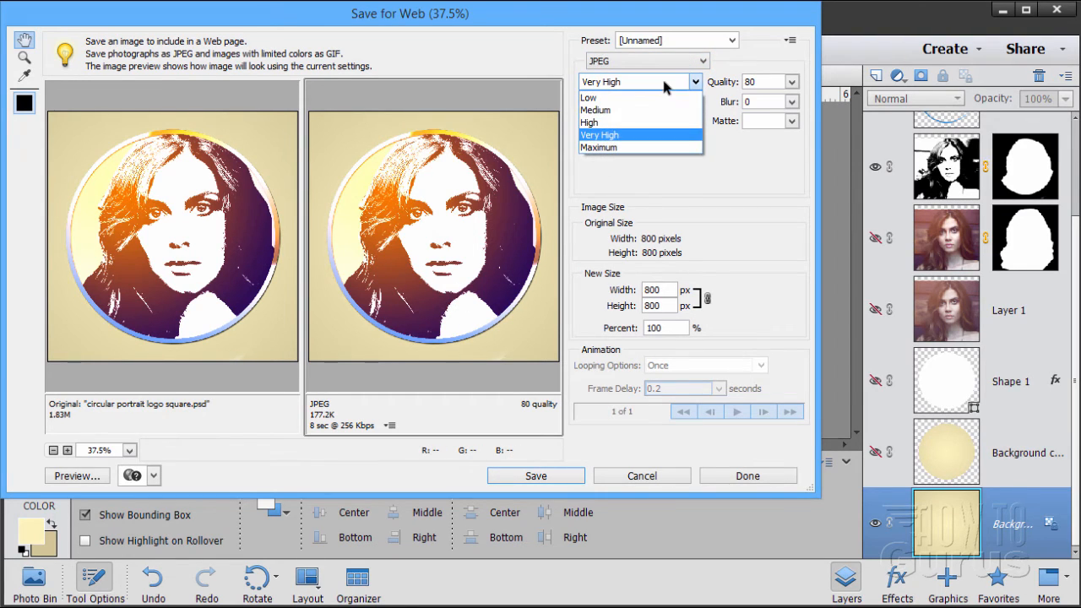
pyautogui.moveTo(627, 119)
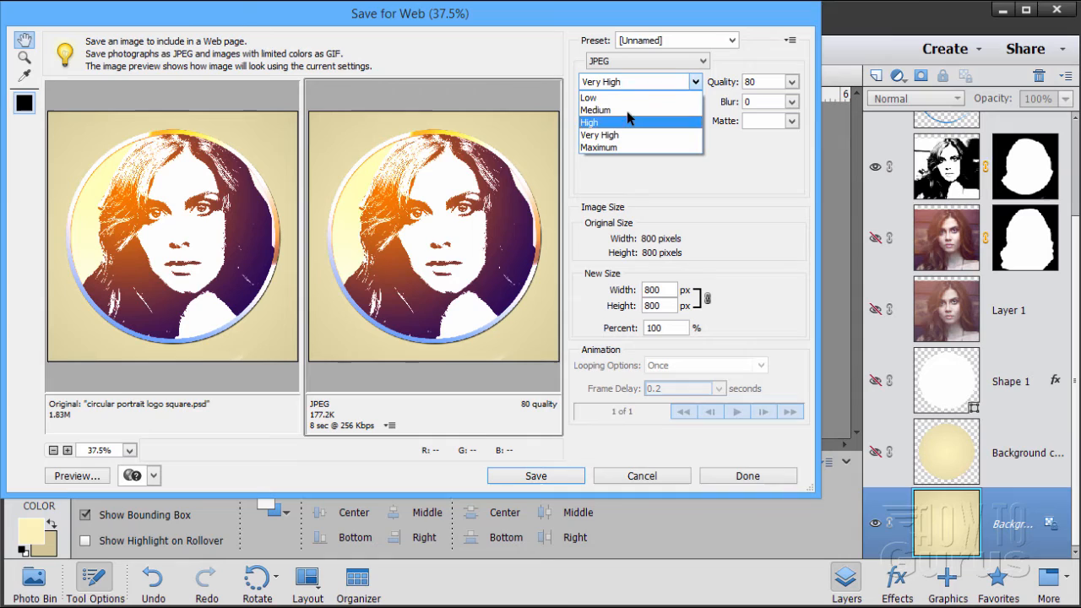
pyautogui.moveTo(623, 147)
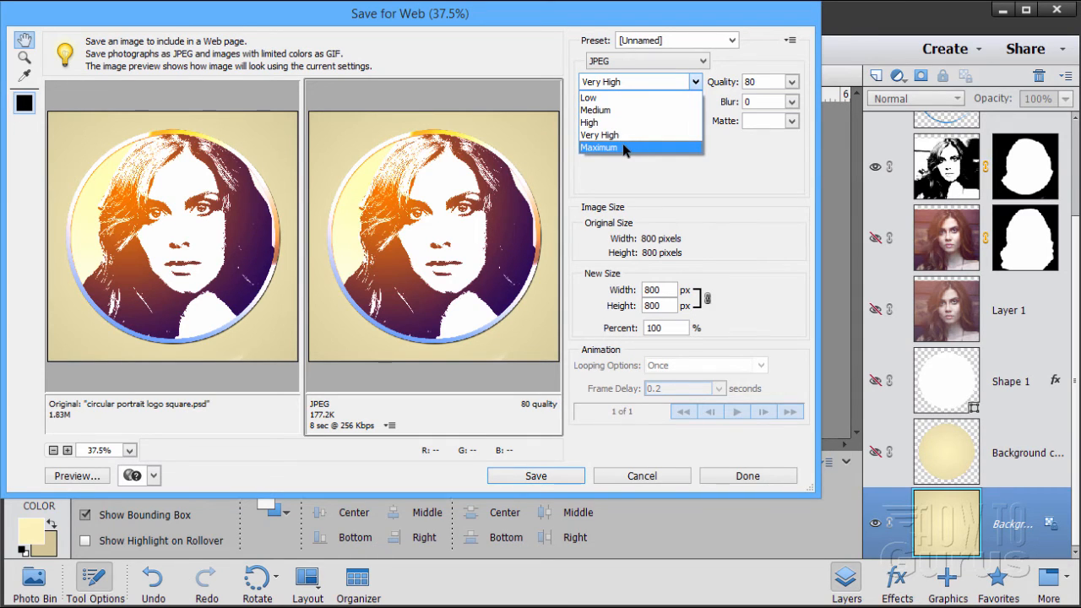
pyautogui.click(599, 148)
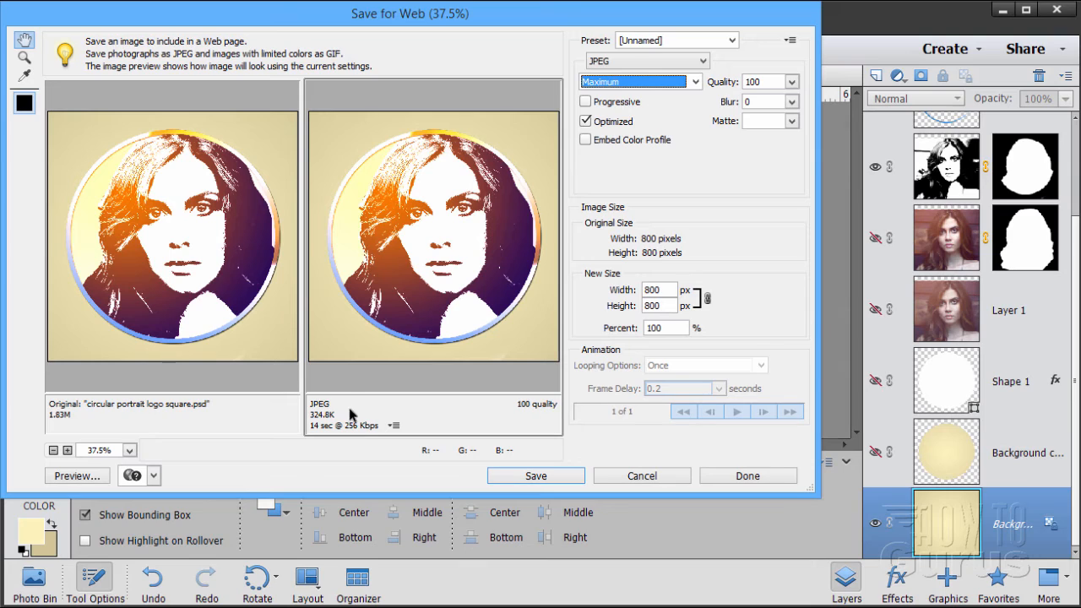
pyautogui.moveTo(351, 443)
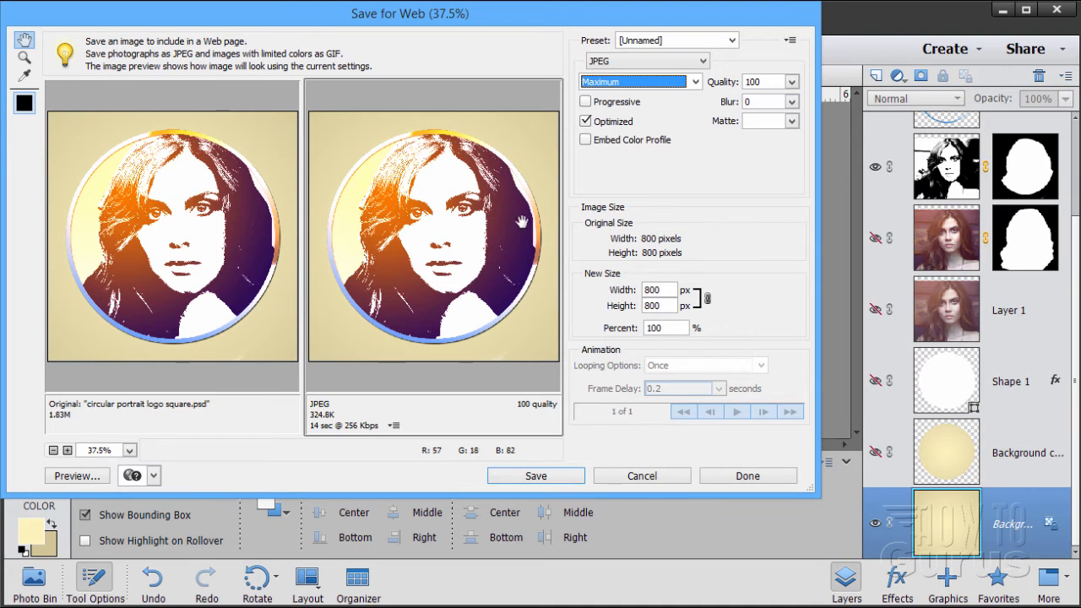
pyautogui.moveTo(528, 397)
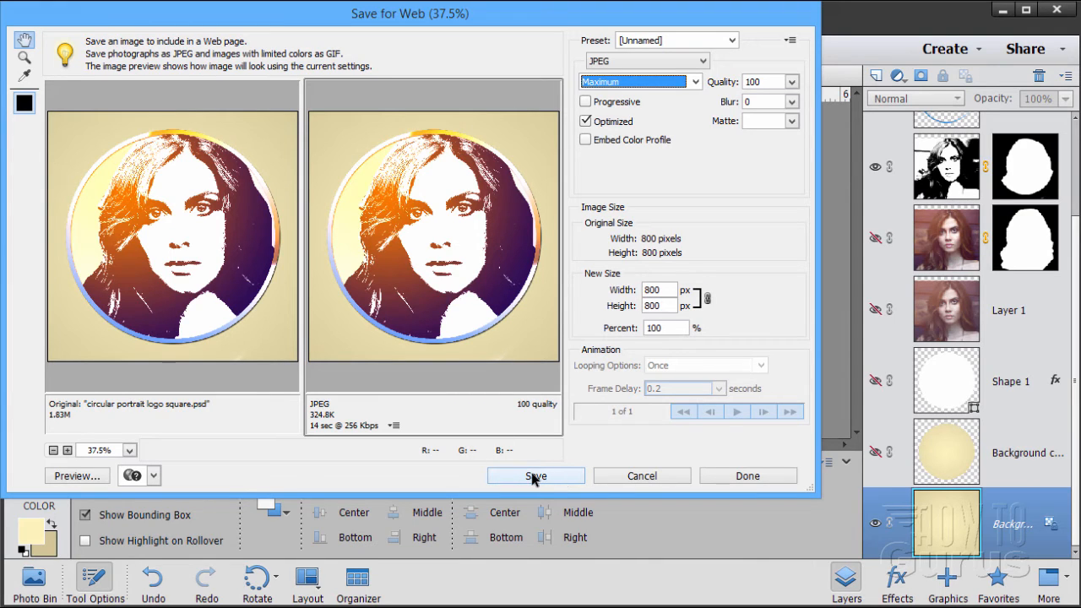
pyautogui.moveTo(534, 481)
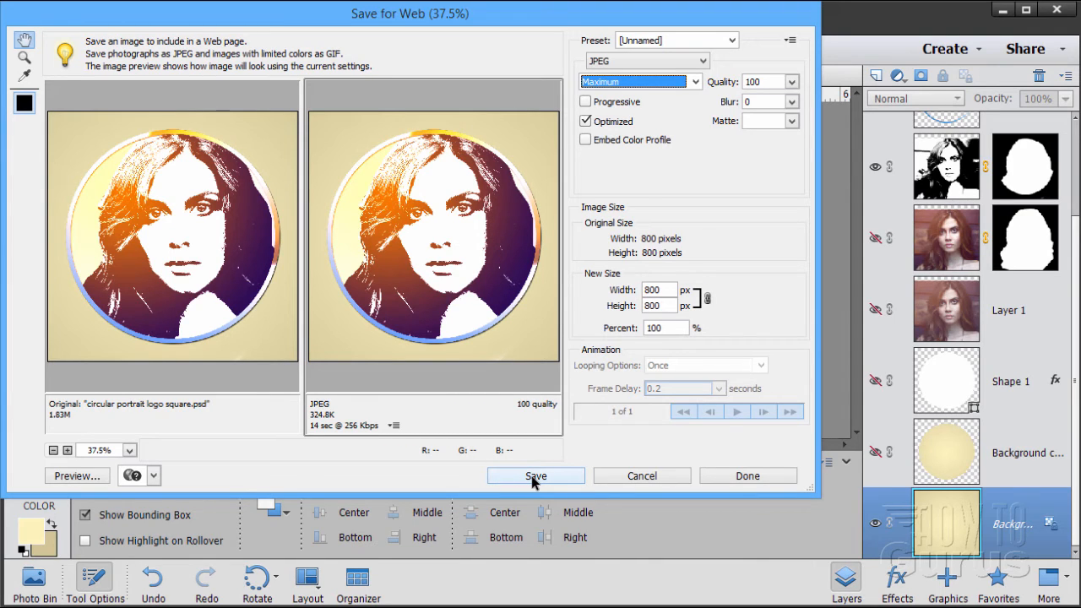
pyautogui.click(535, 476)
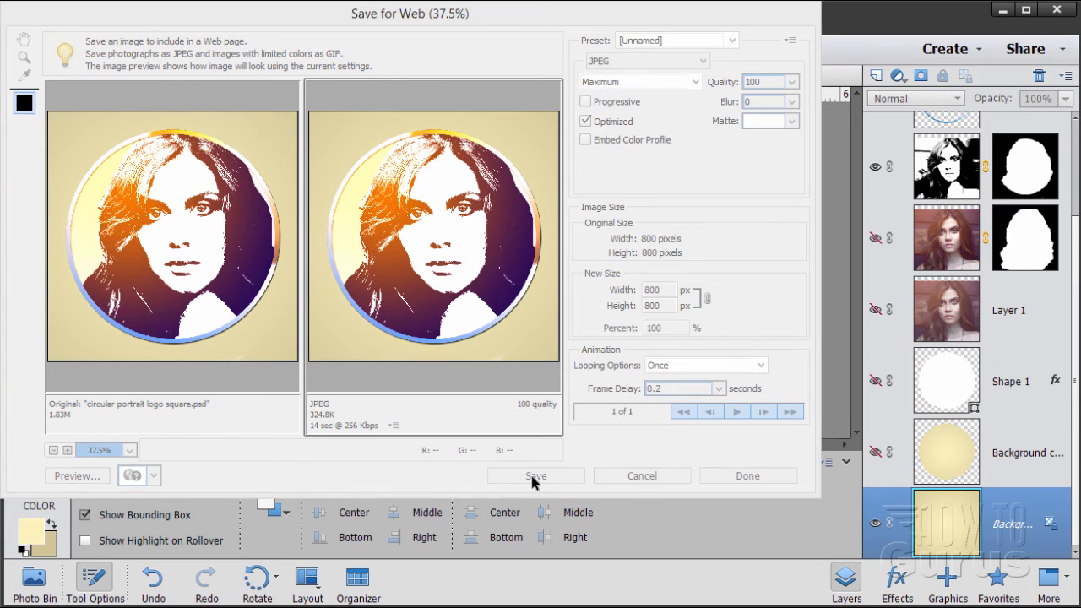
# - Confirm the file name circular-portrait-logo-square.jpg and the PSE Tricks folder in Save Optimized As
pyautogui.click(535, 476)
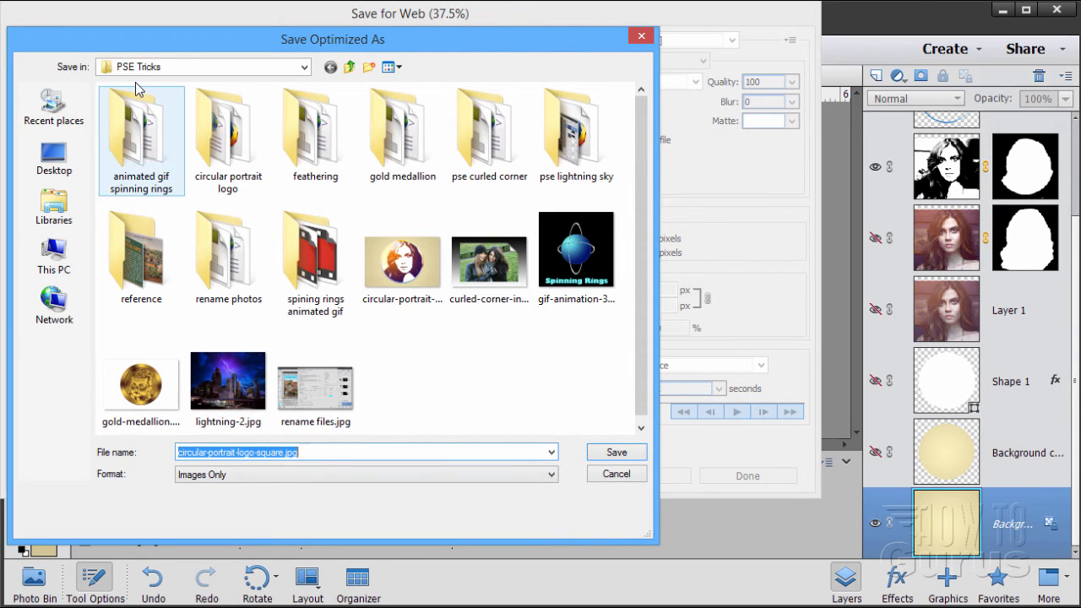
pyautogui.click(401, 253)
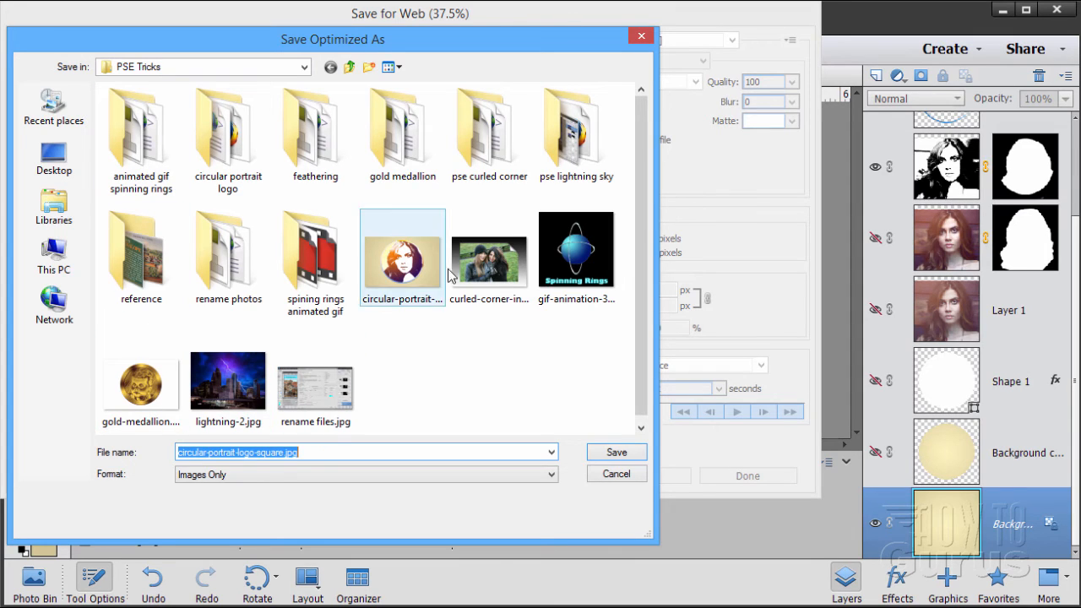
pyautogui.click(450, 354)
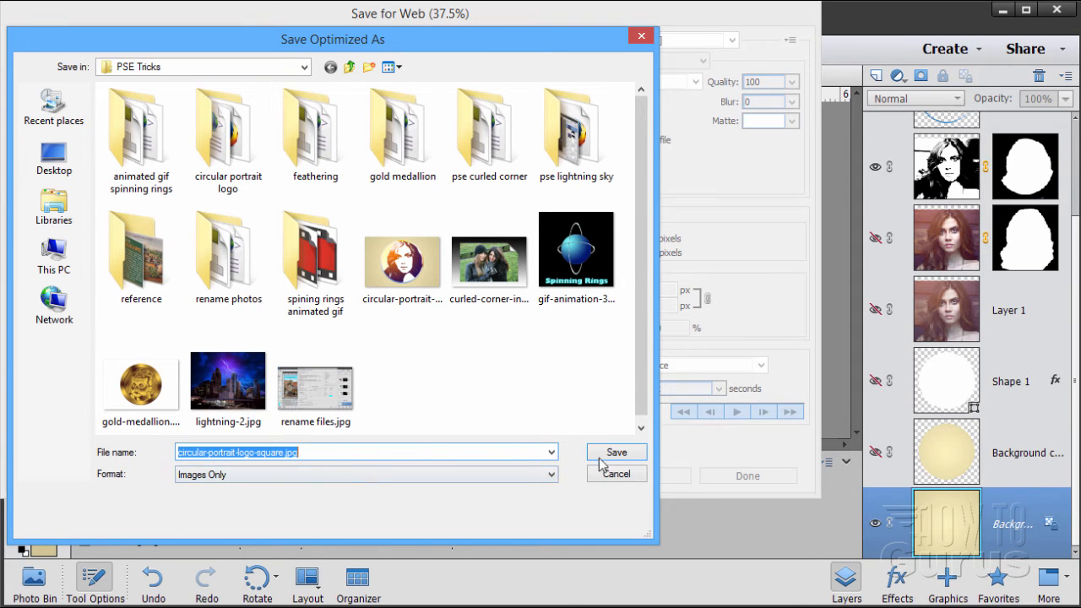
pyautogui.click(616, 451)
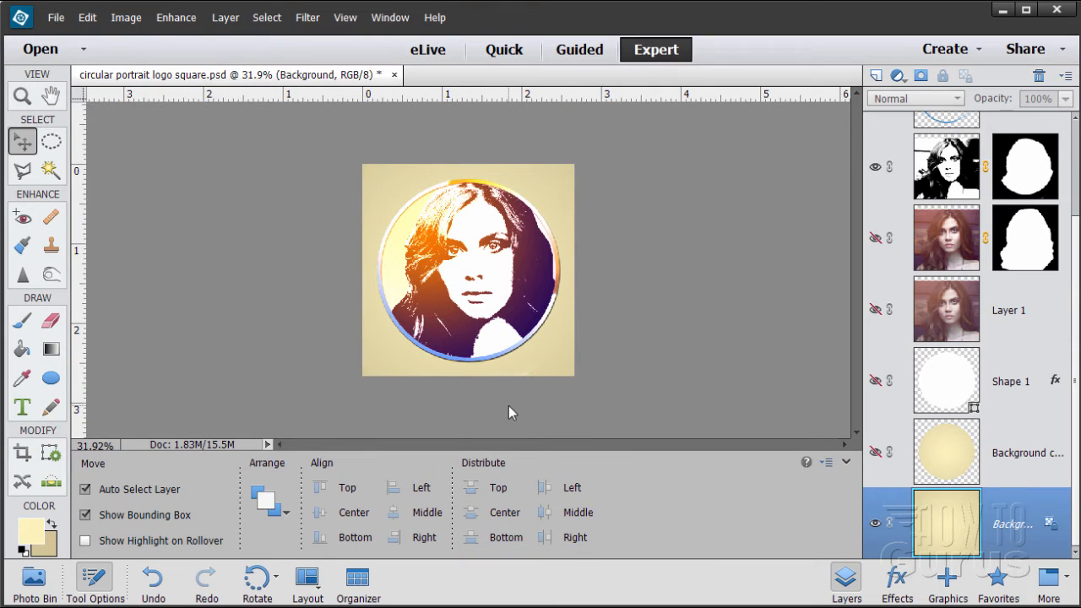
pyautogui.moveTo(224, 277)
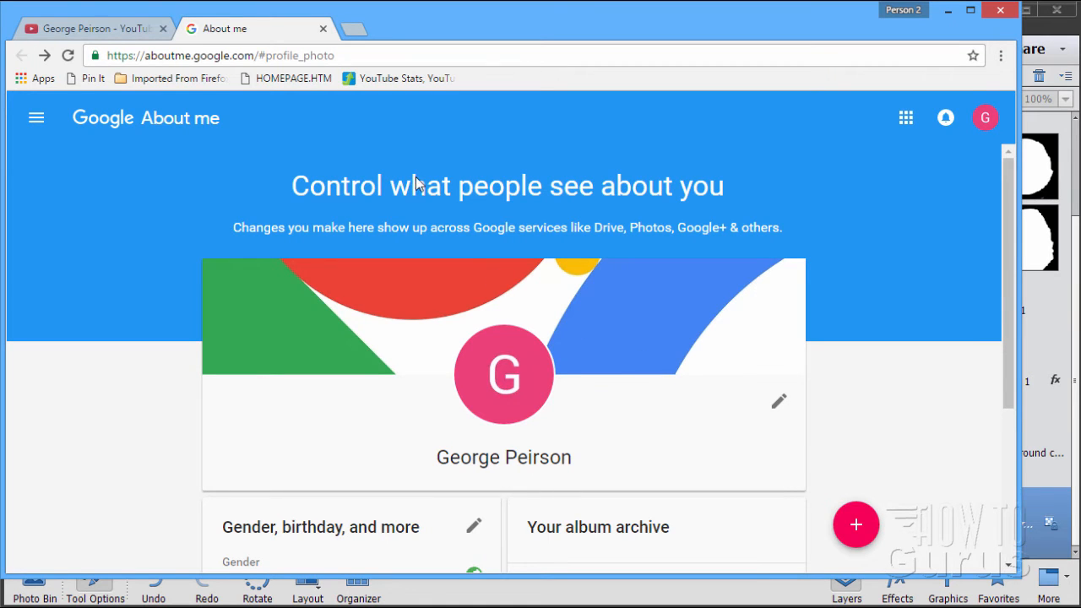
# - Check the YouTube tab, then return to About me and open the profile photo picker
pyautogui.click(93, 27)
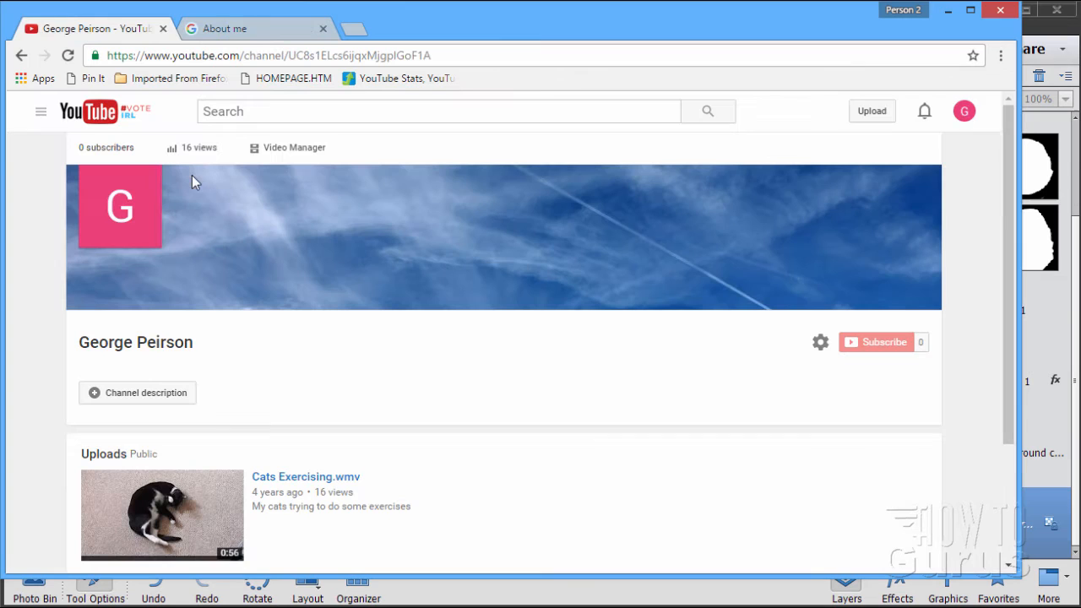
pyautogui.moveTo(145, 213)
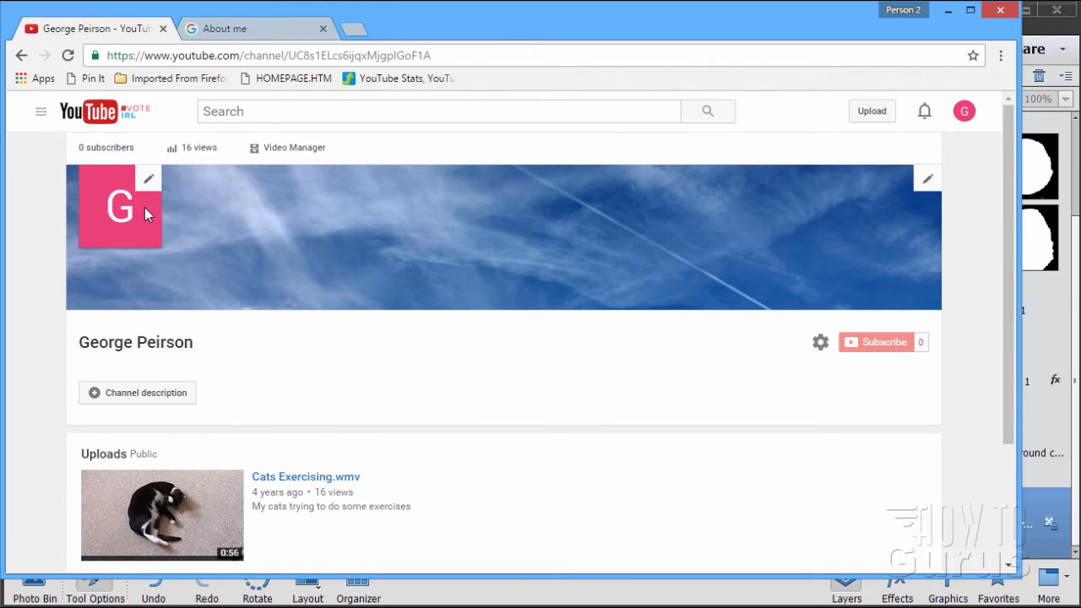
pyautogui.moveTo(153, 187)
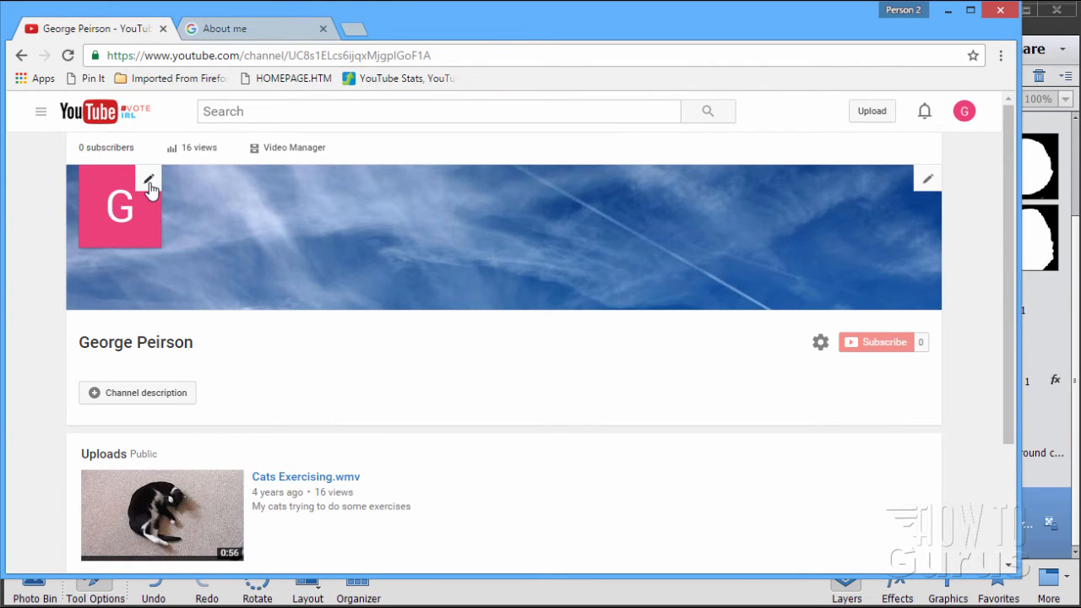
pyautogui.click(245, 28)
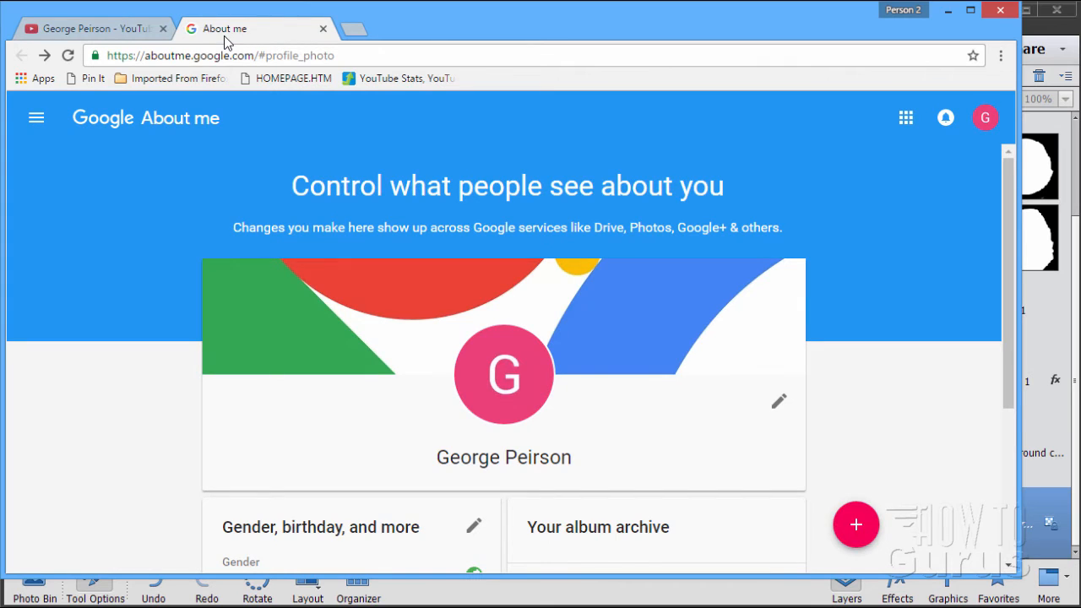
pyautogui.moveTo(501, 373)
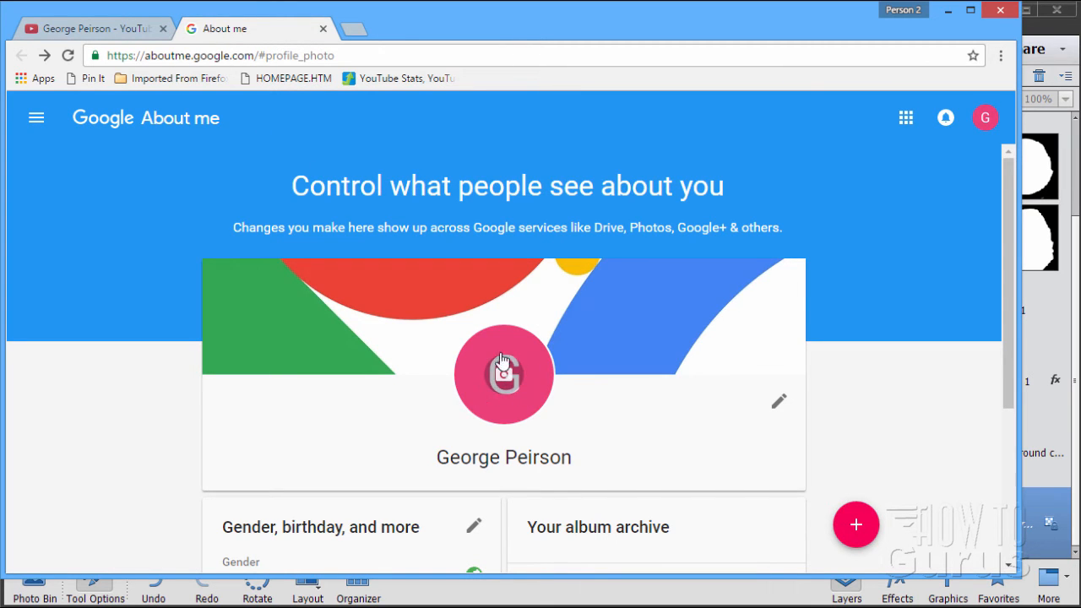
pyautogui.click(504, 376)
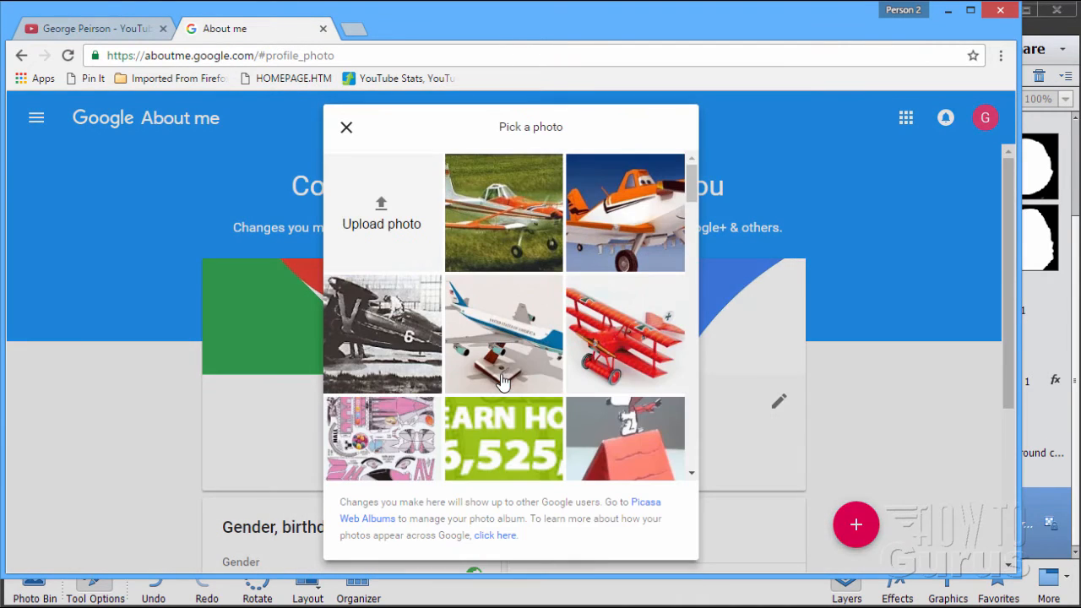
pyautogui.moveTo(383, 210)
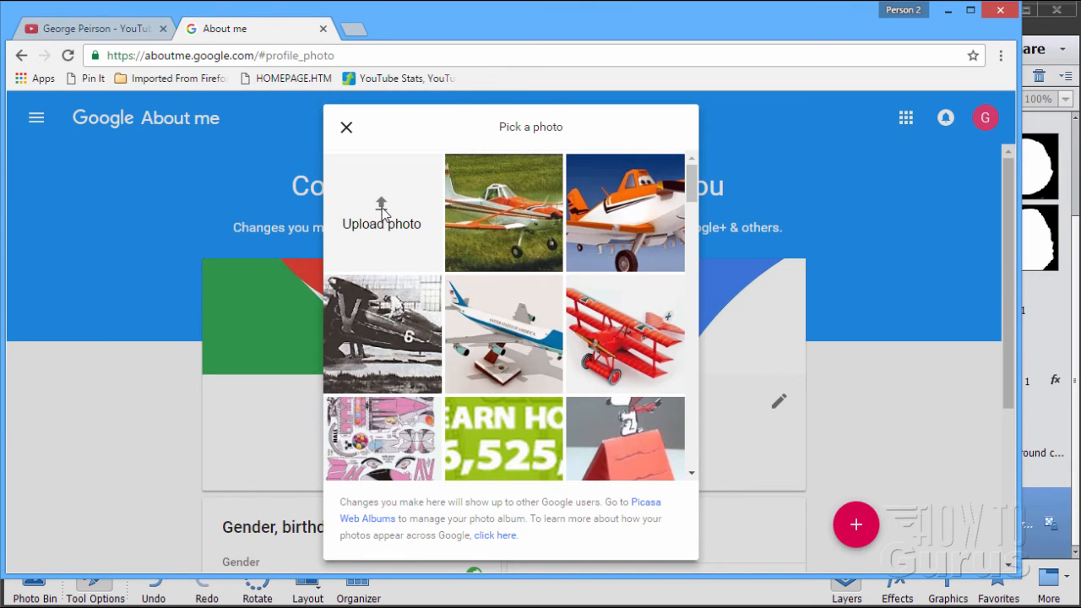
# - Upload circular-portrait-logo-square.jpg from the computer as the new profile photo
pyautogui.click(381, 211)
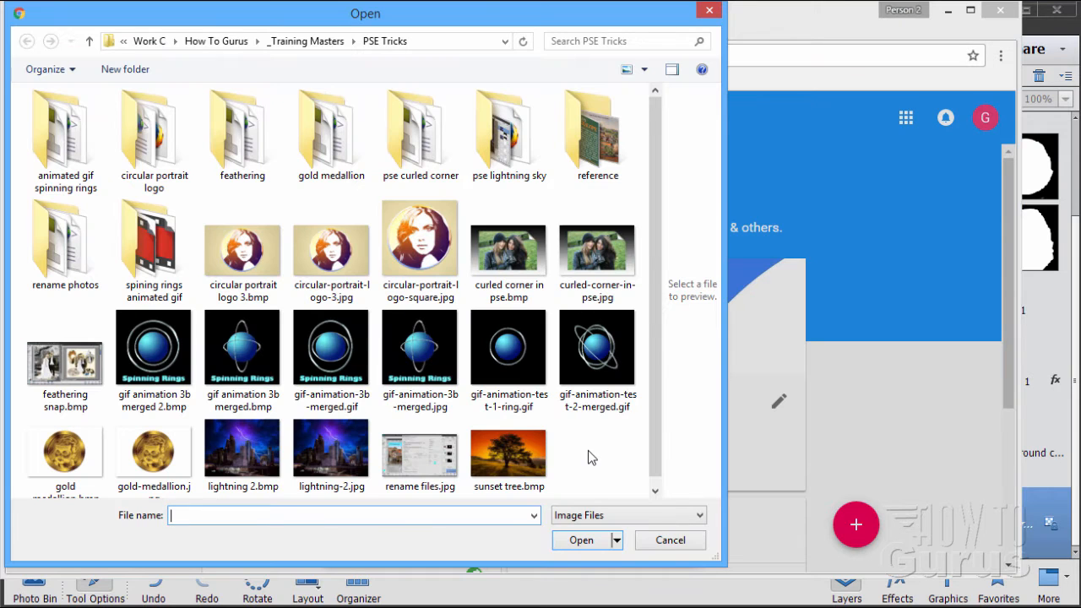
pyautogui.moveTo(299, 59)
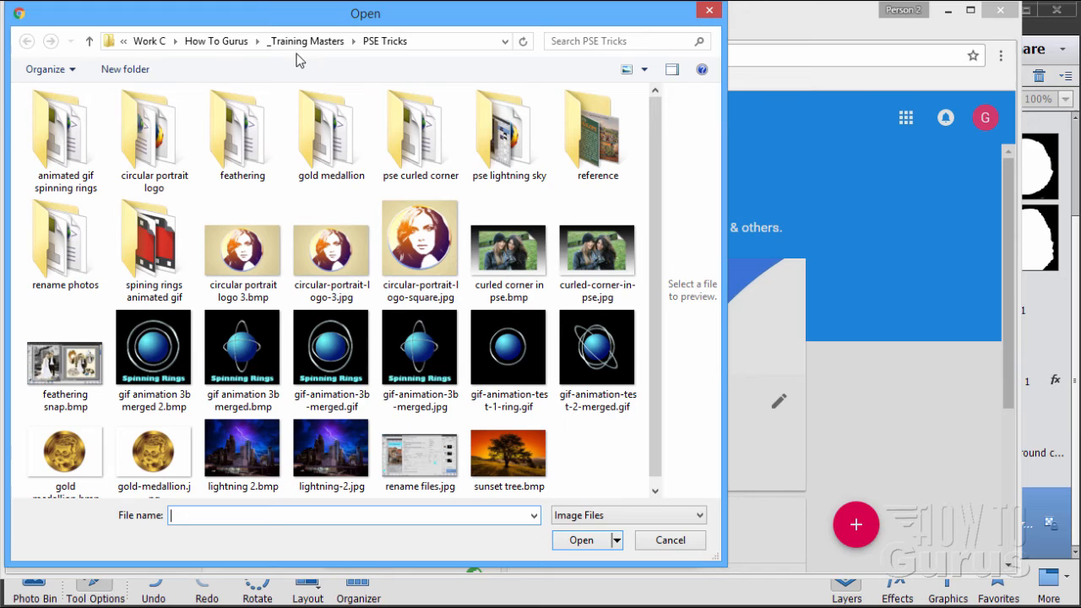
pyautogui.moveTo(334, 70)
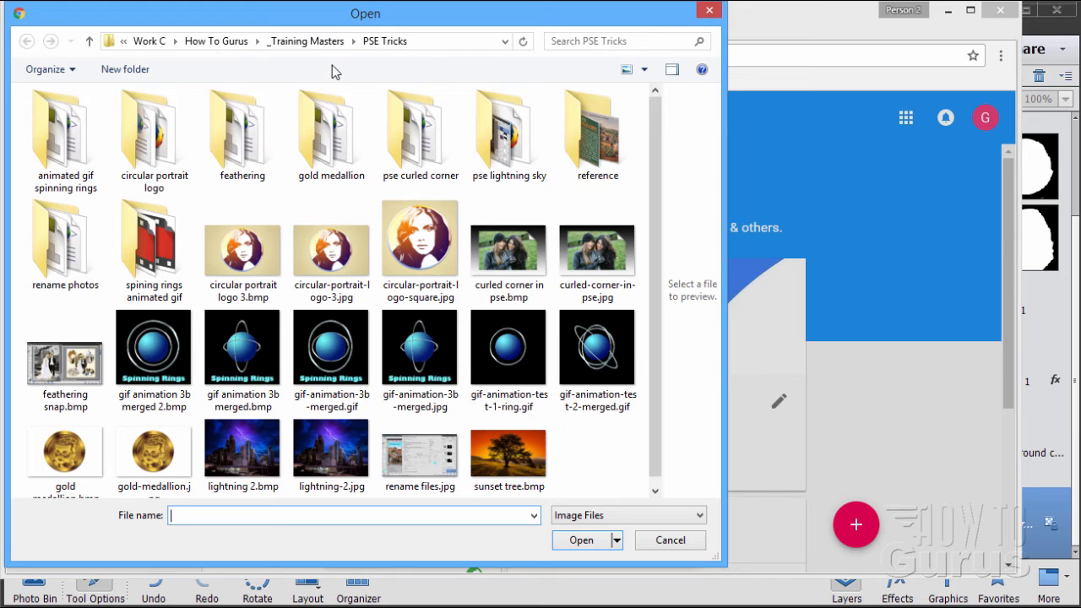
pyautogui.click(420, 245)
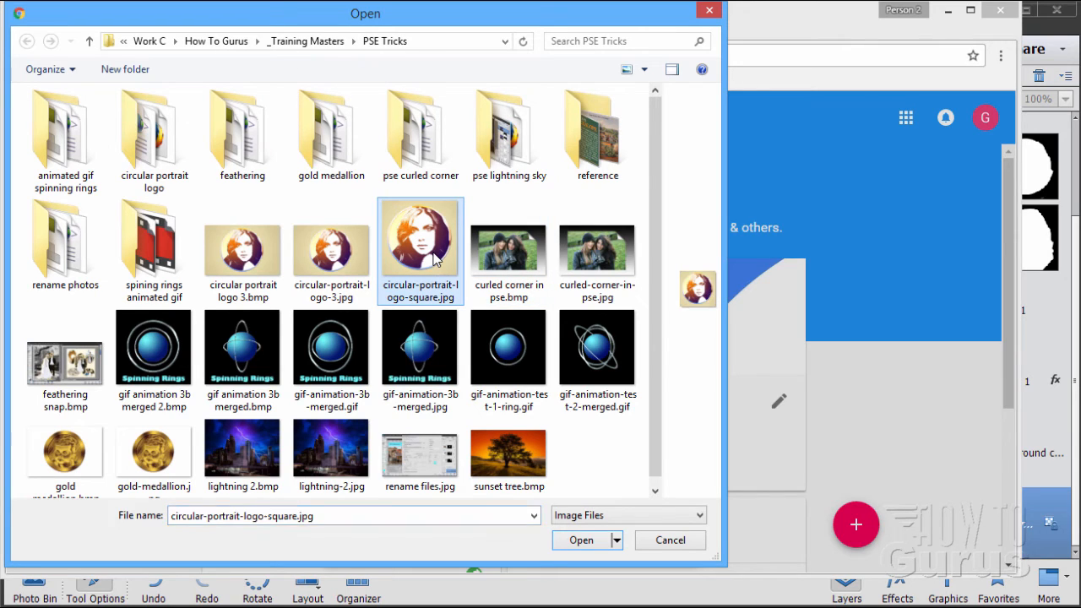
pyautogui.moveTo(399, 260)
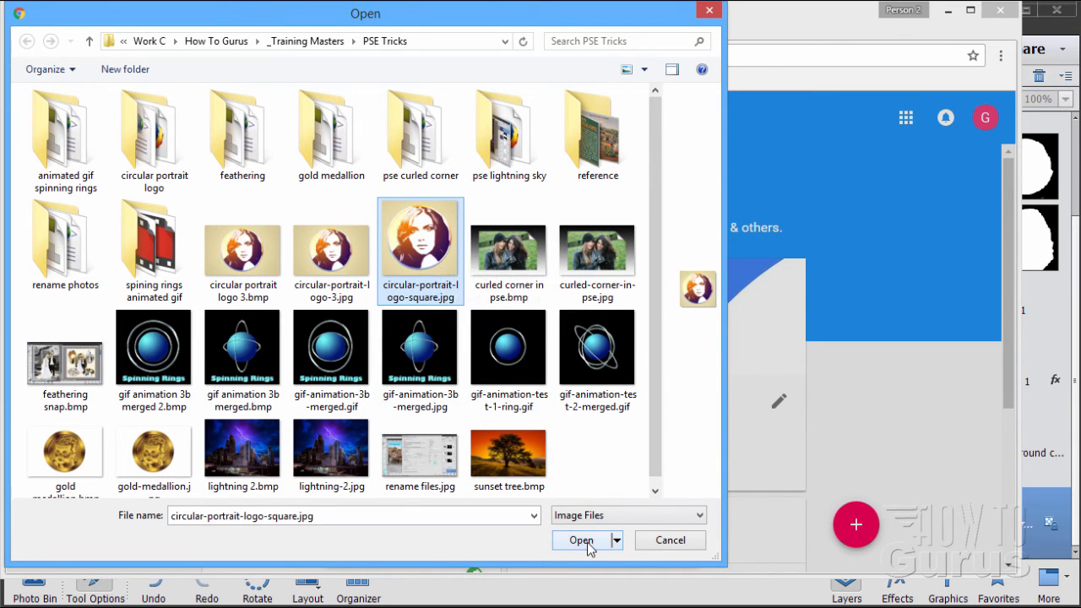
pyautogui.click(579, 539)
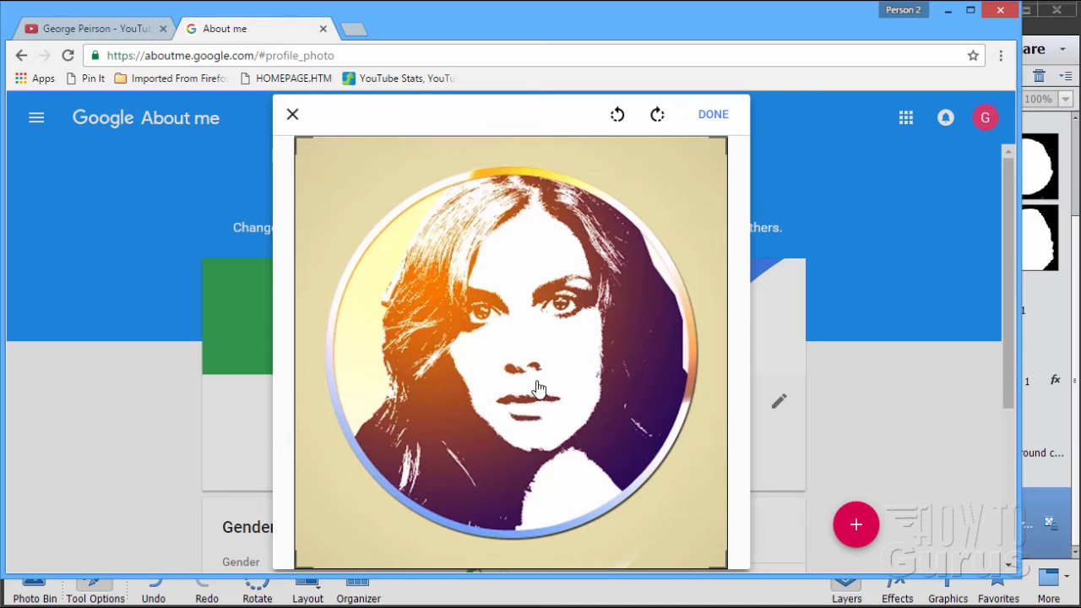
pyautogui.moveTo(312, 117)
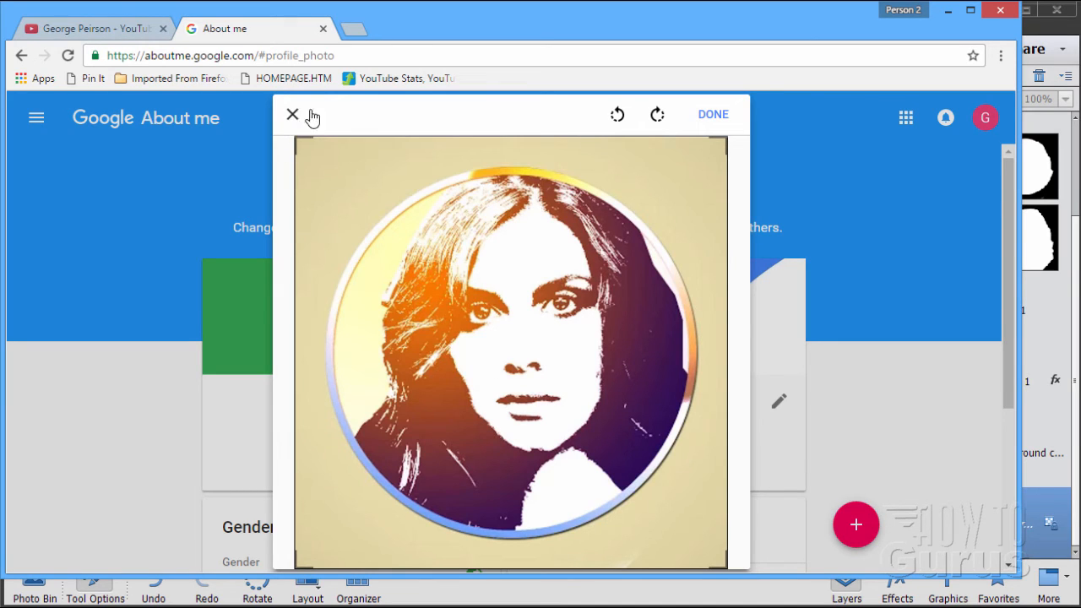
pyautogui.moveTo(657, 116)
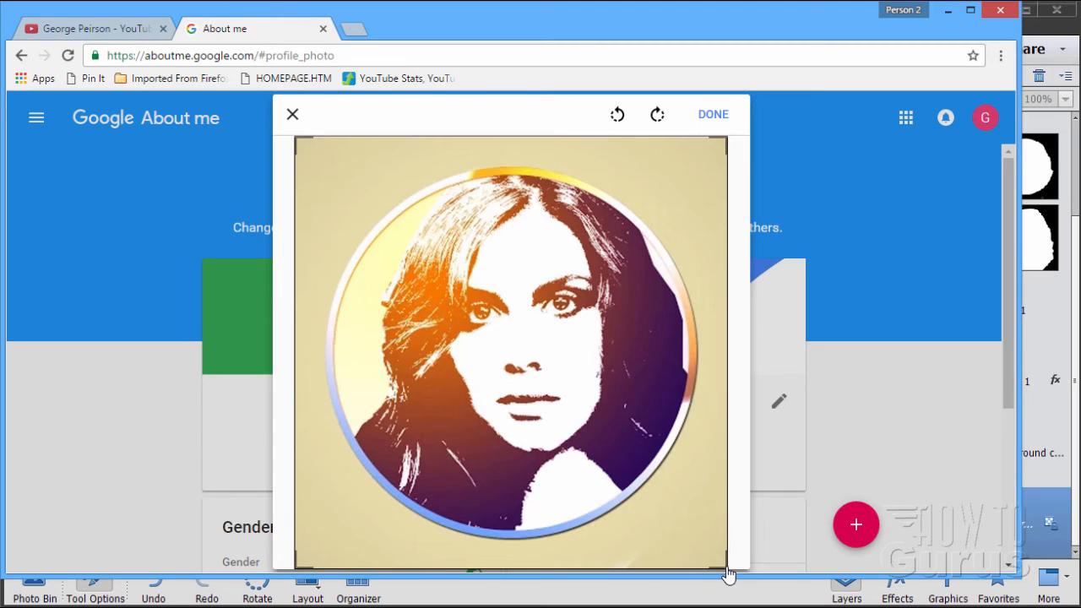
pyautogui.moveTo(691, 371)
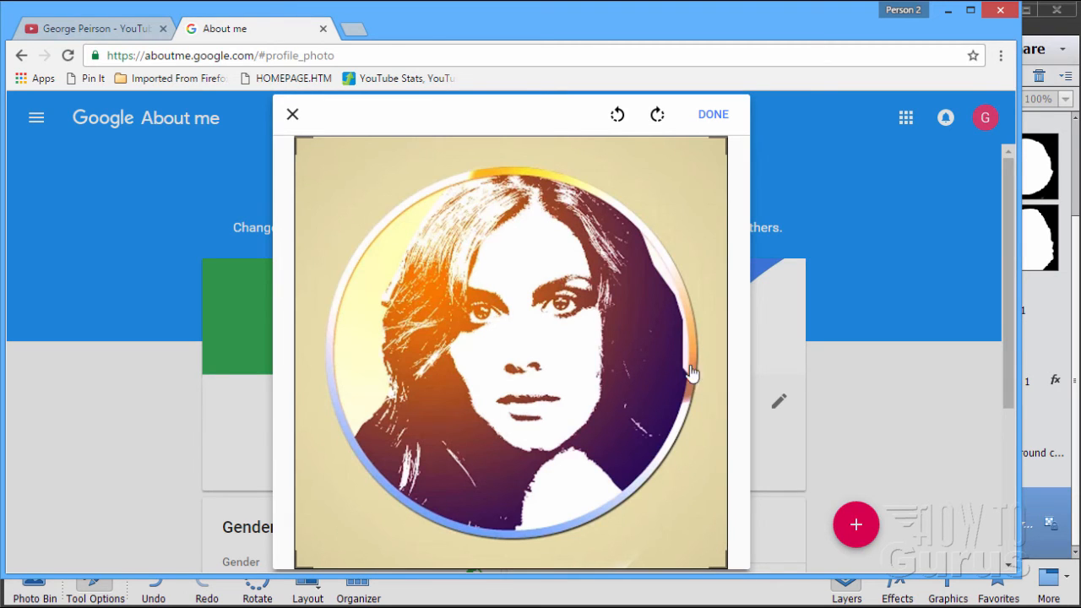
pyautogui.moveTo(703, 437)
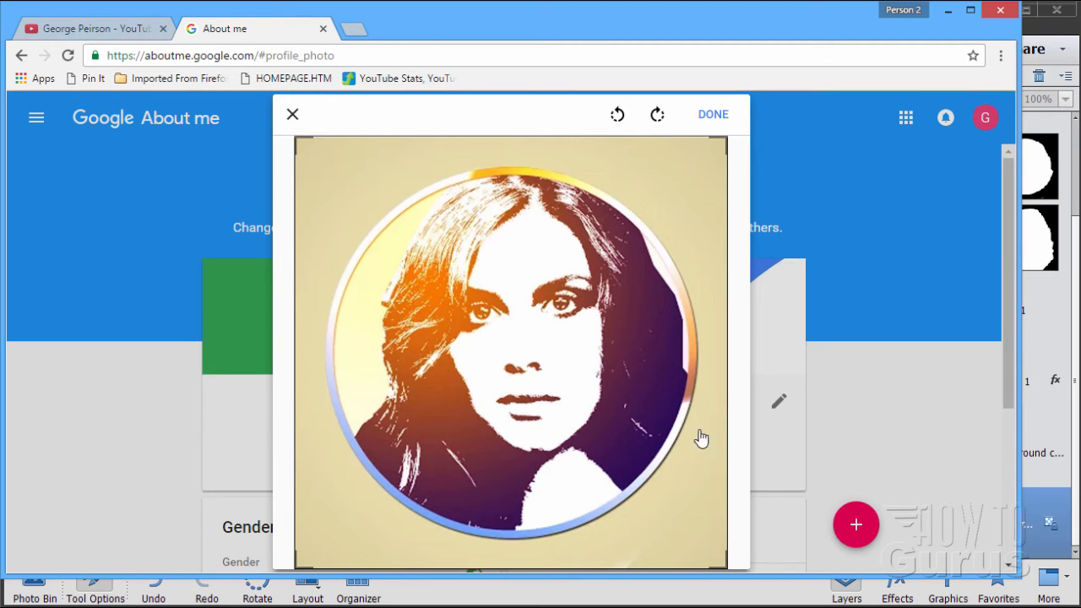
pyautogui.moveTo(385, 166)
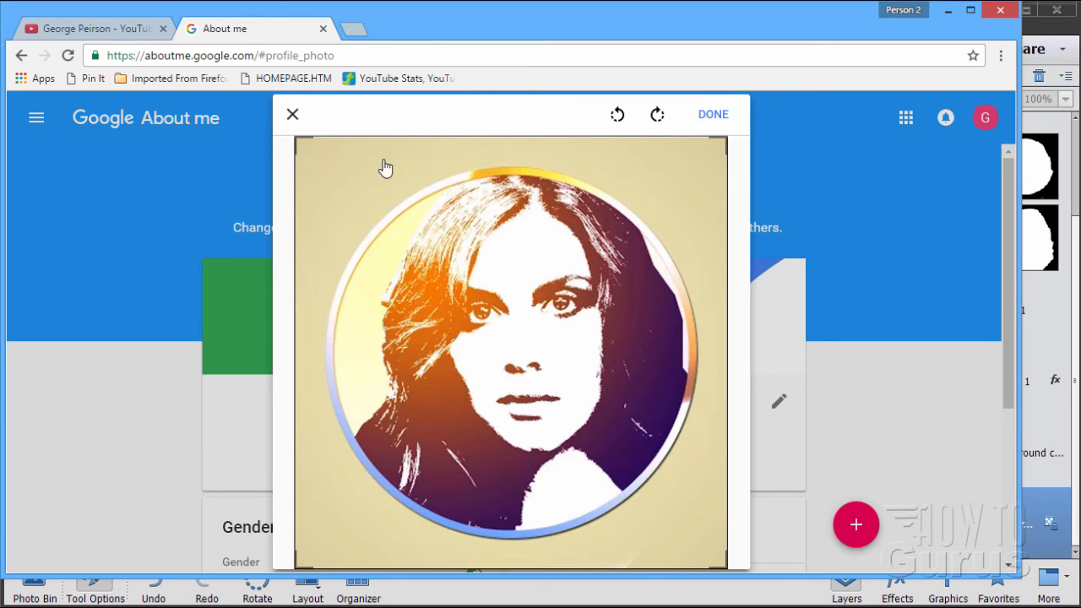
pyautogui.moveTo(608, 235)
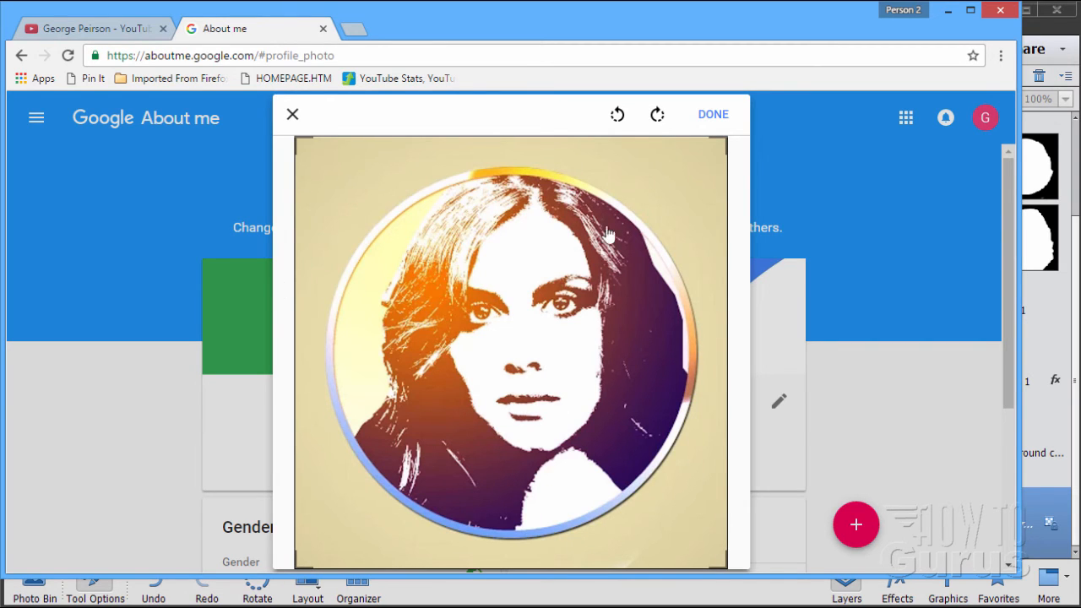
pyautogui.moveTo(321, 452)
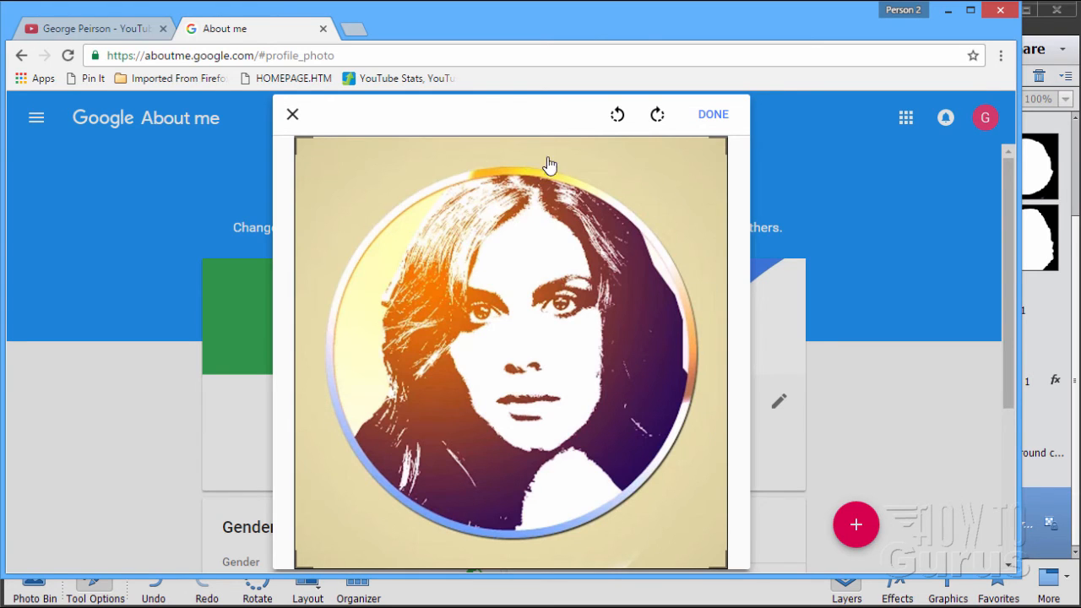
pyautogui.moveTo(479, 551)
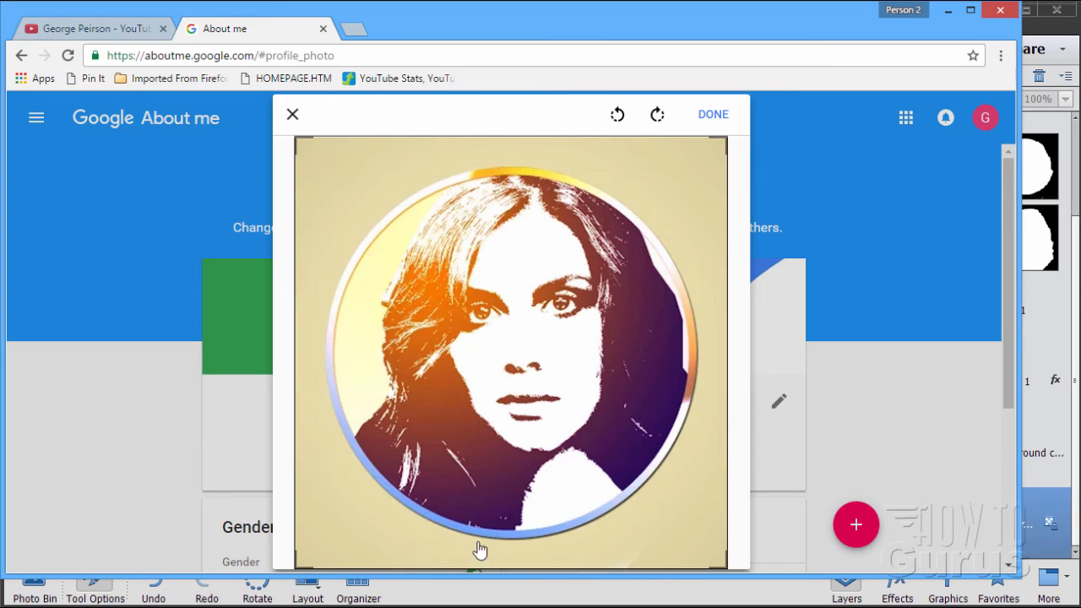
pyautogui.moveTo(616, 166)
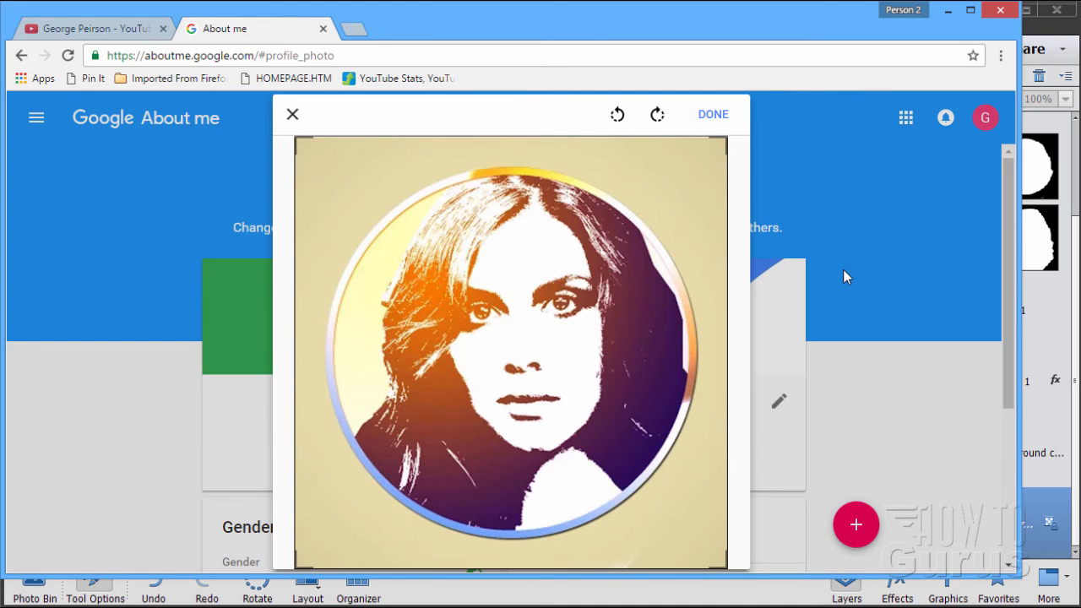
# - Accept the uncropped portrait logo in the photo editor with DONE
pyautogui.click(712, 113)
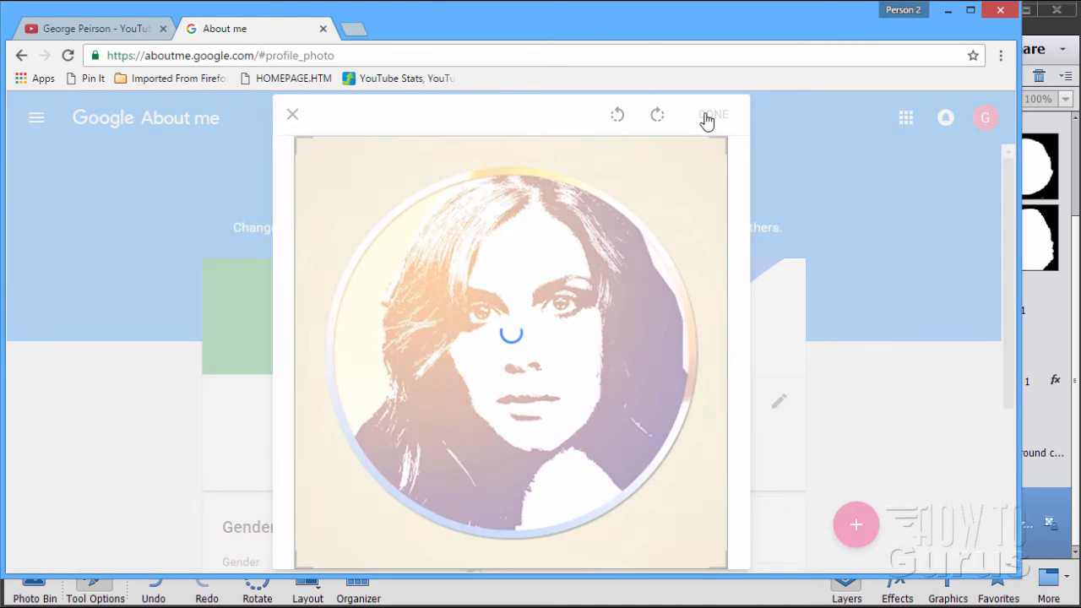
# - Confirm the circular portrait on About me, then go to the YouTube channel page
pyautogui.click(713, 113)
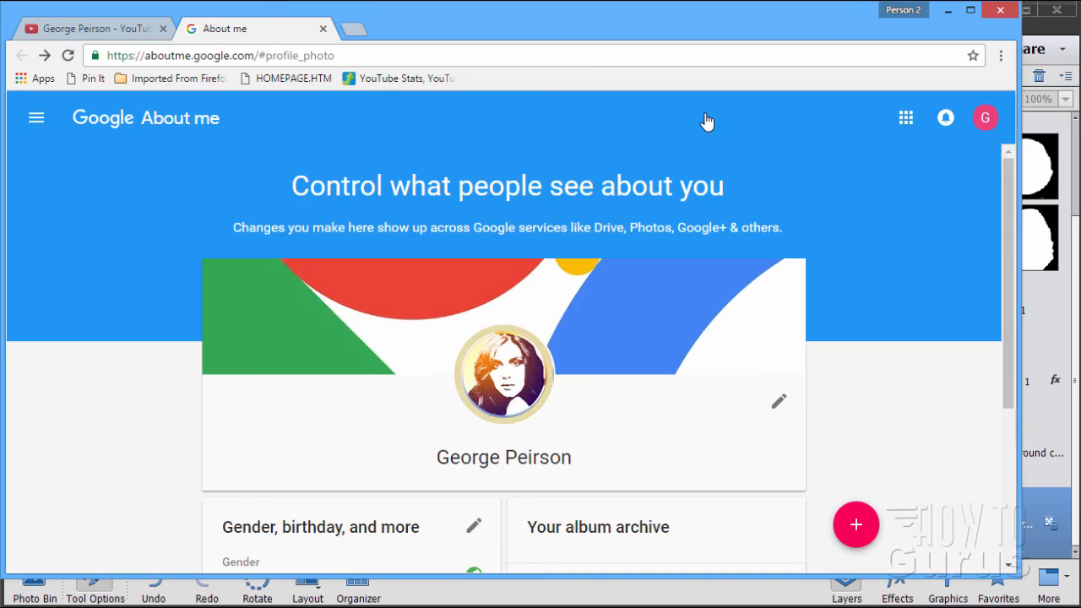
pyautogui.moveTo(528, 439)
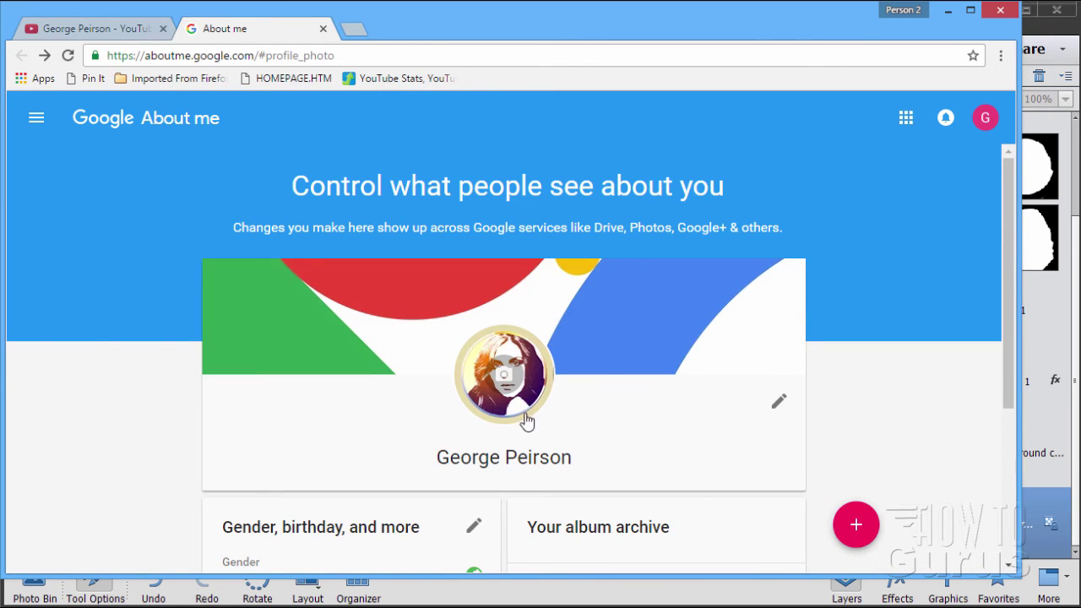
pyautogui.moveTo(551, 414)
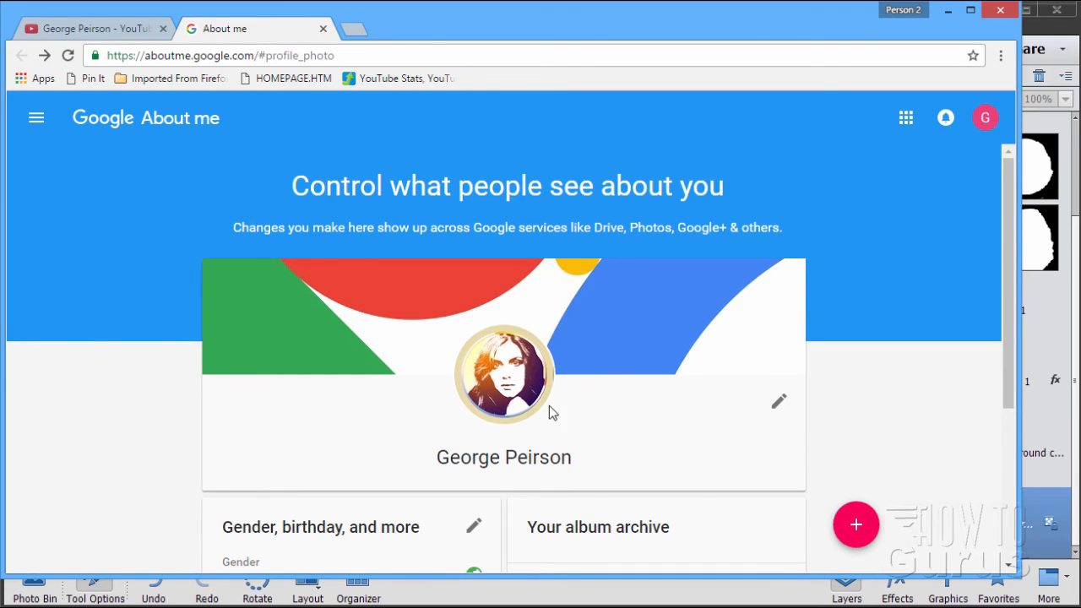
pyautogui.moveTo(455, 359)
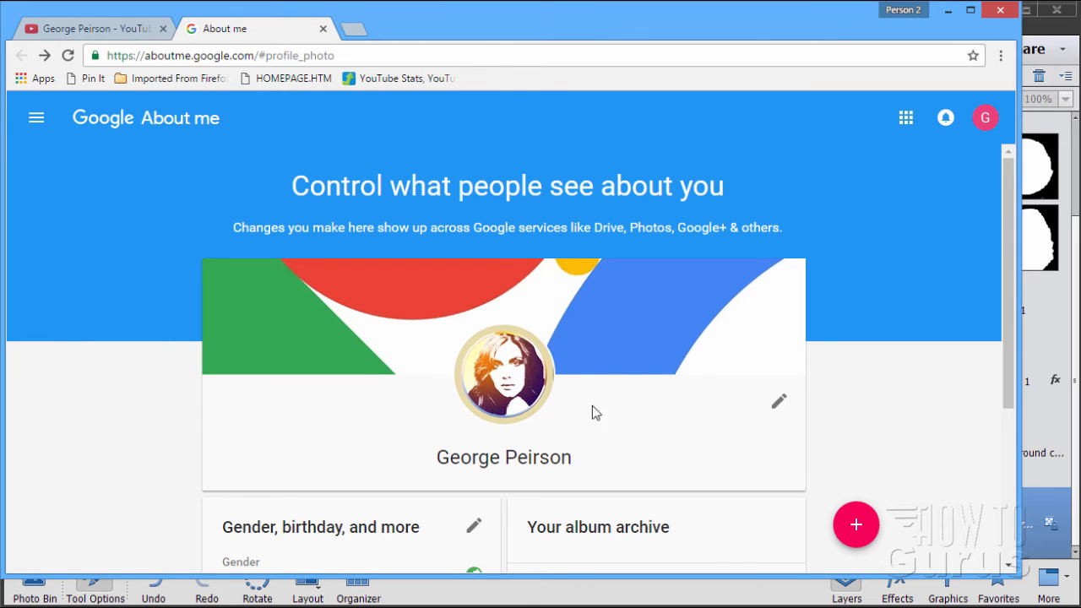
pyautogui.moveTo(628, 417)
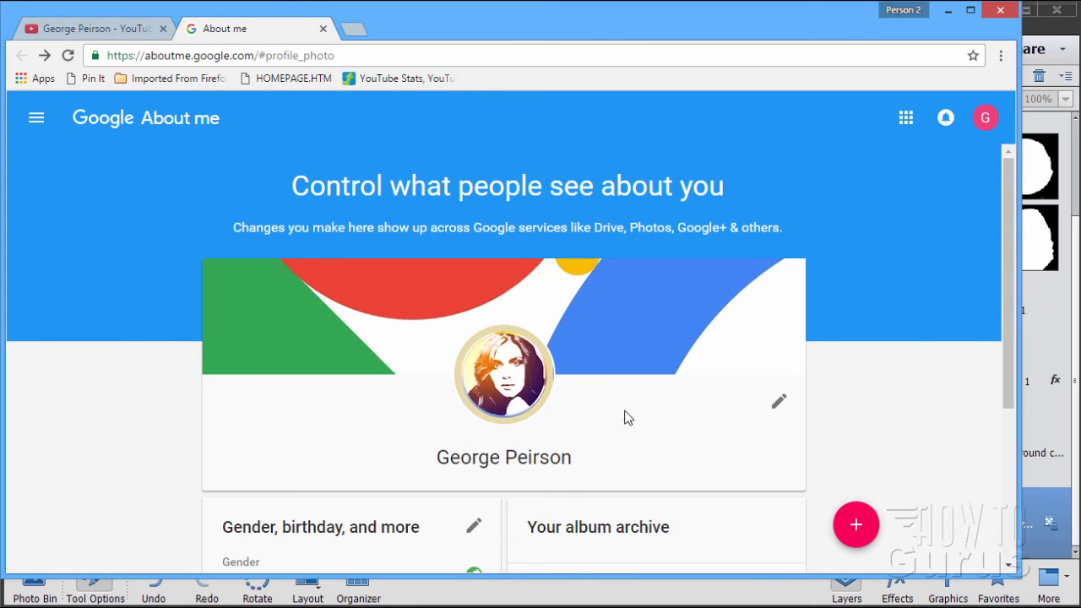
pyautogui.moveTo(645, 327)
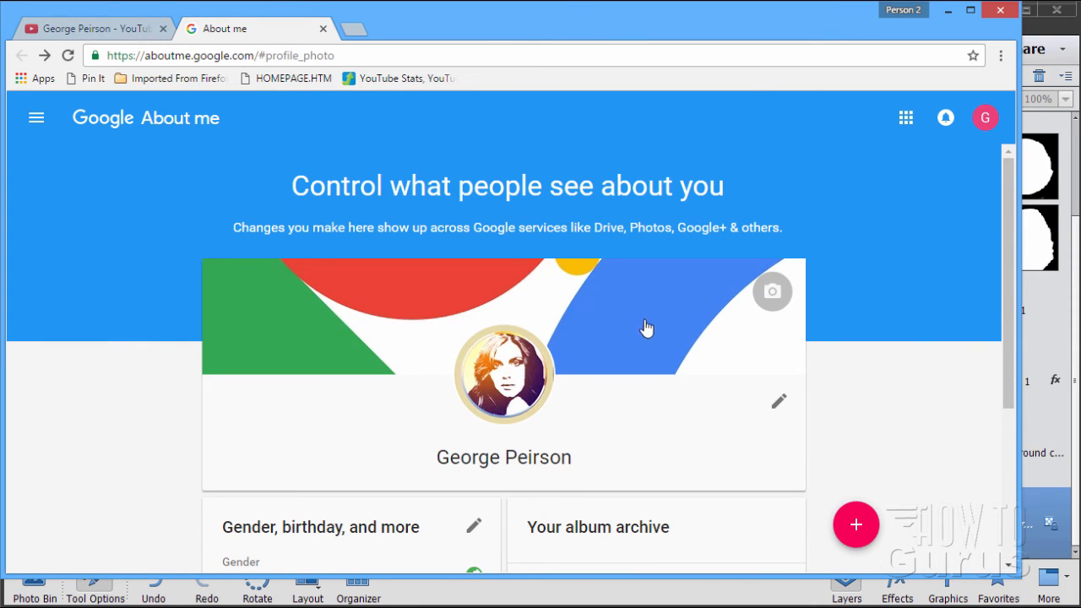
pyautogui.moveTo(773, 296)
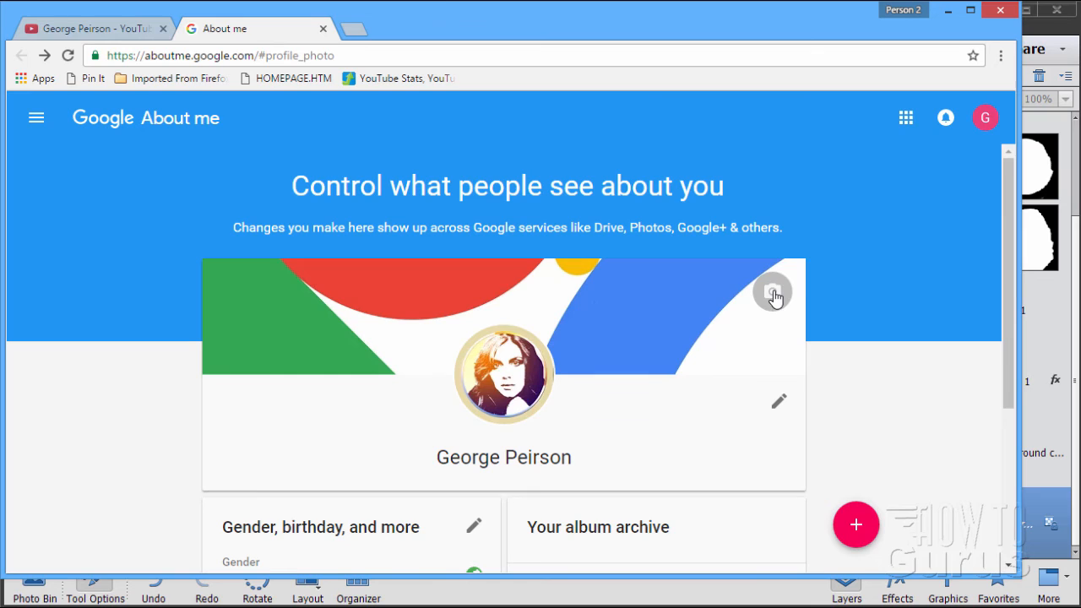
pyautogui.moveTo(234, 332)
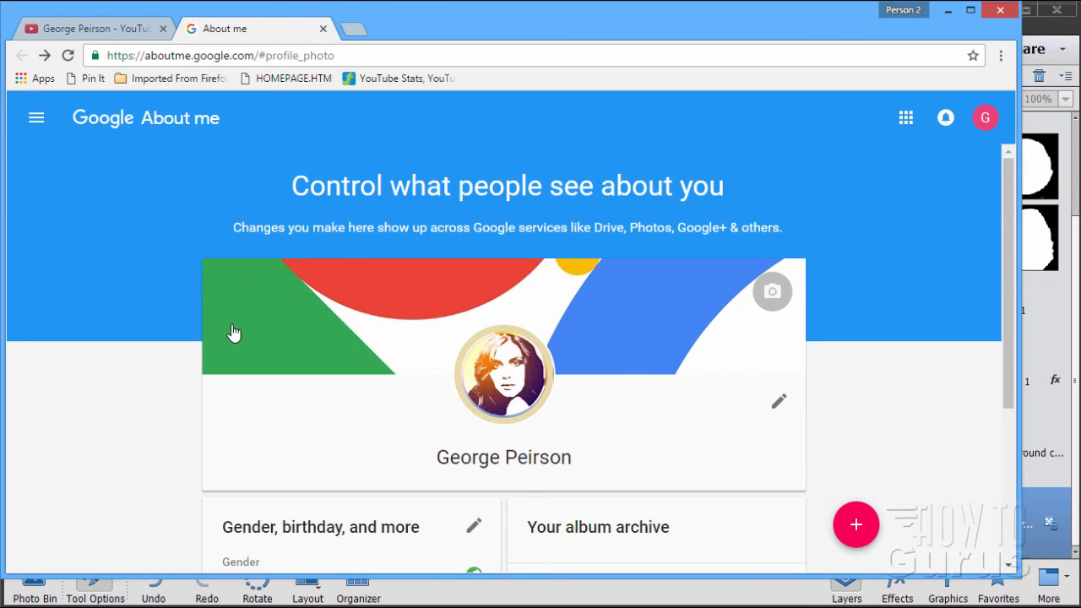
pyautogui.moveTo(652, 313)
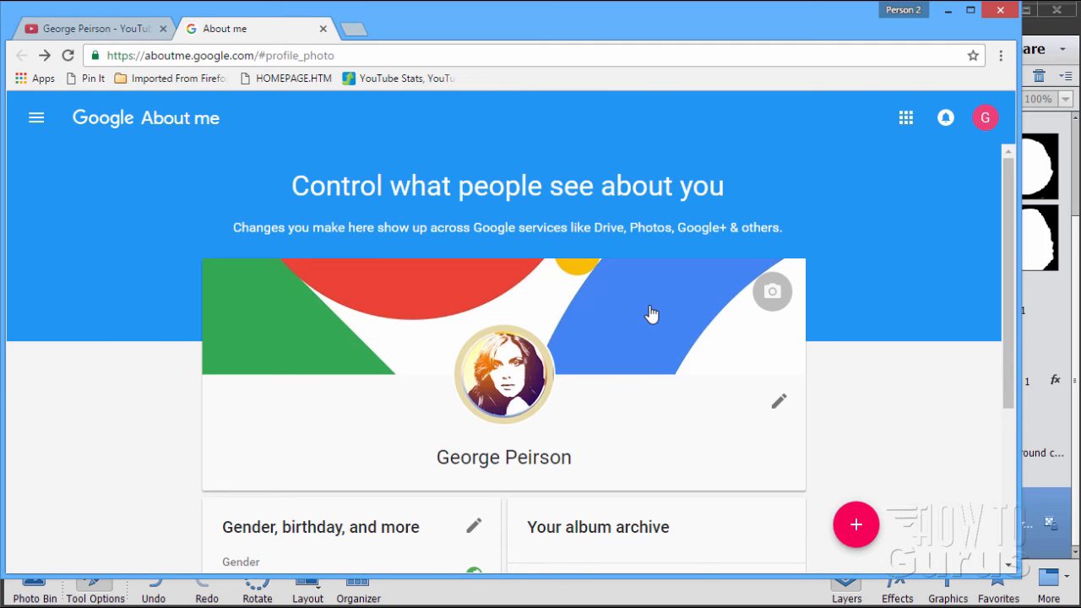
pyautogui.moveTo(456, 300)
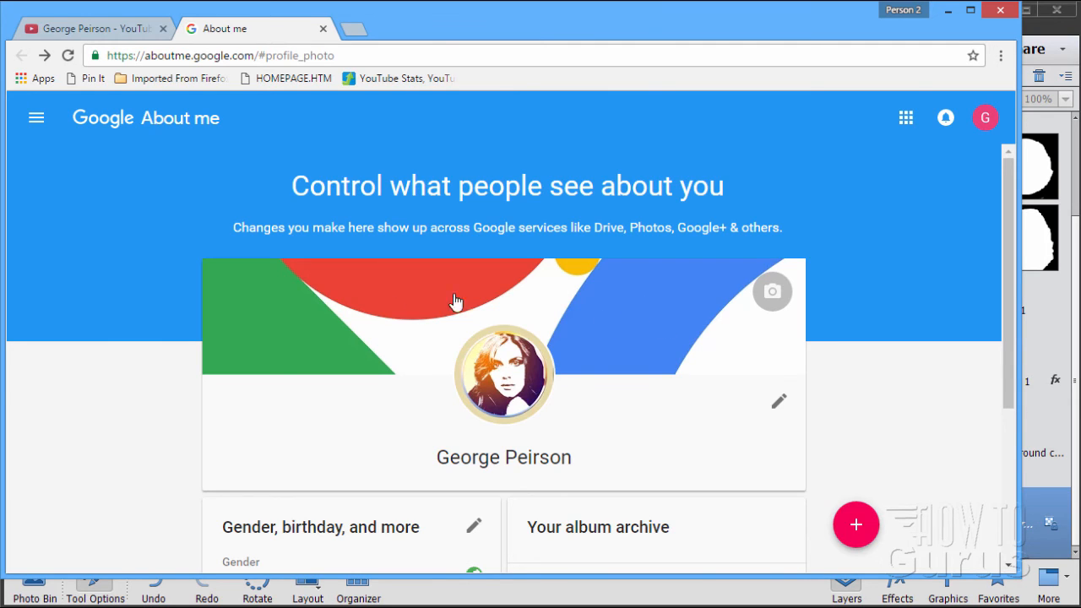
pyautogui.click(93, 28)
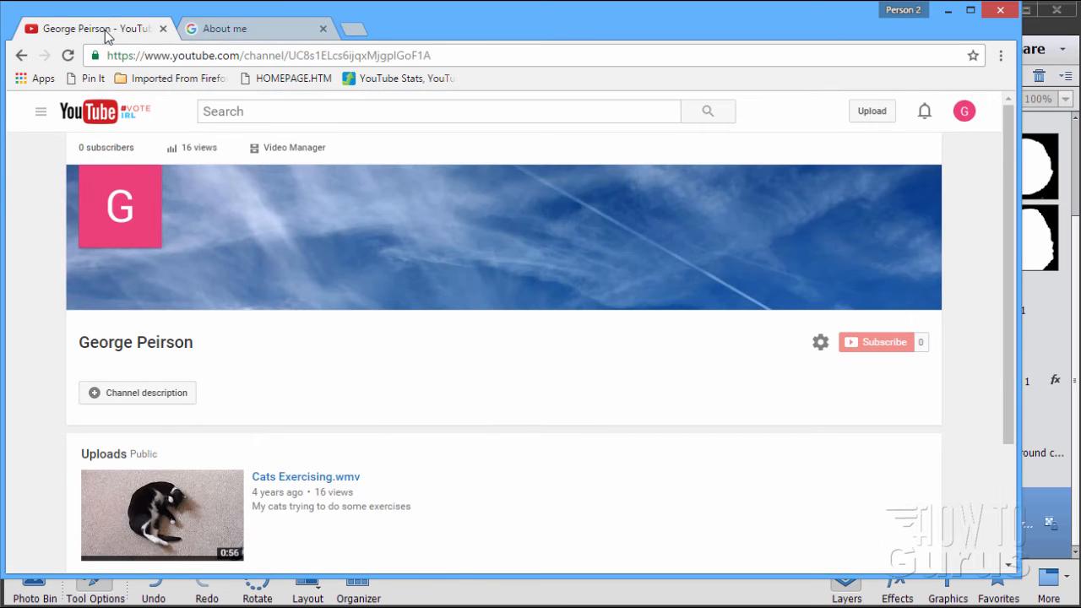
# - Reload the YouTube channel page to show the portrait icon, then return to About me
pyautogui.click(69, 59)
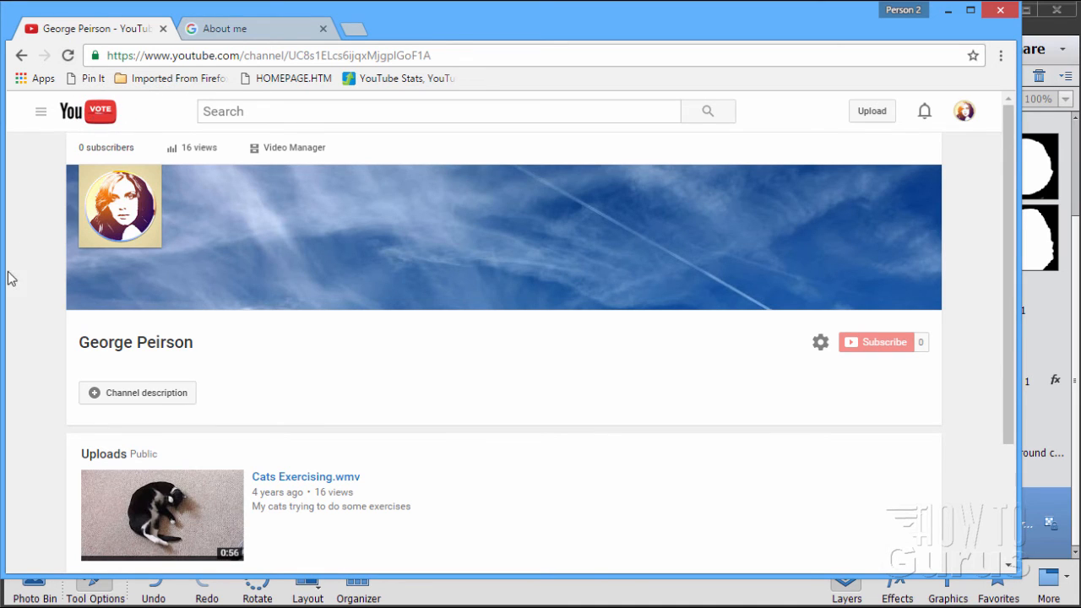
pyautogui.moveTo(167, 258)
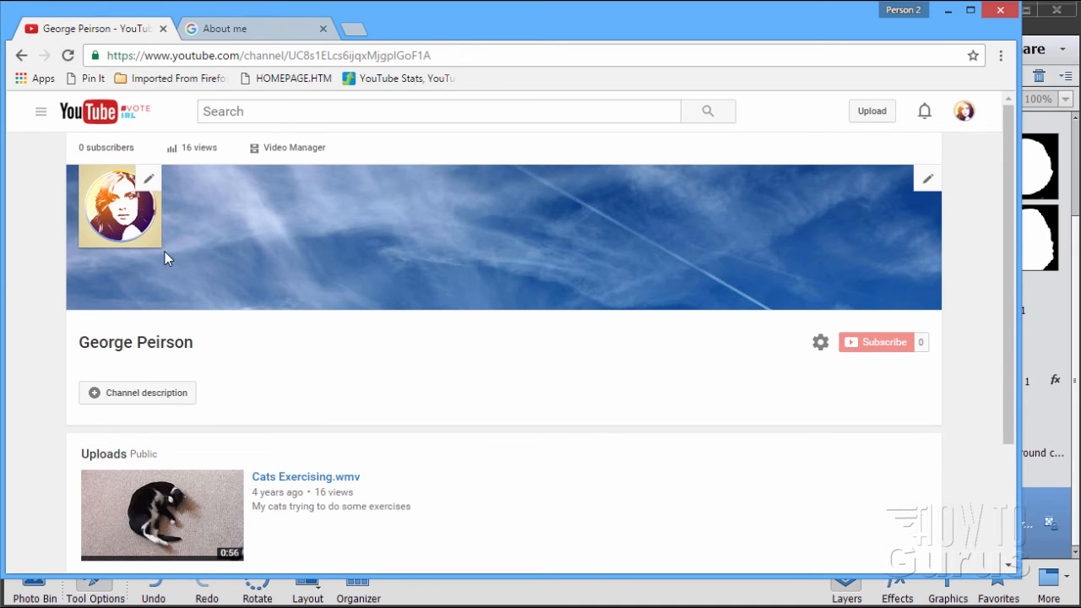
pyautogui.moveTo(76, 258)
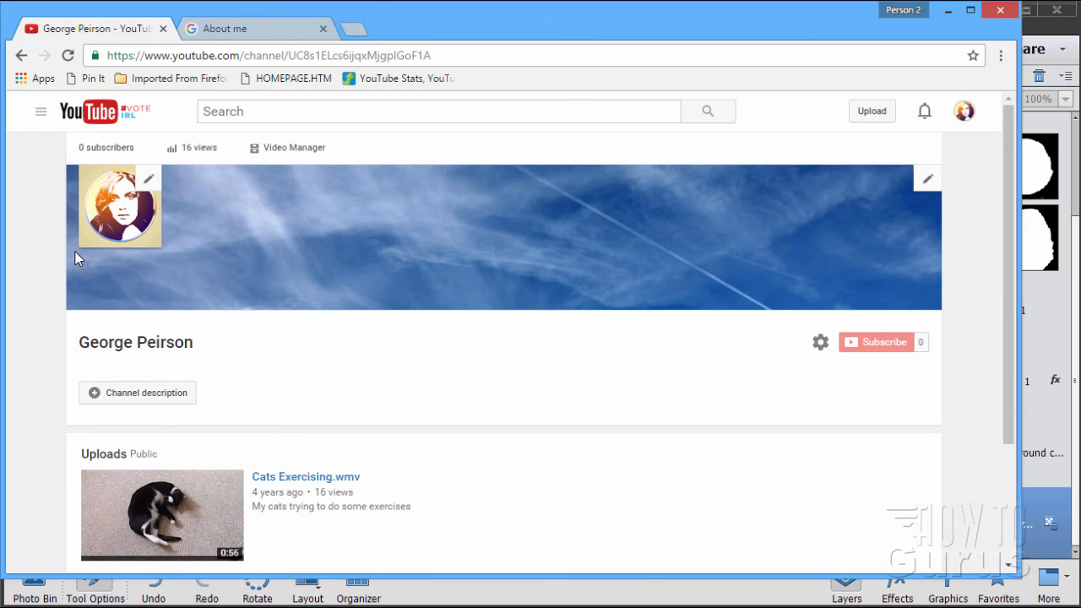
pyautogui.moveTo(222, 39)
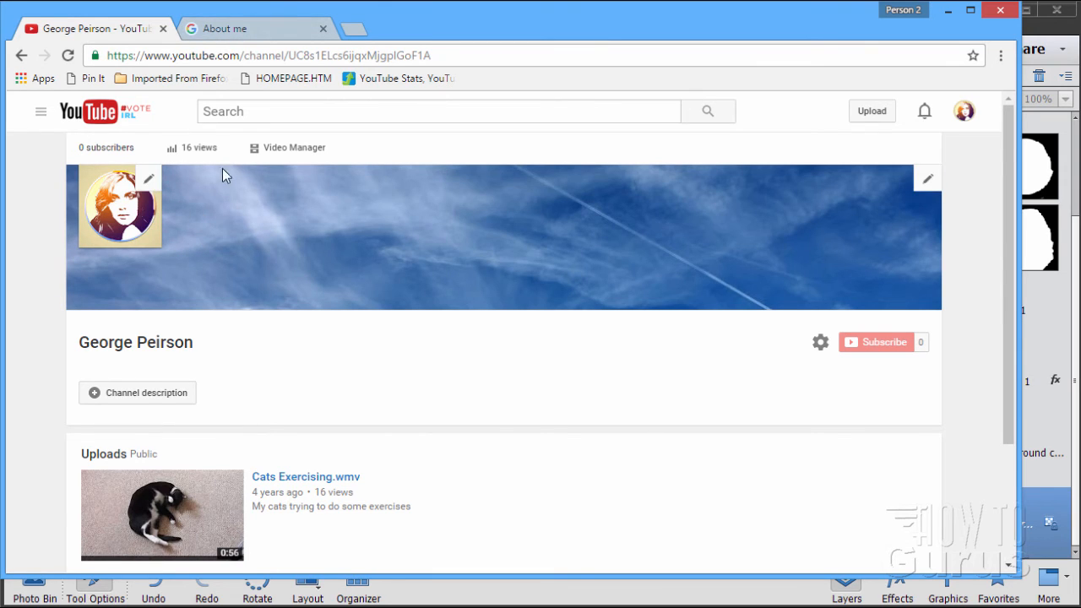
pyautogui.click(237, 27)
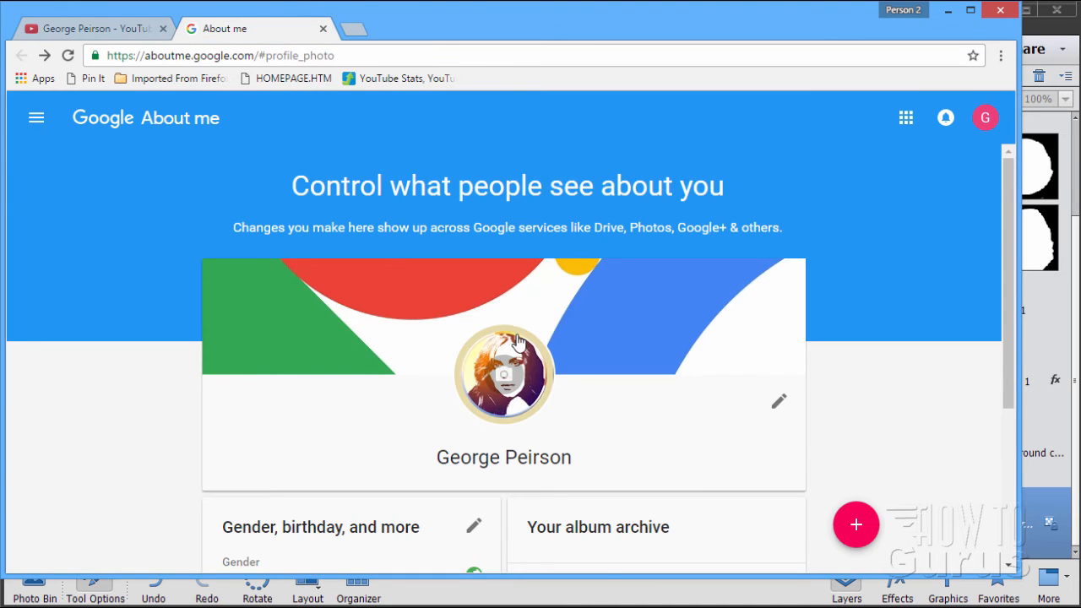
pyautogui.moveTo(511, 431)
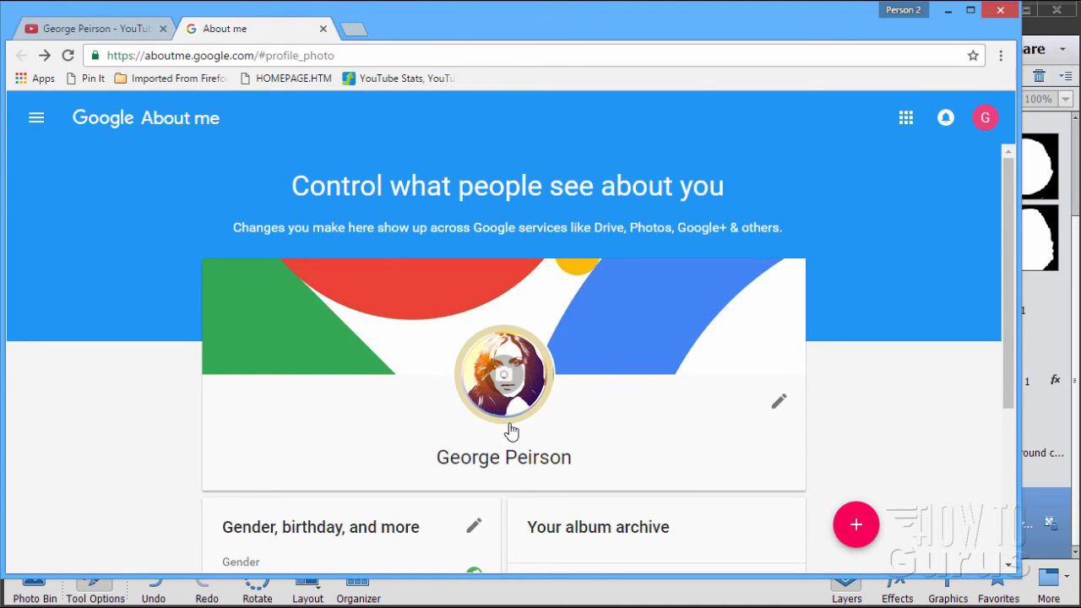
pyautogui.moveTo(540, 414)
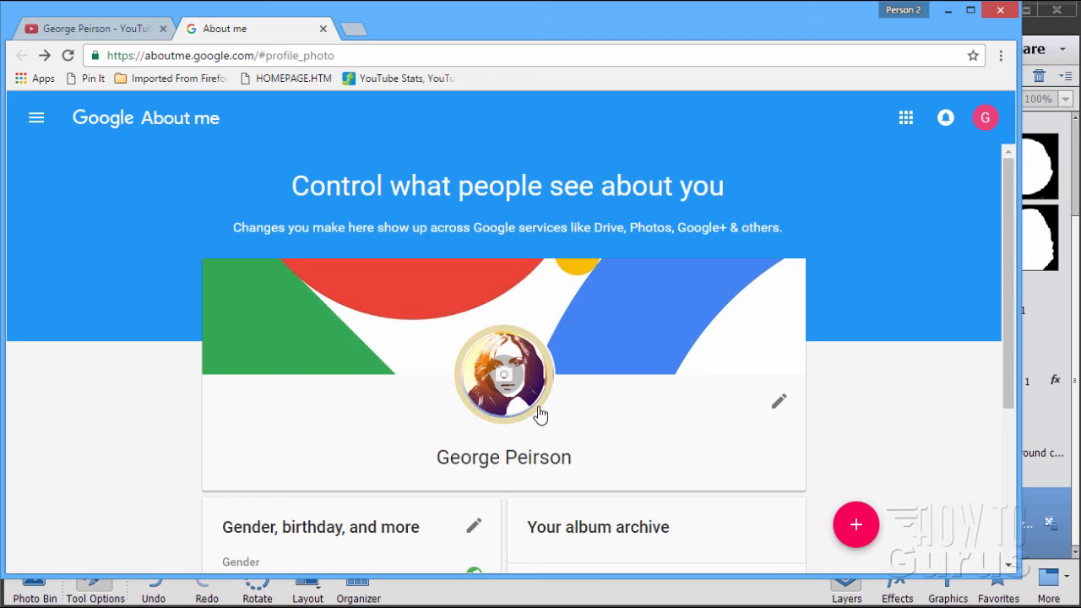
pyautogui.moveTo(594, 486)
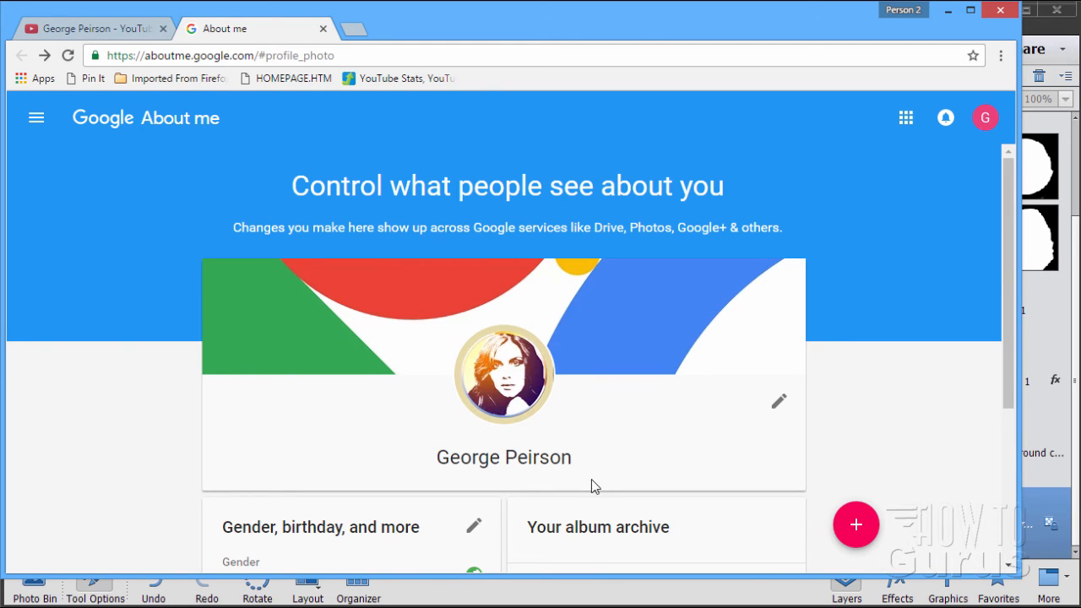
pyautogui.moveTo(517, 424)
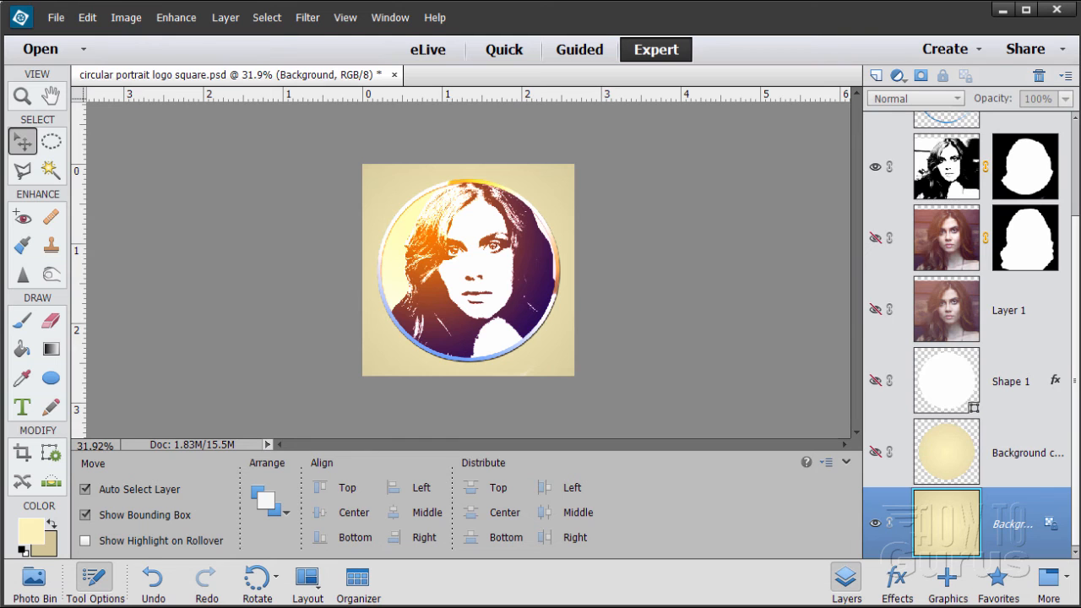
pyautogui.moveTo(565, 313)
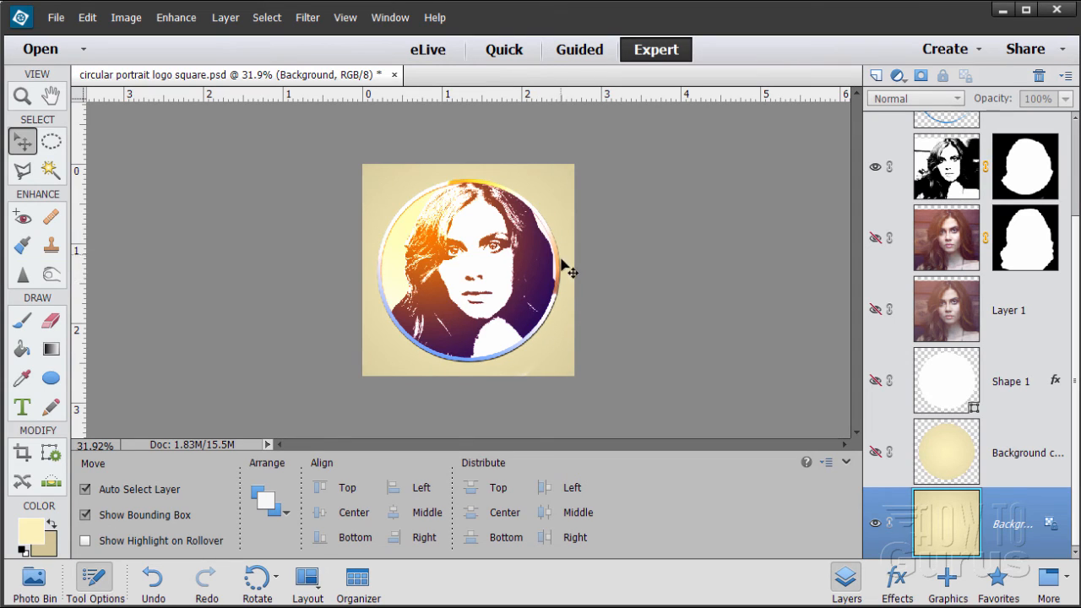
pyautogui.moveTo(373, 230)
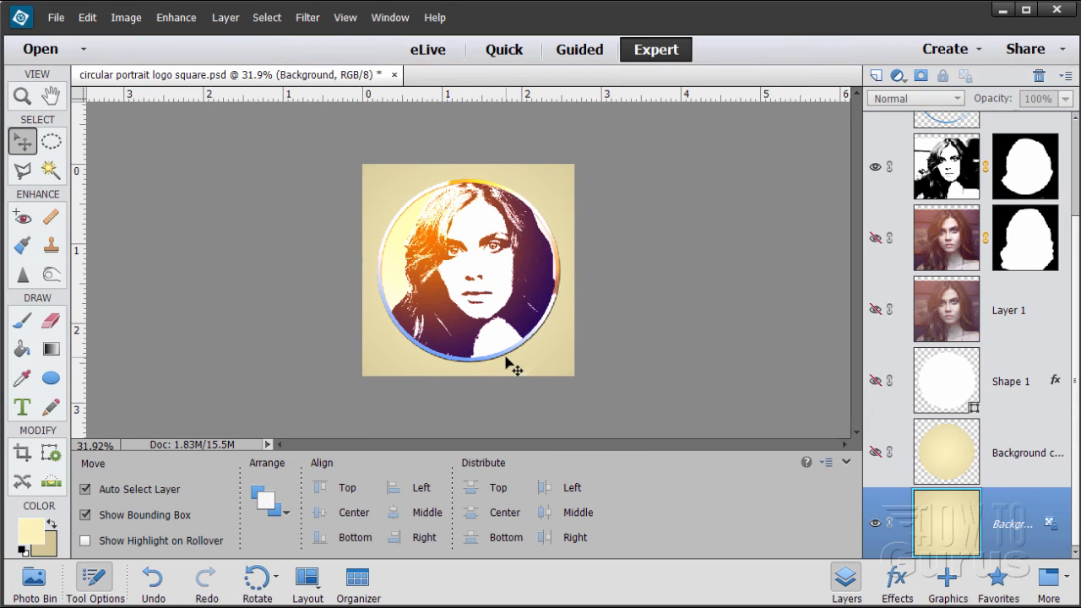
pyautogui.moveTo(521, 373)
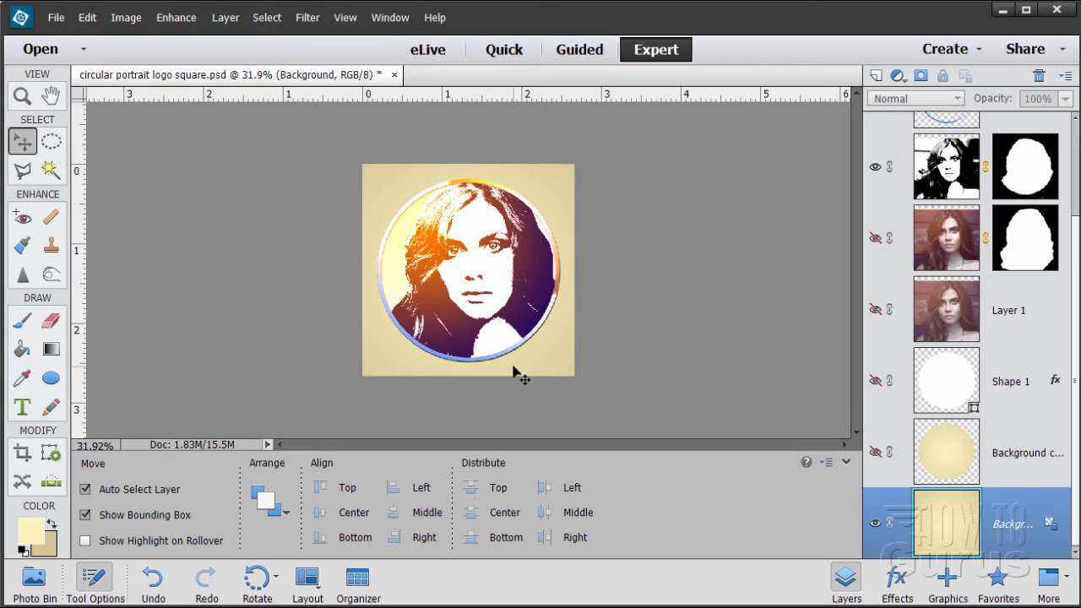
pyautogui.moveTo(244, 295)
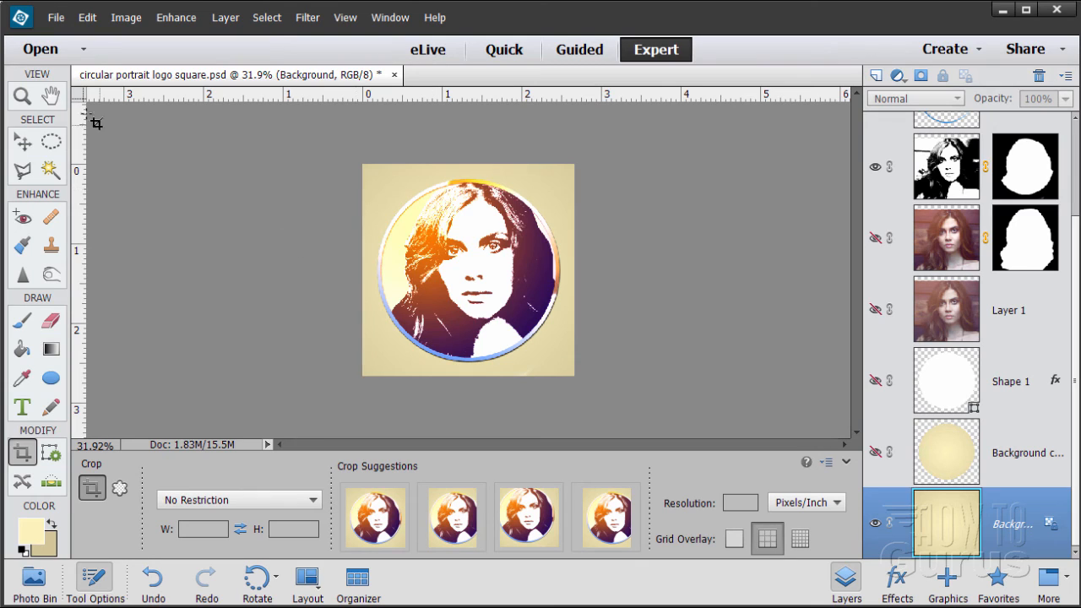
pyautogui.click(19, 96)
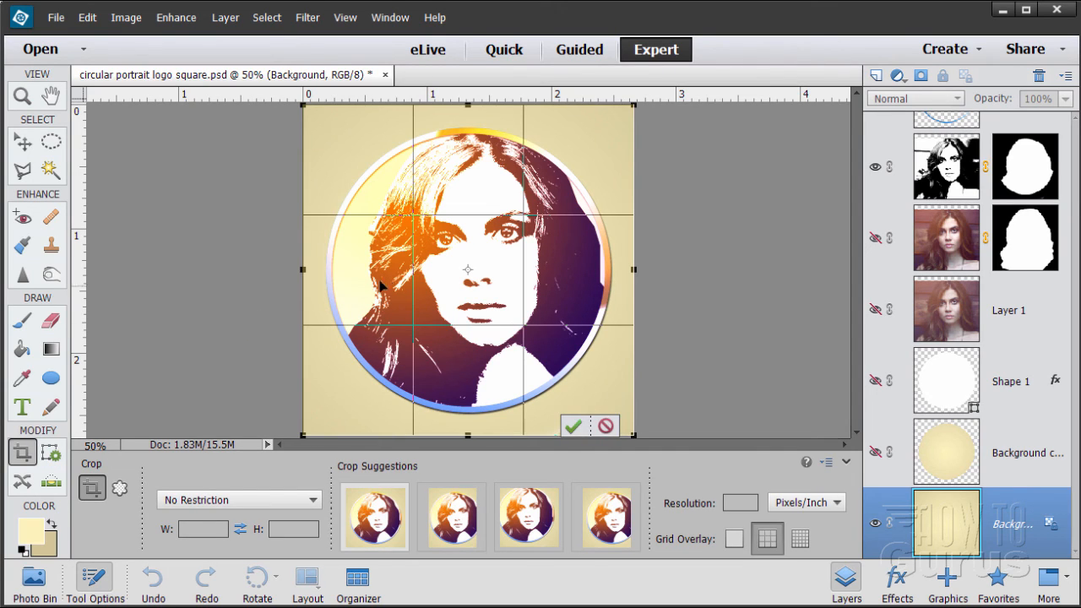
pyautogui.moveTo(302, 268); pyautogui.dragTo(313, 269)
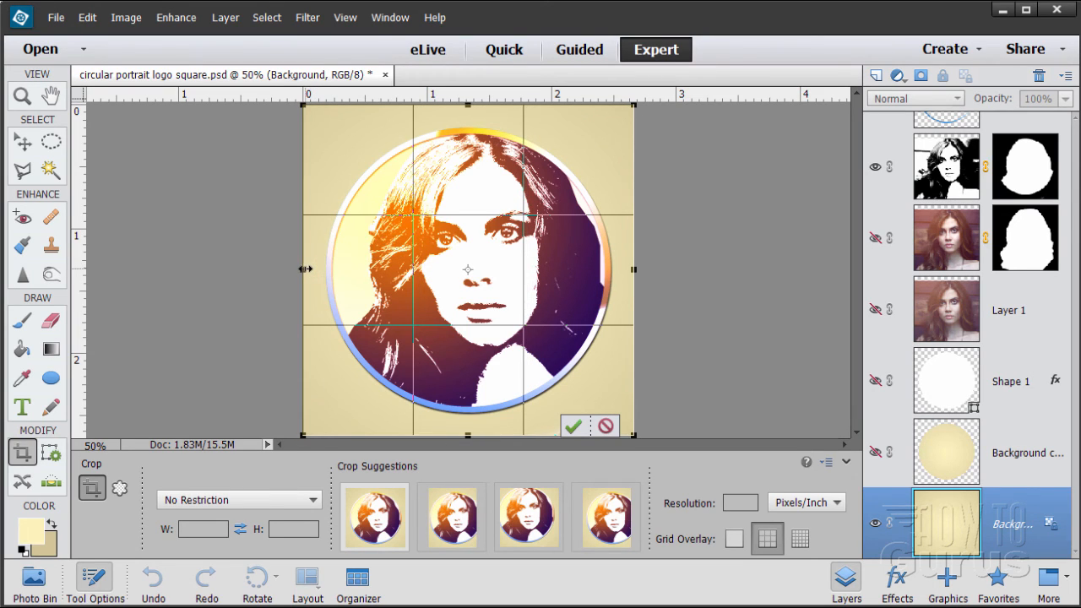
pyautogui.click(572, 427)
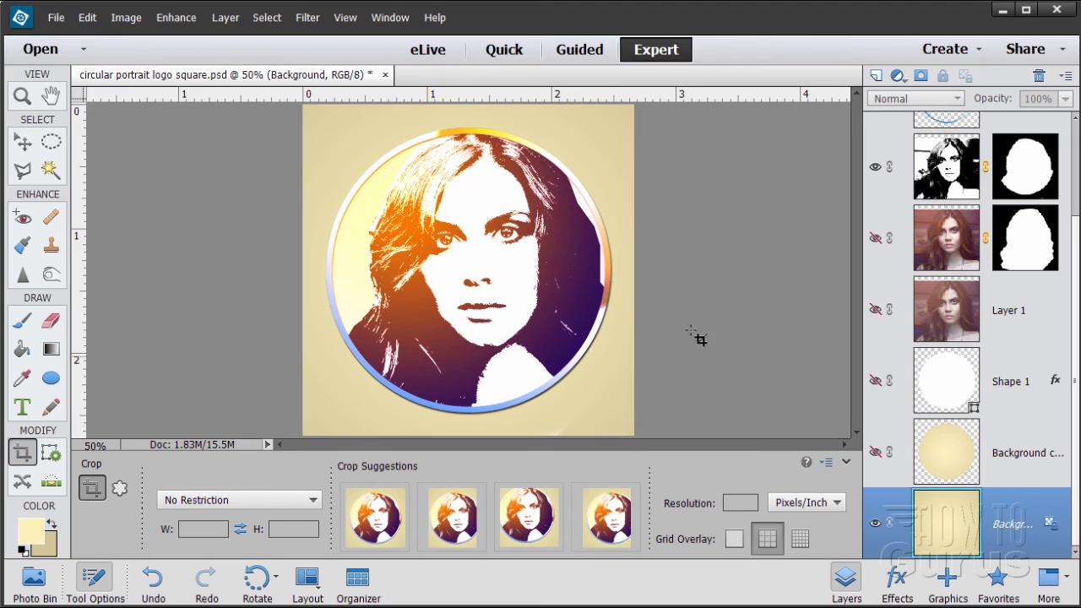
pyautogui.click(21, 142)
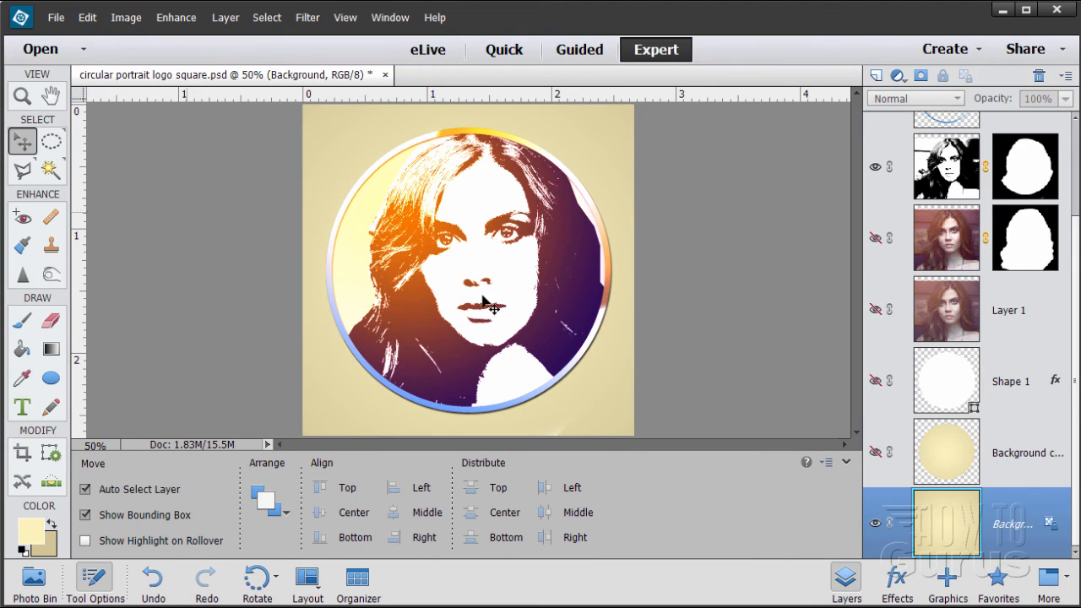
pyautogui.moveTo(442, 350)
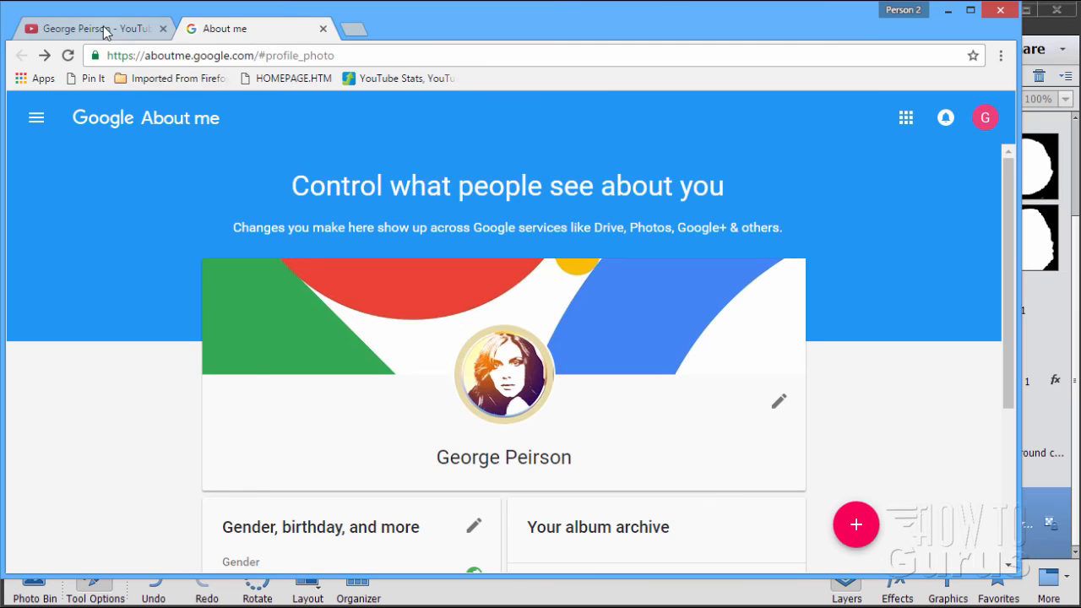
# - Compare the YouTube channel icon with the About me profile photo, ending on YouTube
pyautogui.click(93, 28)
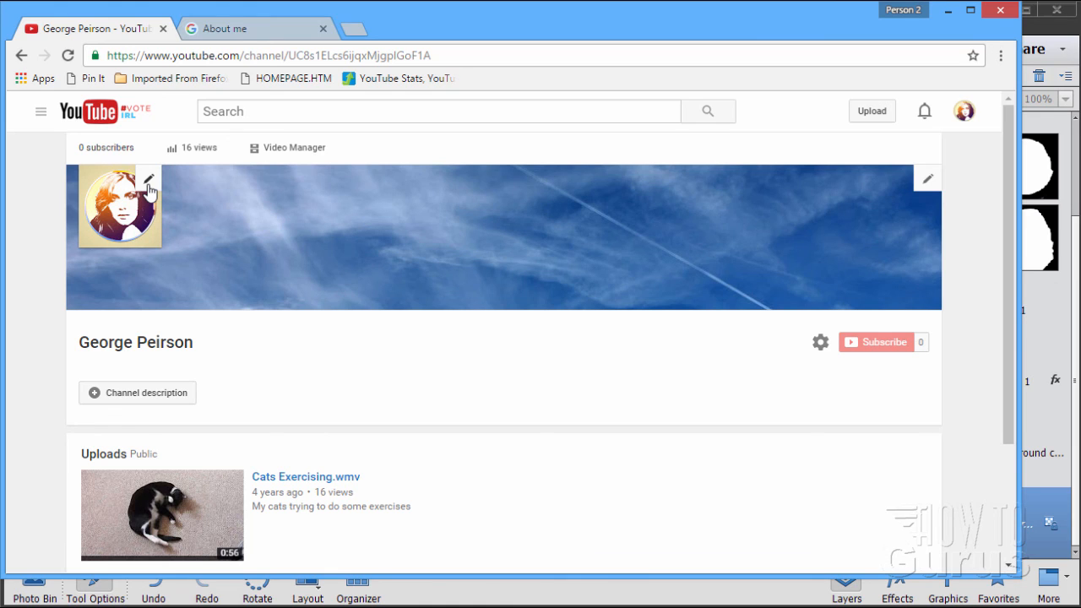
pyautogui.click(236, 27)
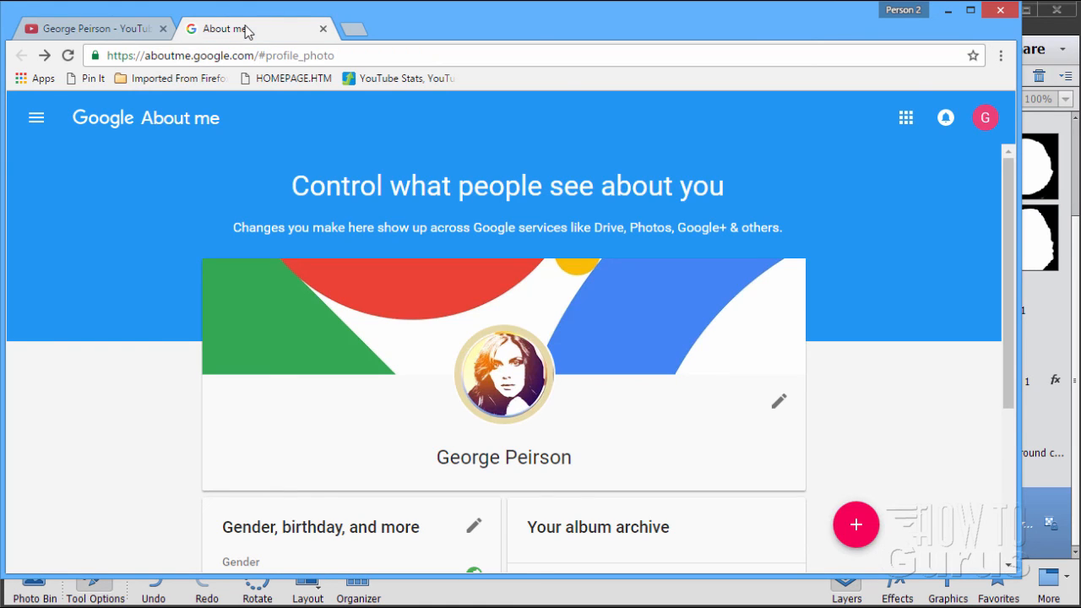
pyautogui.moveTo(501, 381)
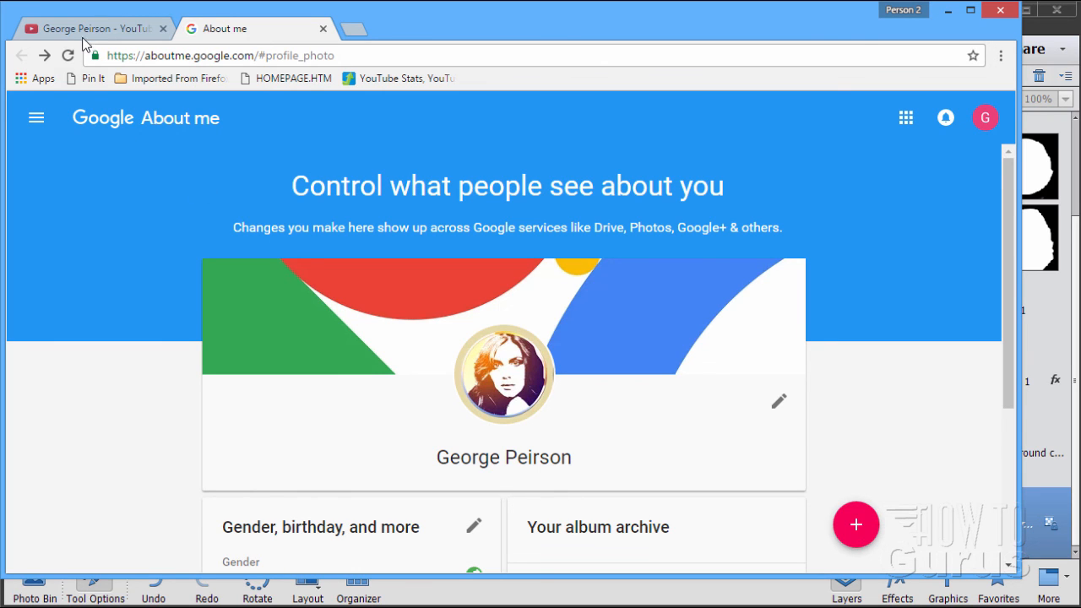
pyautogui.click(93, 28)
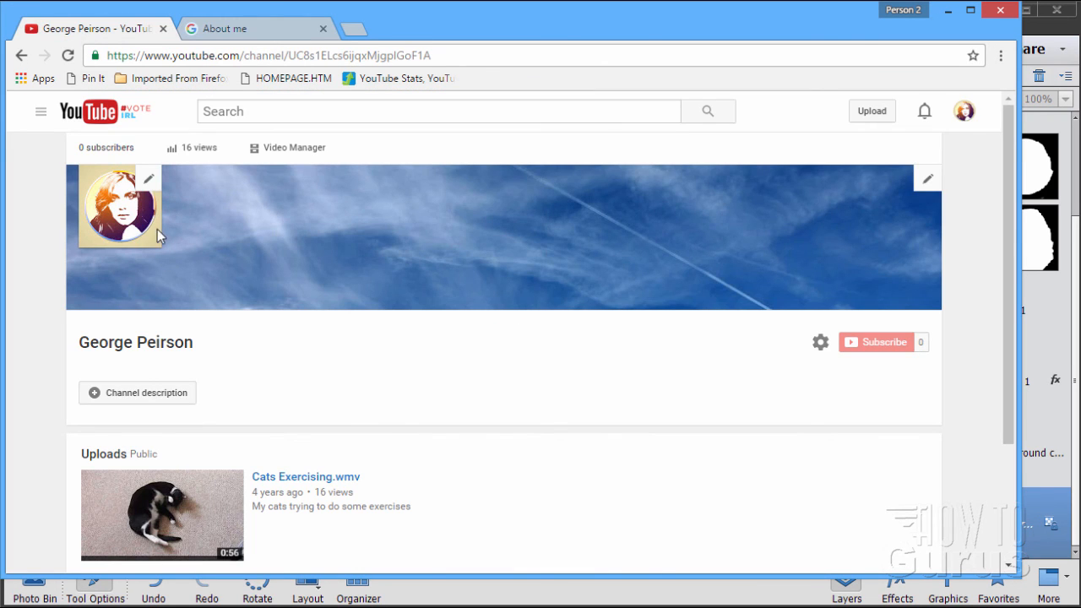
pyautogui.moveTo(117, 281)
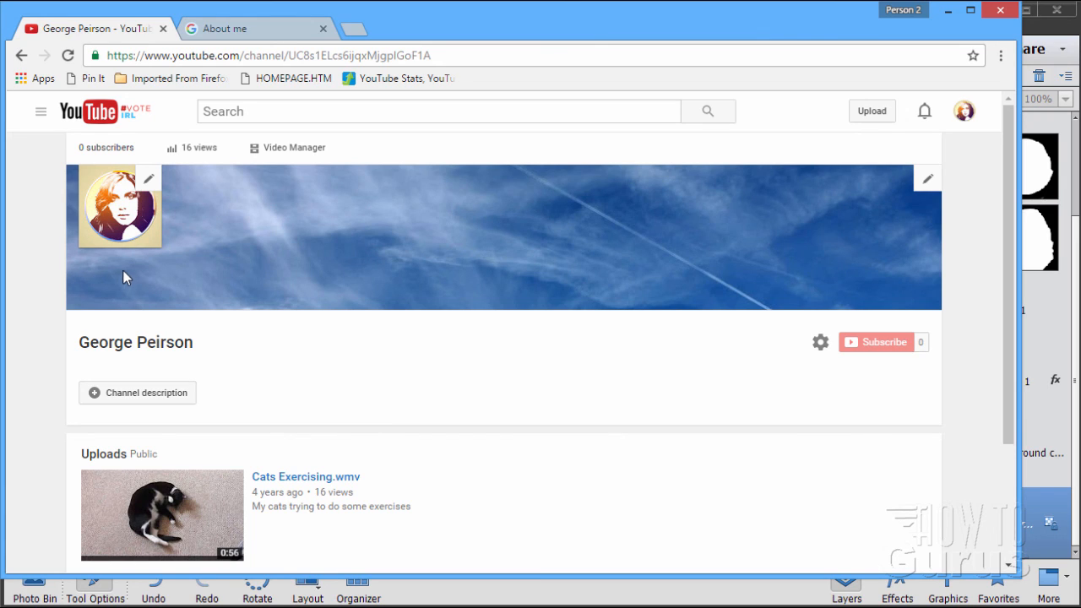
pyautogui.moveTo(155, 267)
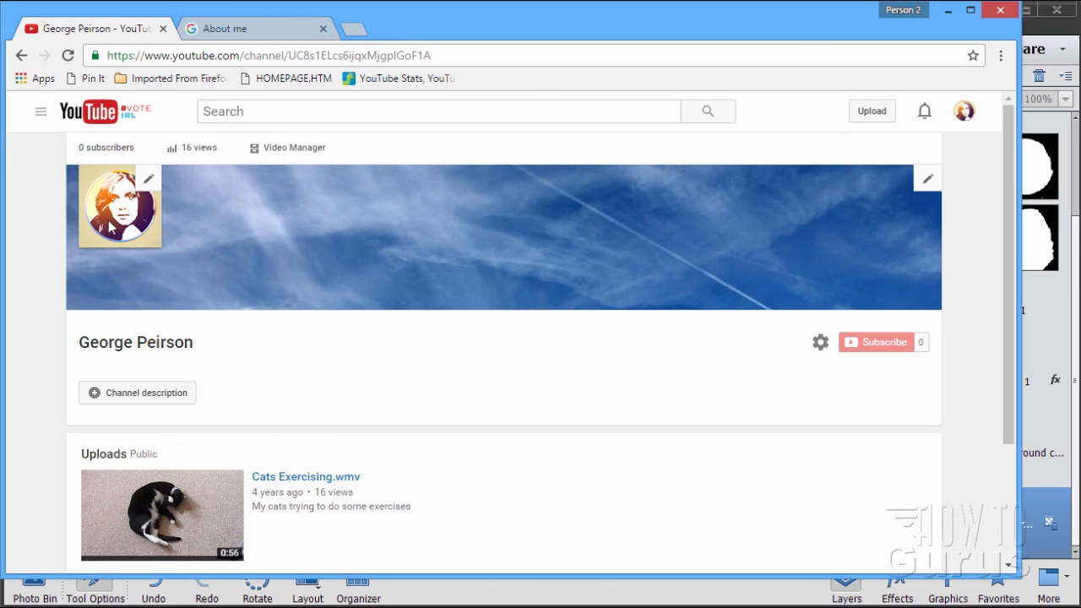
pyautogui.moveTo(129, 265)
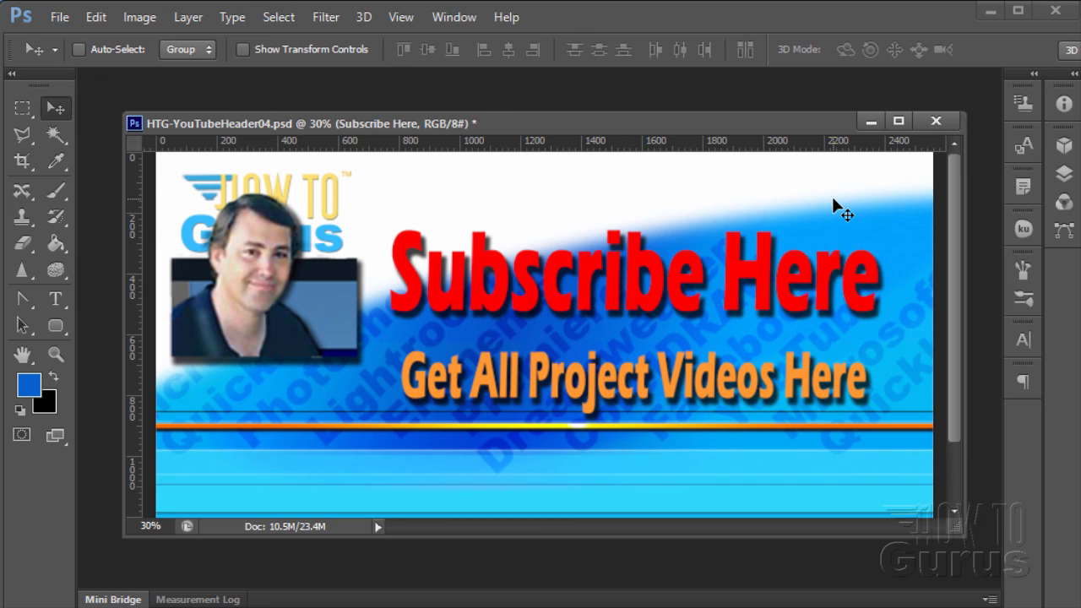
pyautogui.moveTo(870, 311)
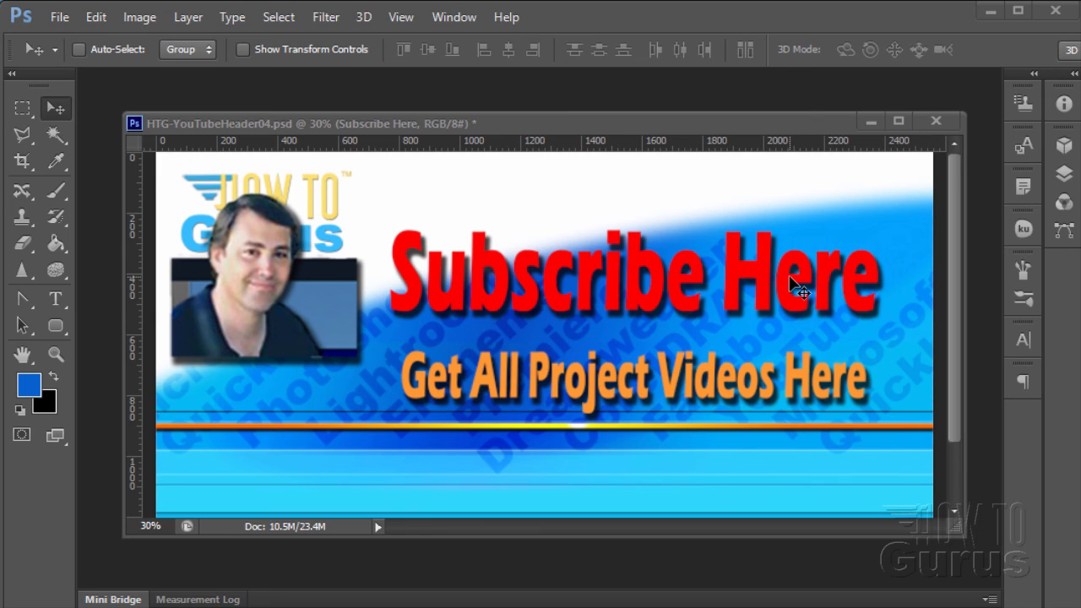
pyautogui.moveTo(624, 444)
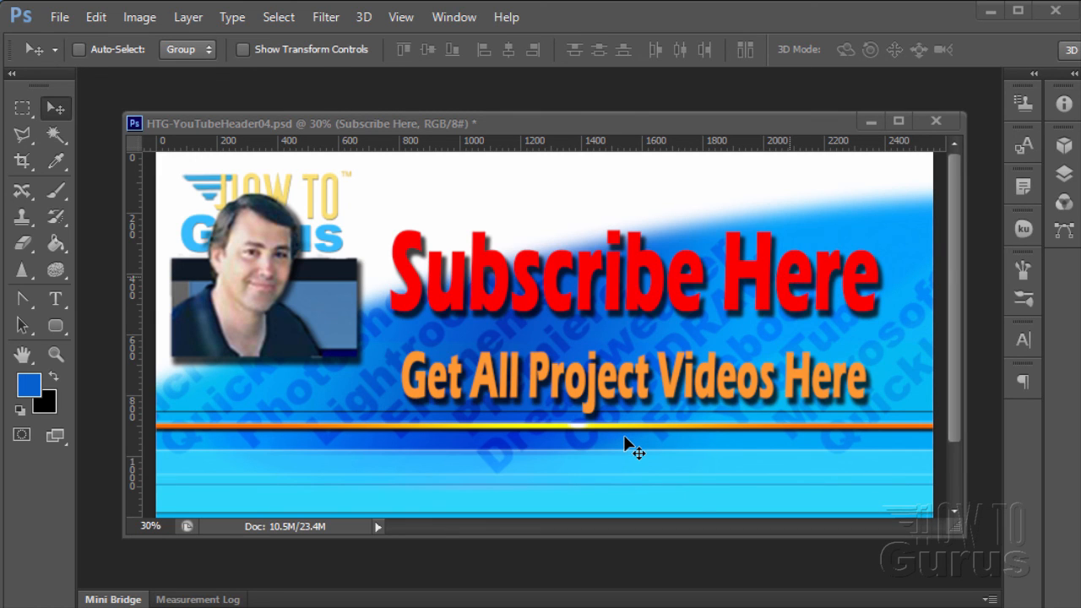
pyautogui.moveTo(632, 455)
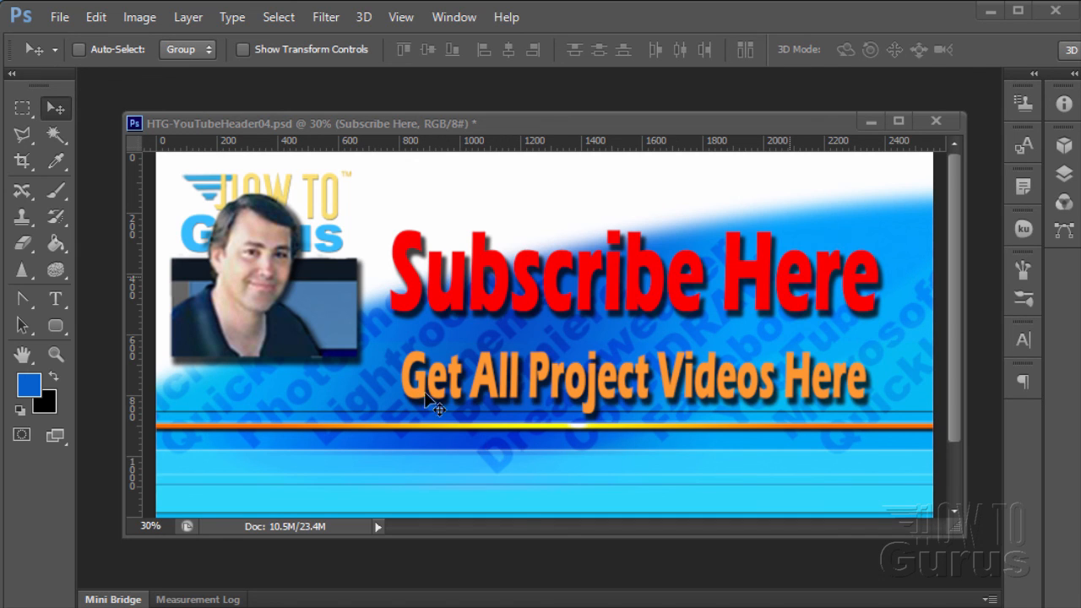
pyautogui.moveTo(446, 419)
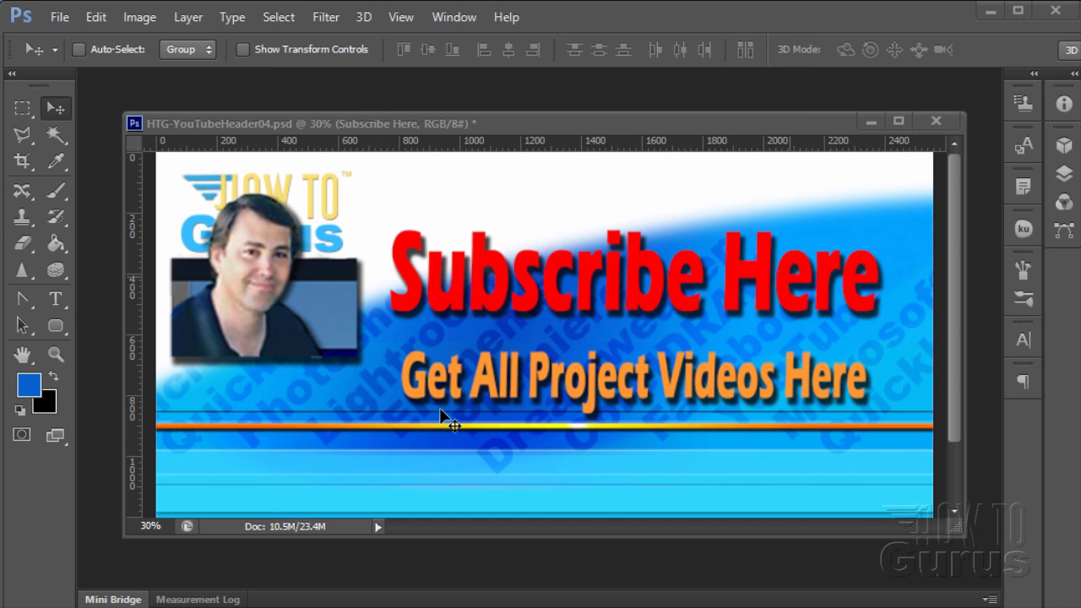
pyautogui.moveTo(586, 493)
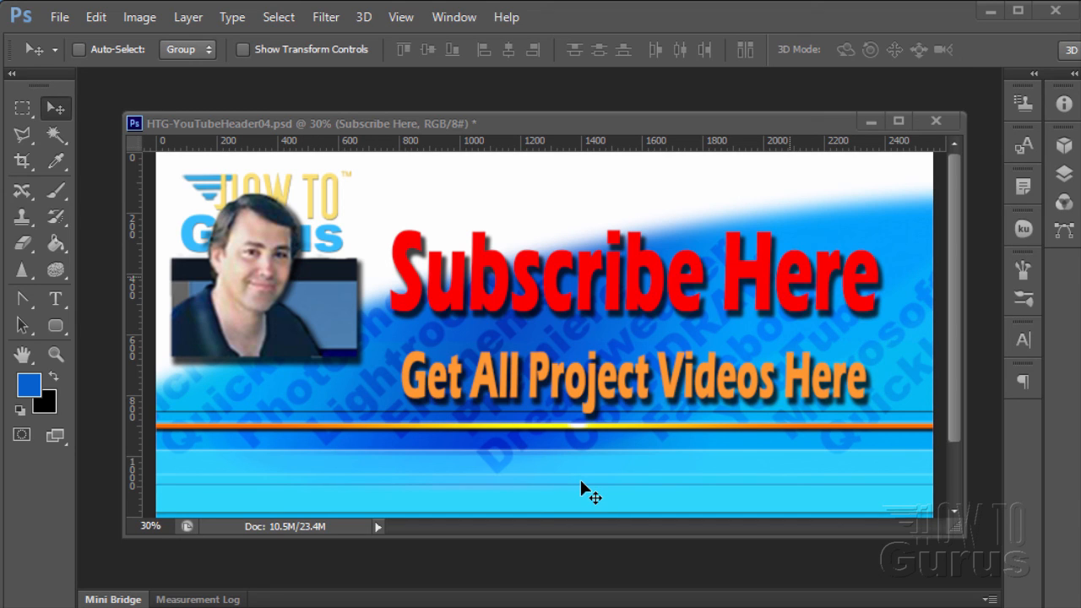